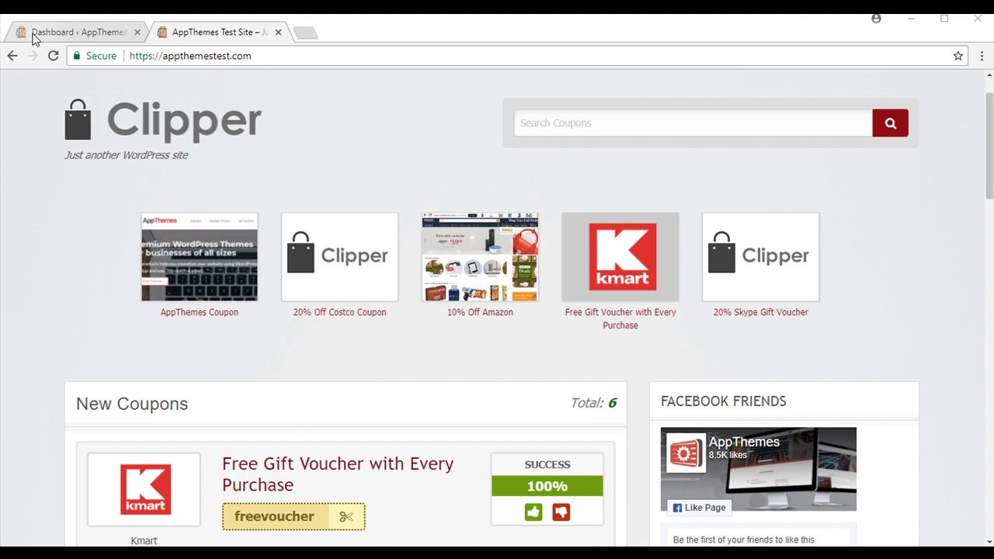
# - Switch from the public coupon site to the WordPress admin dashboard
pyautogui.click(77, 31)
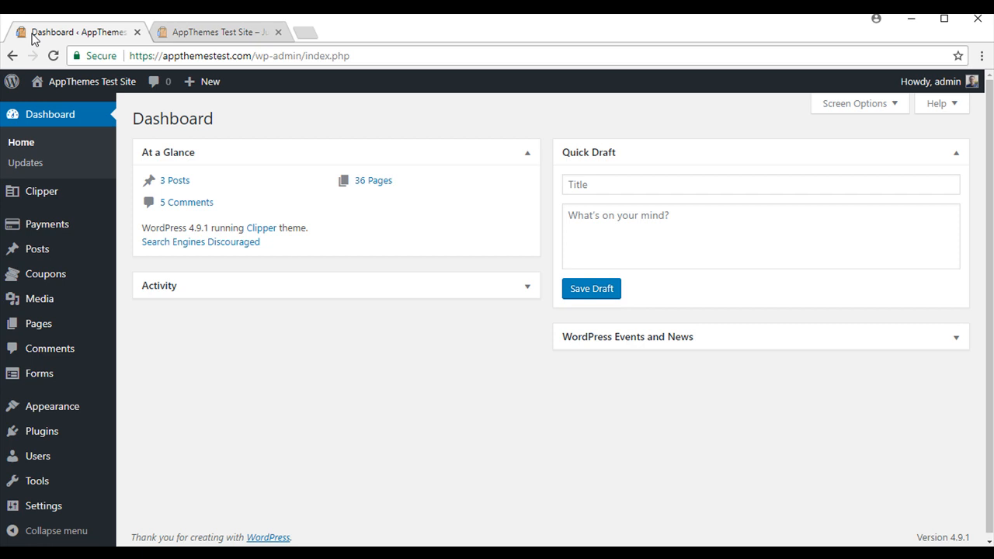
pyautogui.moveTo(34, 143)
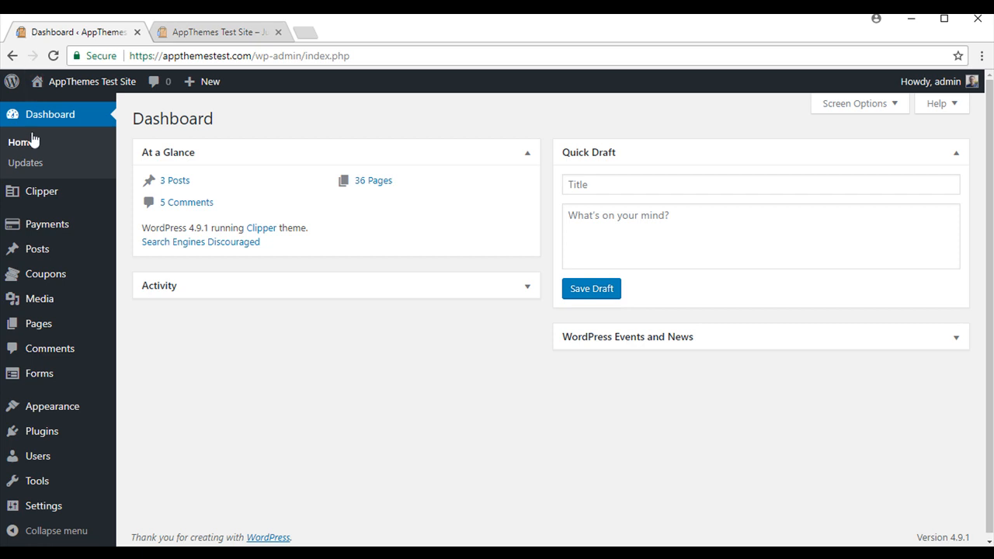
pyautogui.moveTo(47, 224)
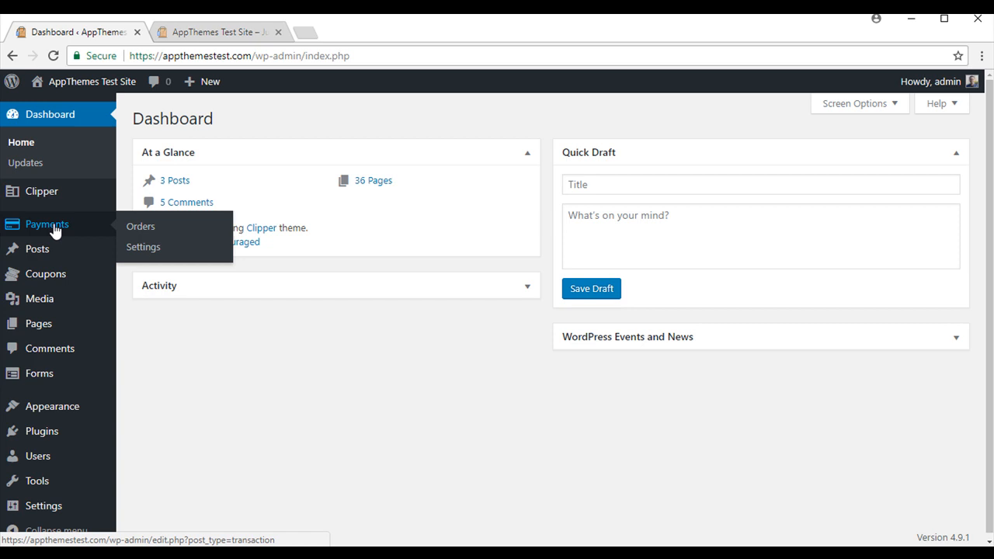
pyautogui.moveTo(60, 382)
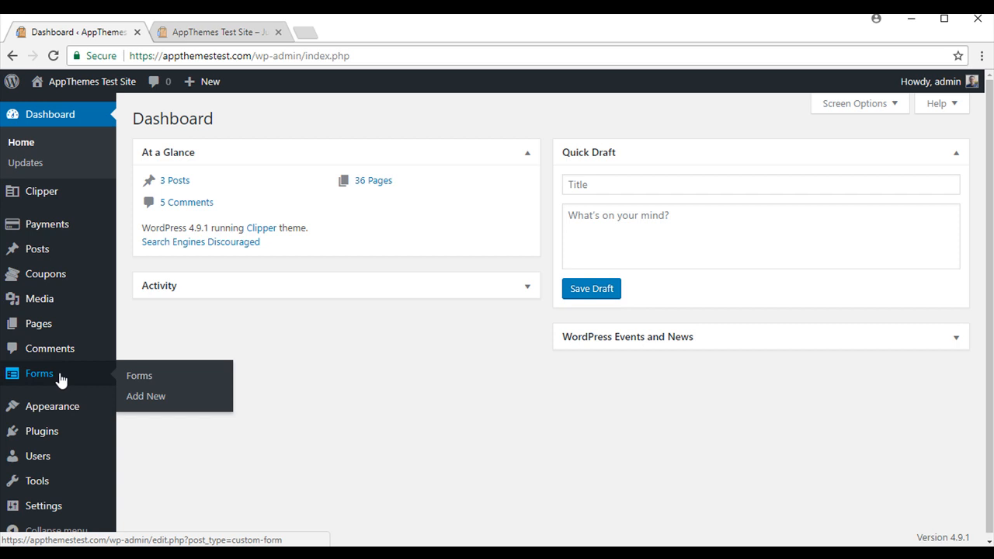
pyautogui.moveTo(59, 391)
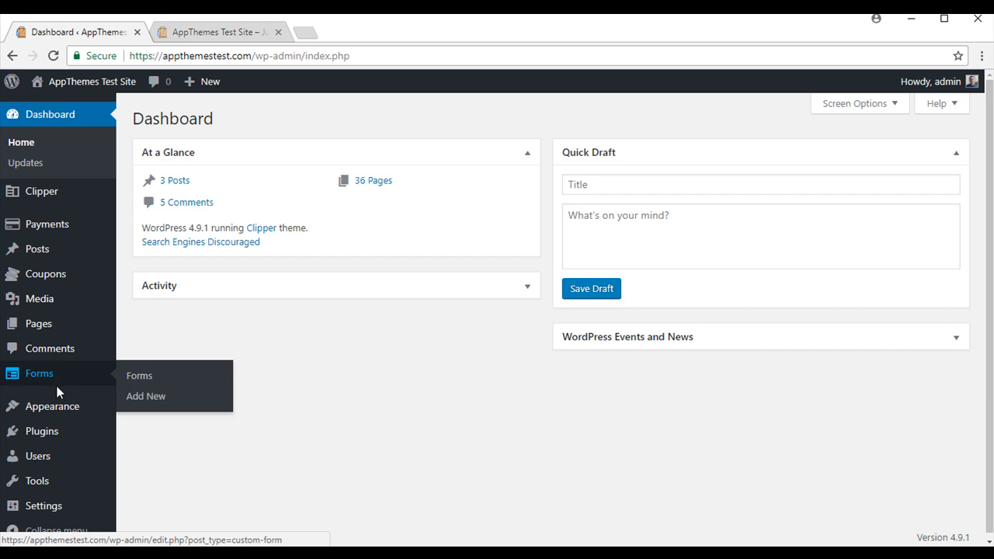
# - Save the General Settings with anyone allowed to register
pyautogui.click(41, 507)
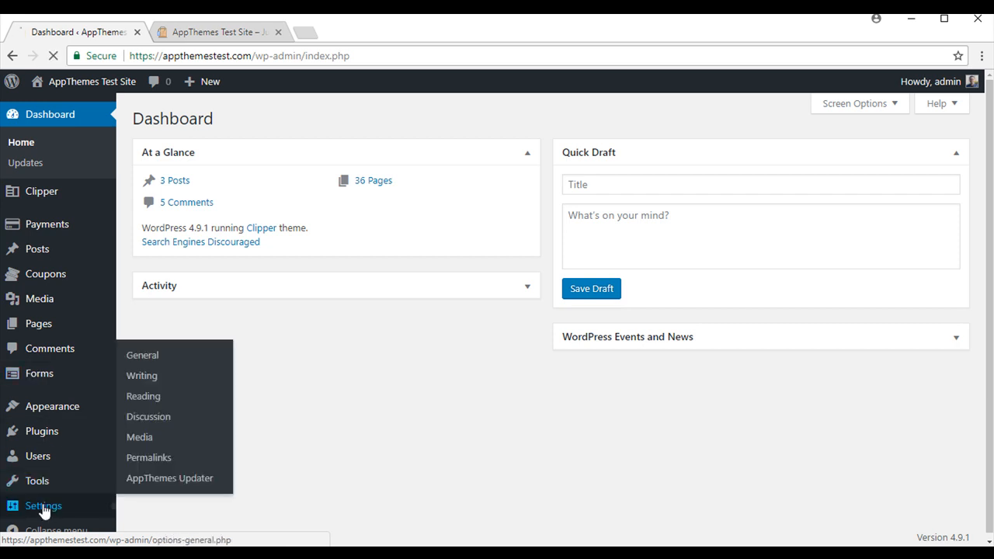
pyautogui.click(143, 354)
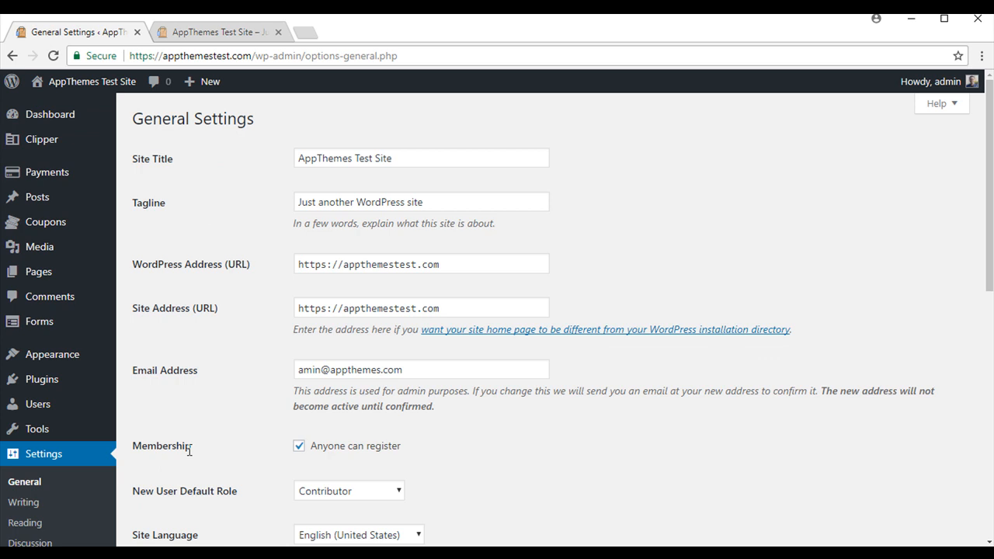
pyautogui.moveTo(298, 447)
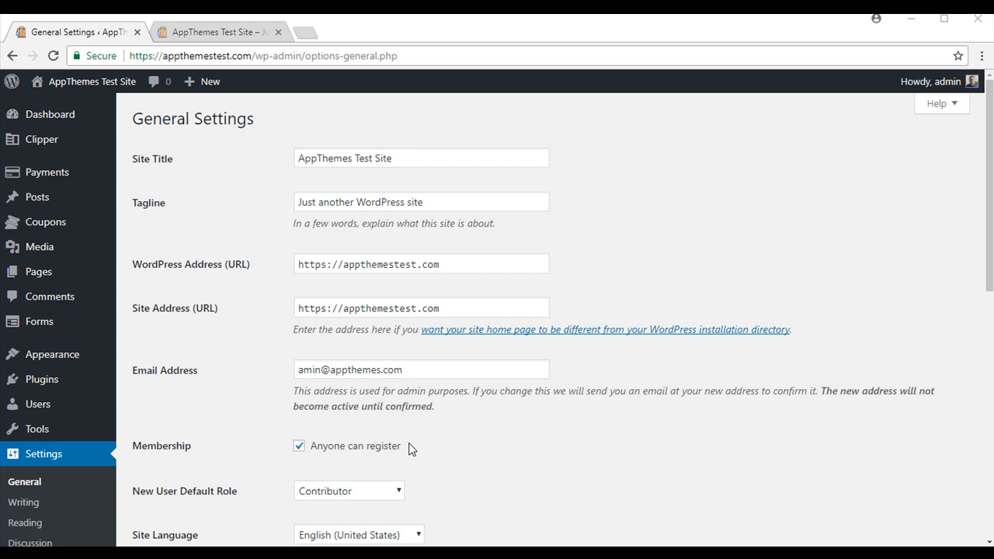
pyautogui.scroll(-3)
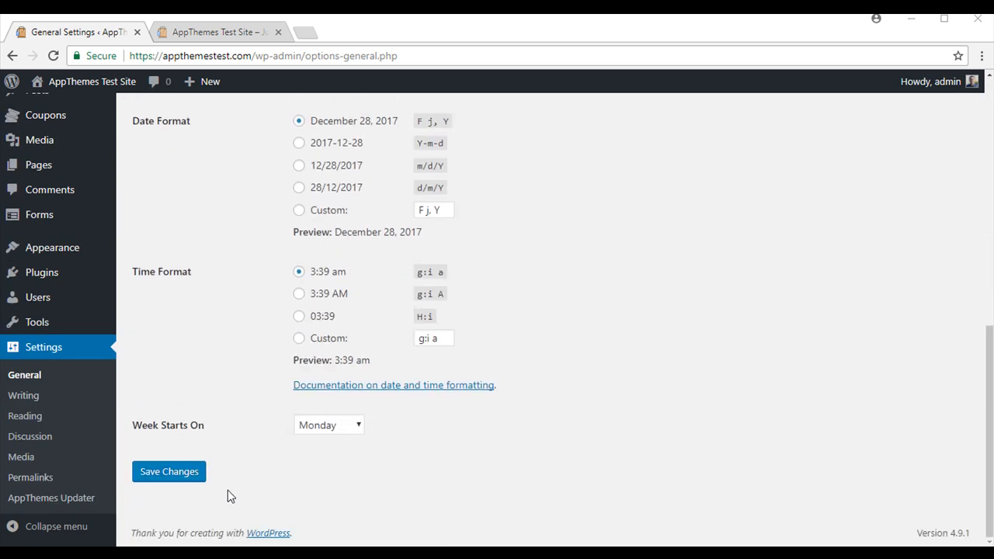
pyautogui.click(167, 472)
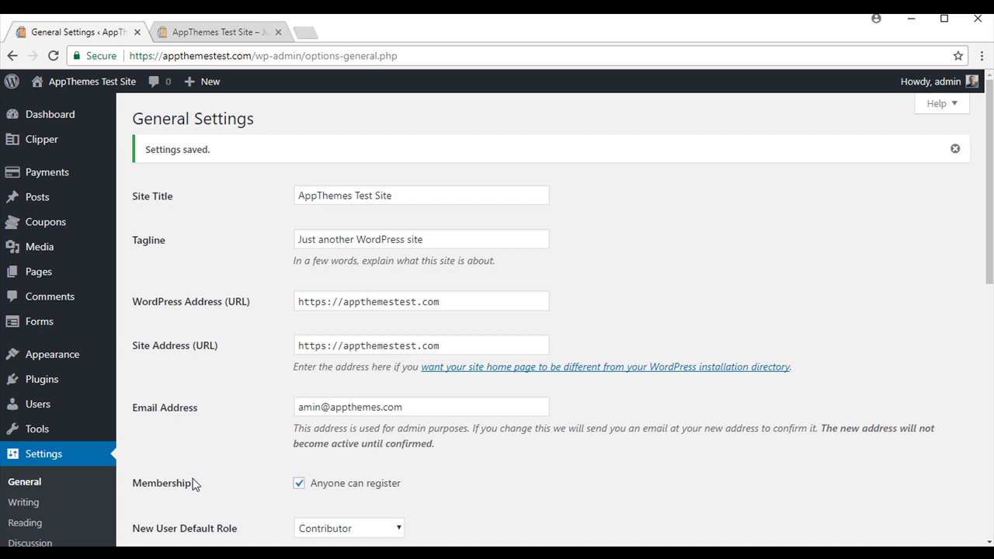
pyautogui.moveTo(40, 140)
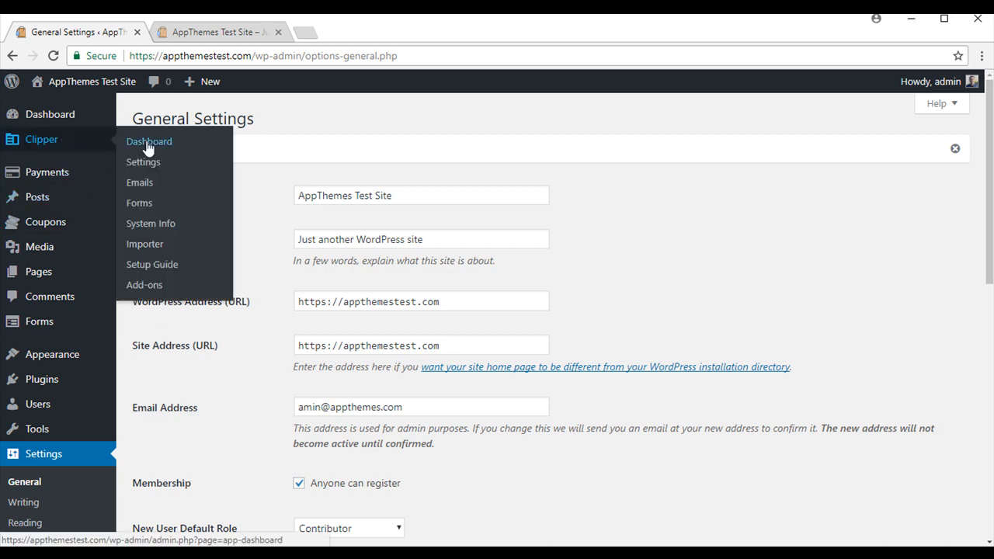
# - Choose the Green Theme colour scheme in the Clipper theme settings
pyautogui.click(143, 162)
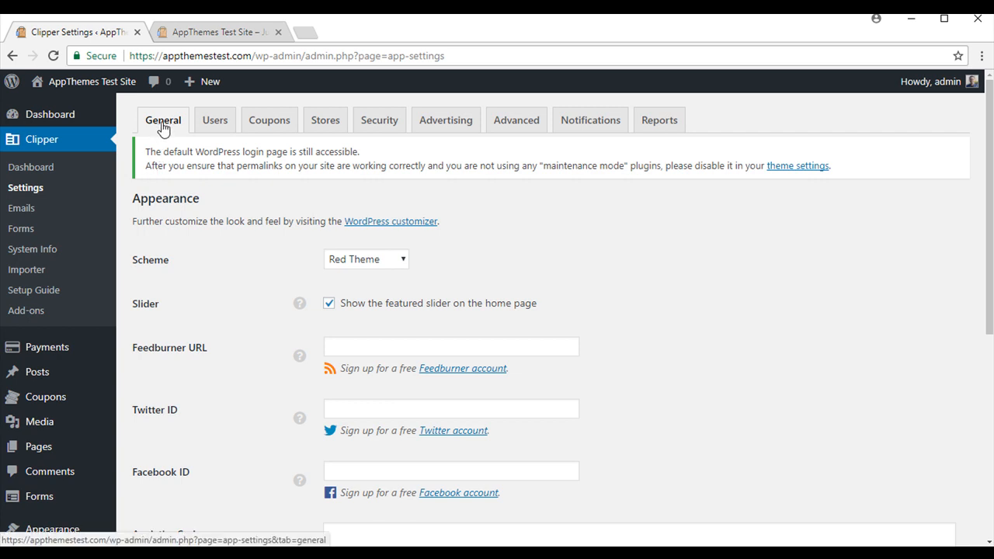
pyautogui.moveTo(681, 130)
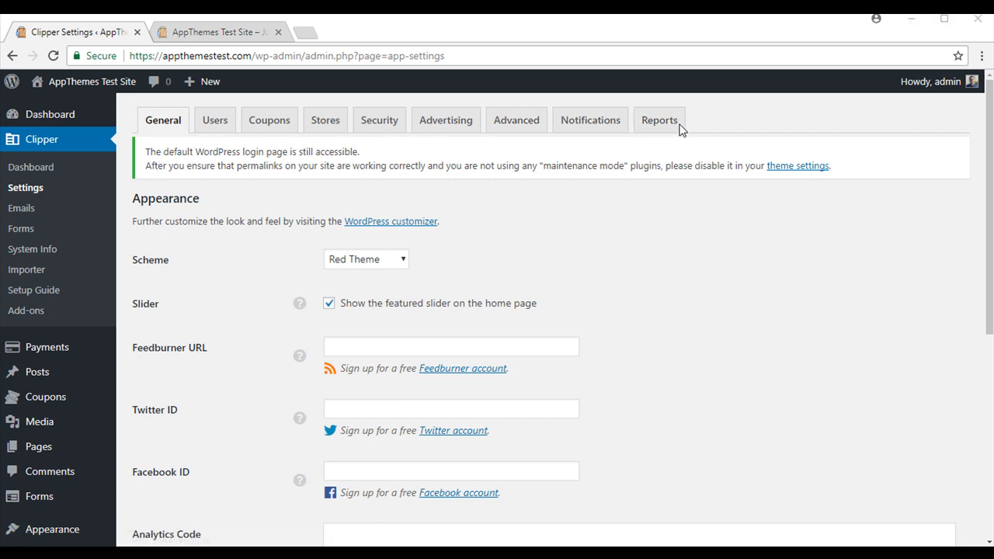
pyautogui.moveTo(677, 131)
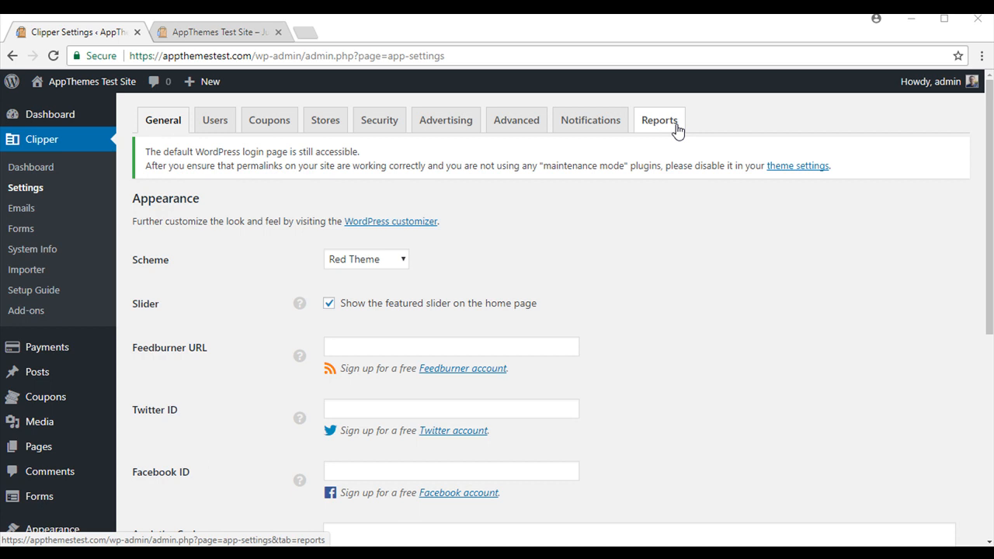
pyautogui.moveTo(161, 136)
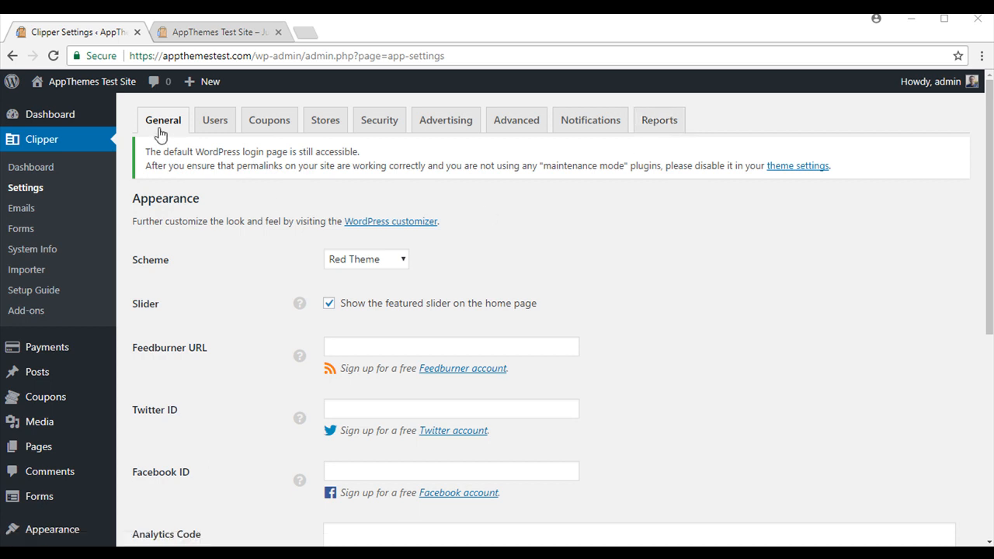
pyautogui.moveTo(161, 133)
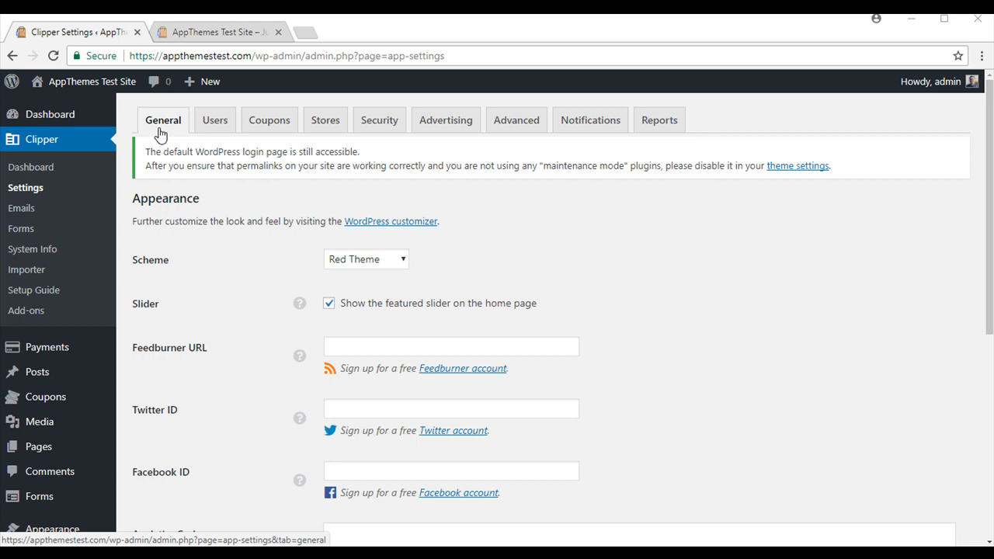
pyautogui.moveTo(132, 209)
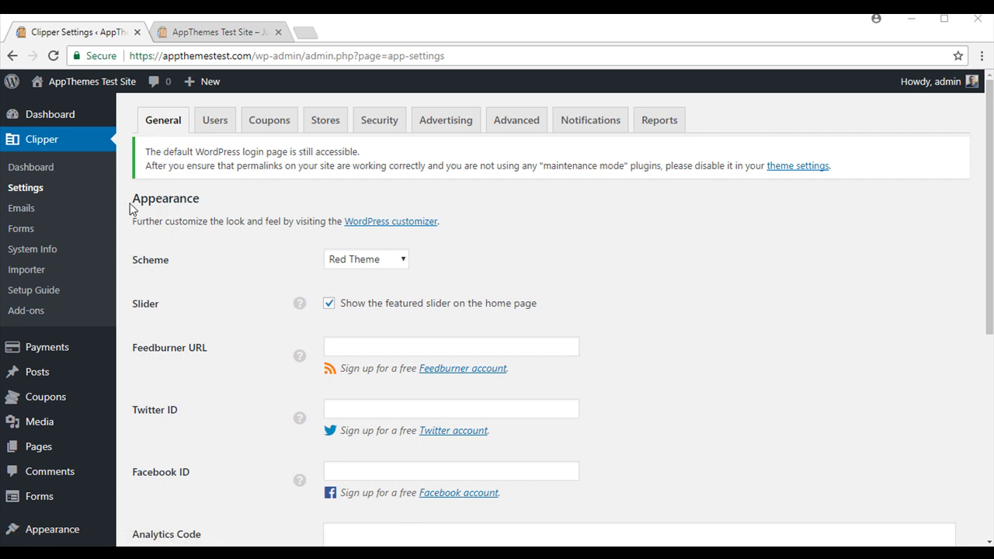
pyautogui.moveTo(133, 273)
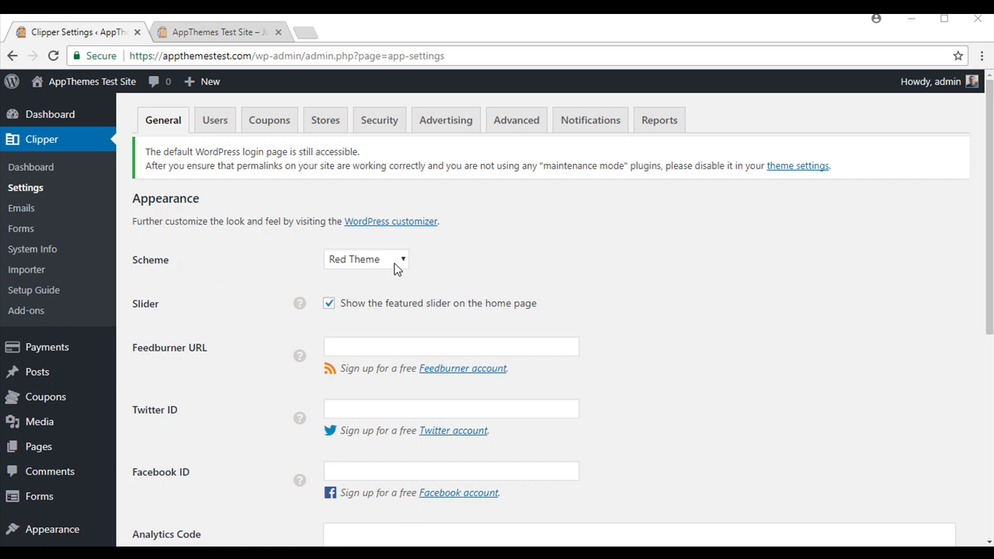
pyautogui.click(367, 258)
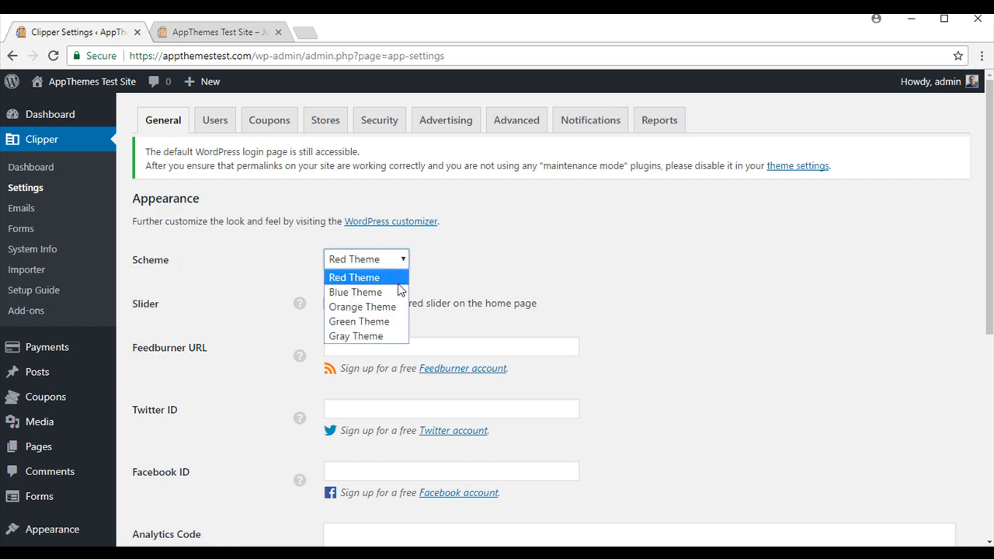
pyautogui.click(360, 320)
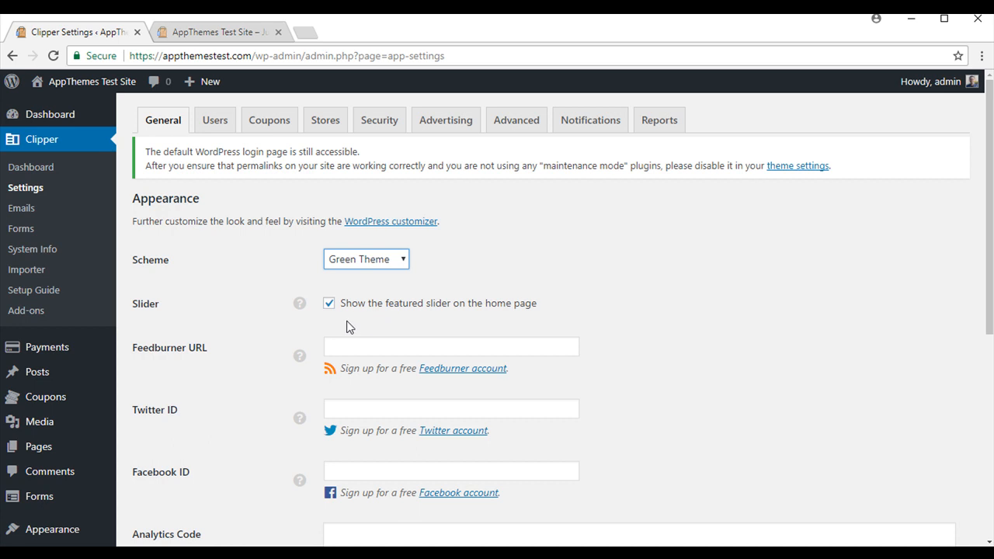
pyautogui.scroll(-3)
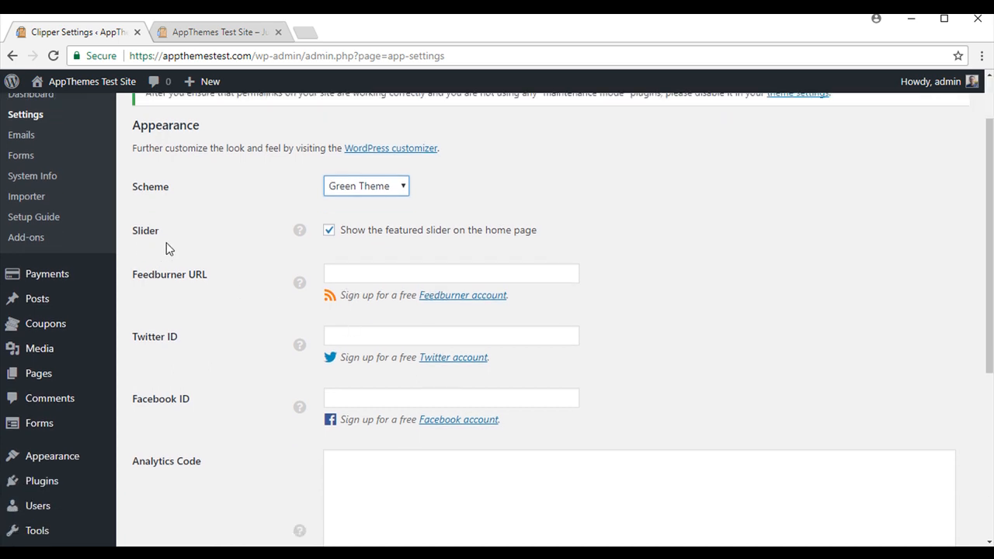
pyautogui.moveTo(306, 242)
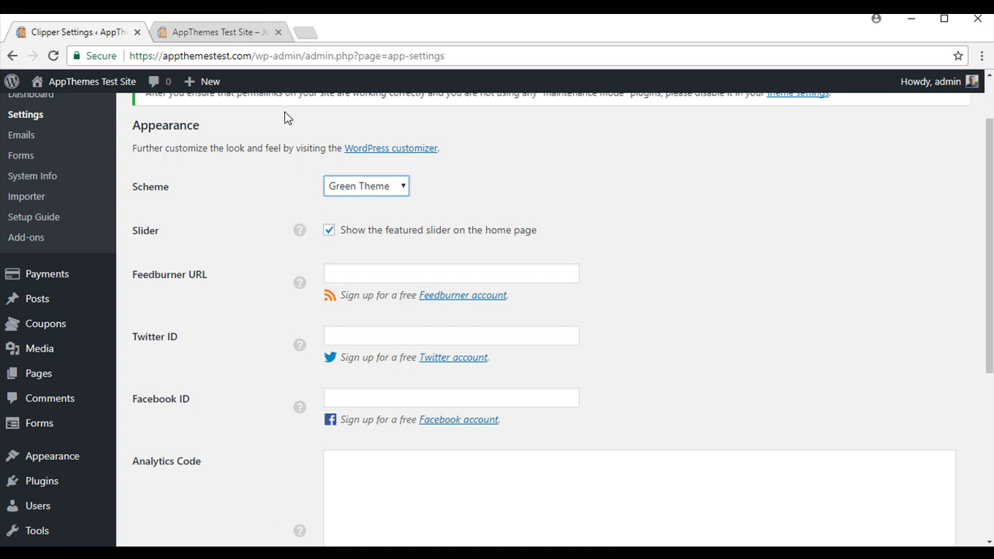
# - Check the public front page, then save the new Green Theme scheme
pyautogui.click(218, 33)
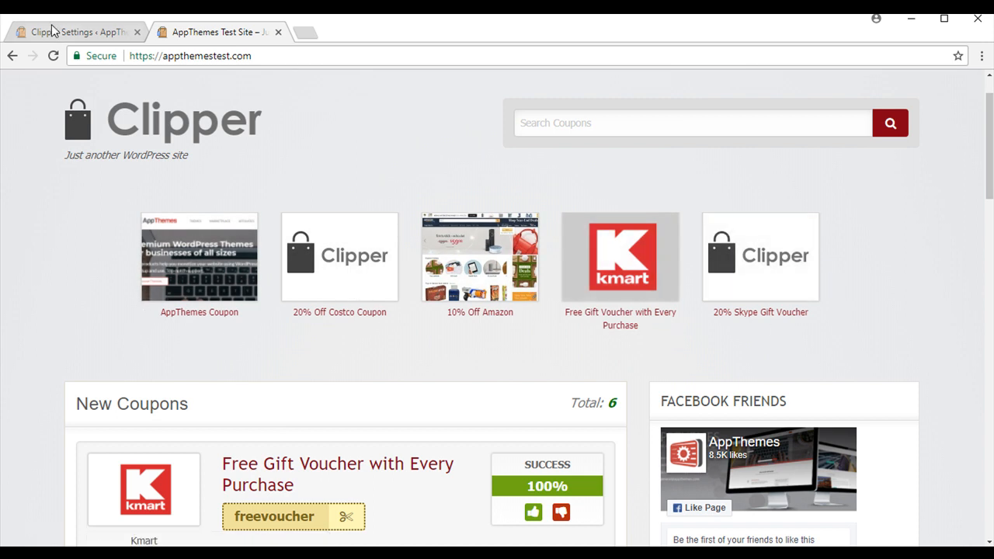
pyautogui.click(62, 31)
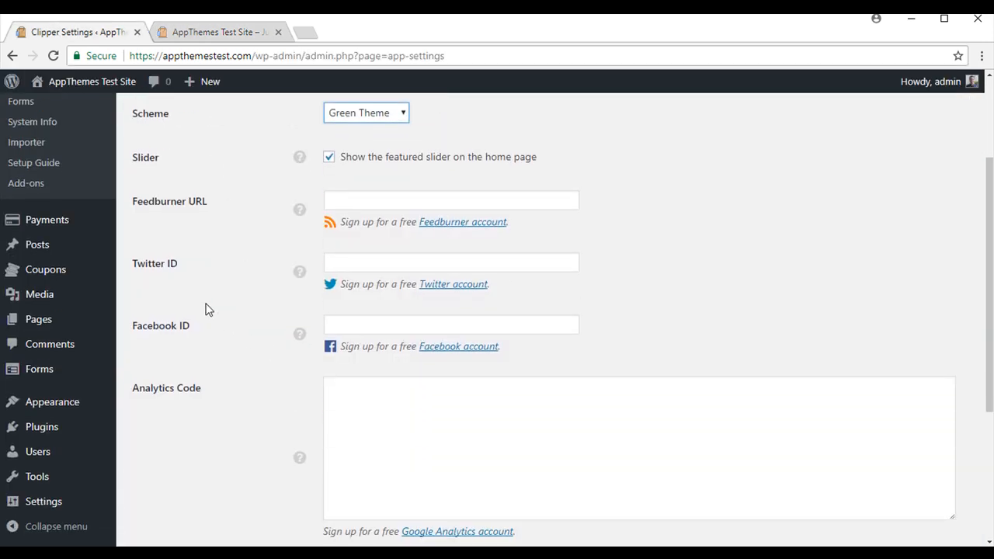
pyautogui.moveTo(431, 373)
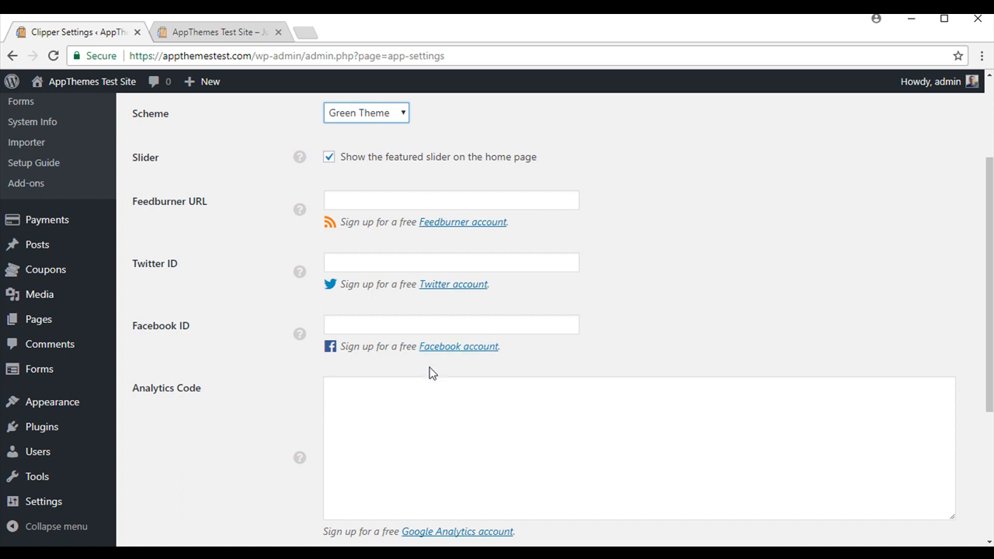
pyautogui.scroll(-3)
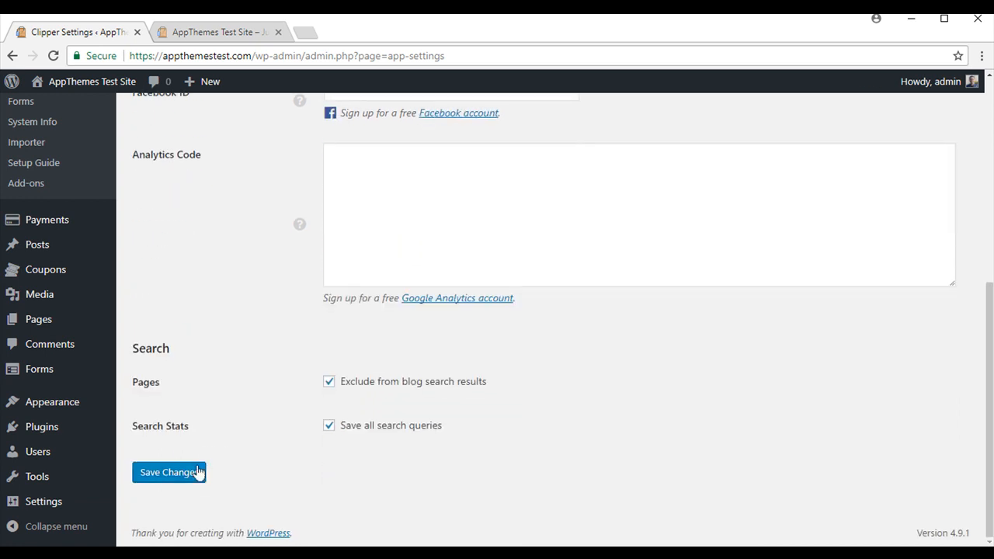
pyautogui.click(168, 473)
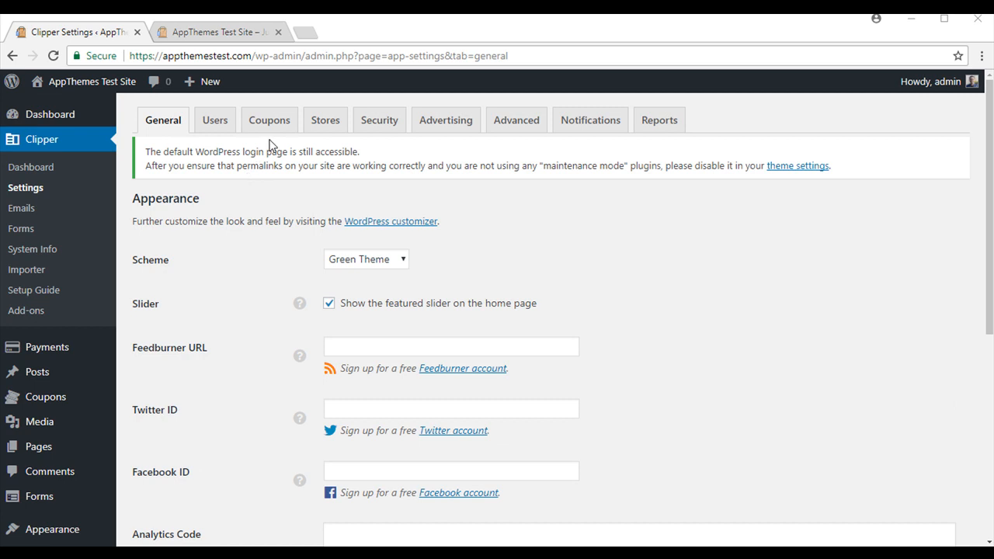
# - Review and save Clipper's coupon settings with accounts, charging and moderation on
pyautogui.click(269, 119)
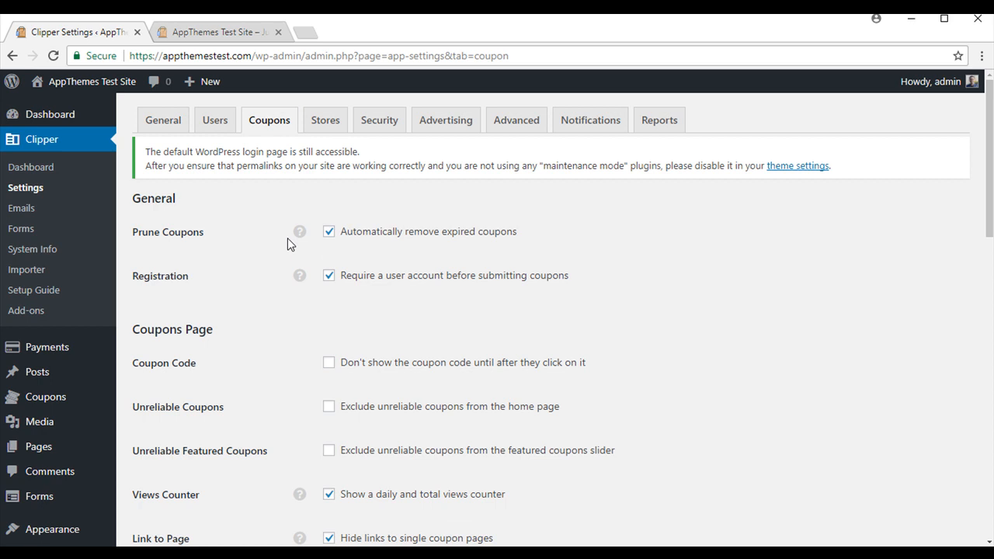
pyautogui.moveTo(286, 246)
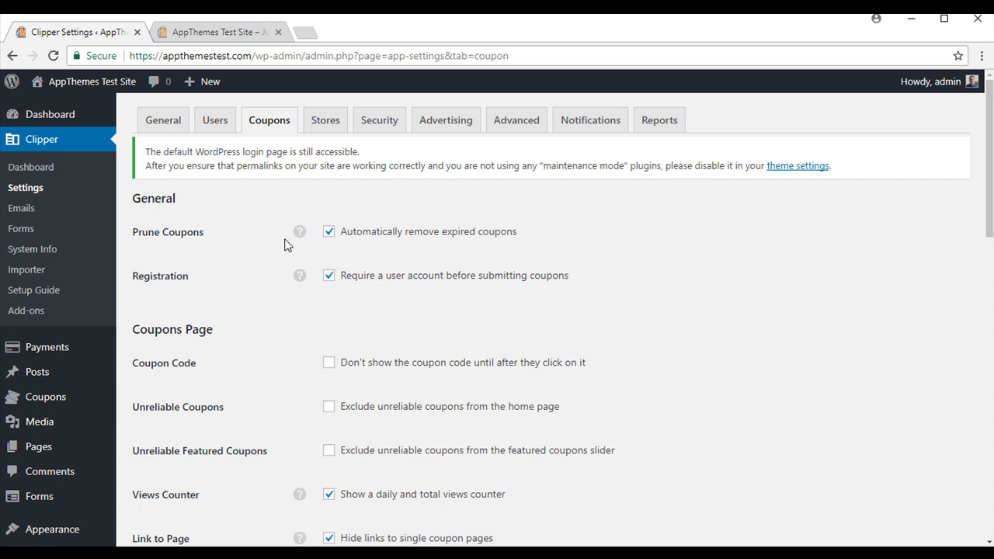
pyautogui.moveTo(272, 251)
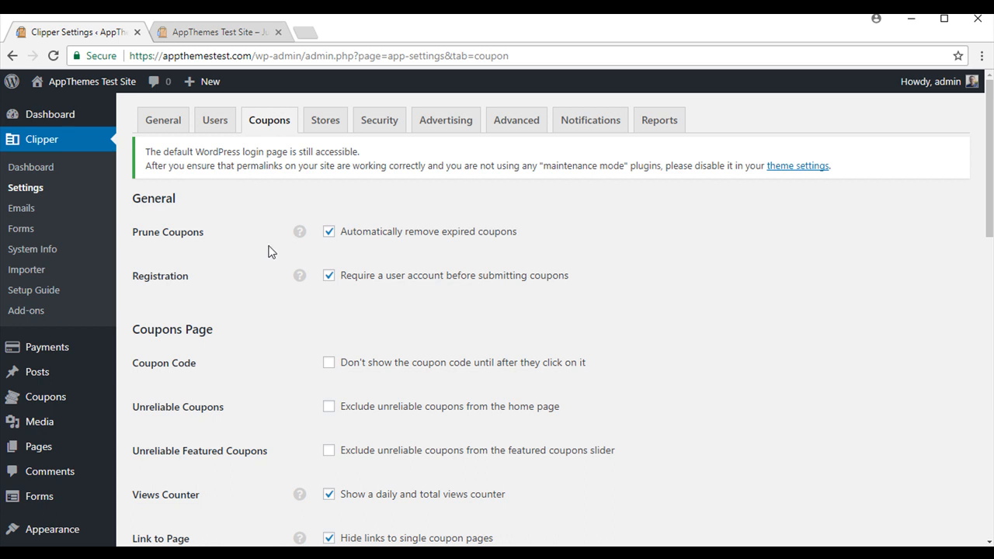
pyautogui.moveTo(336, 295)
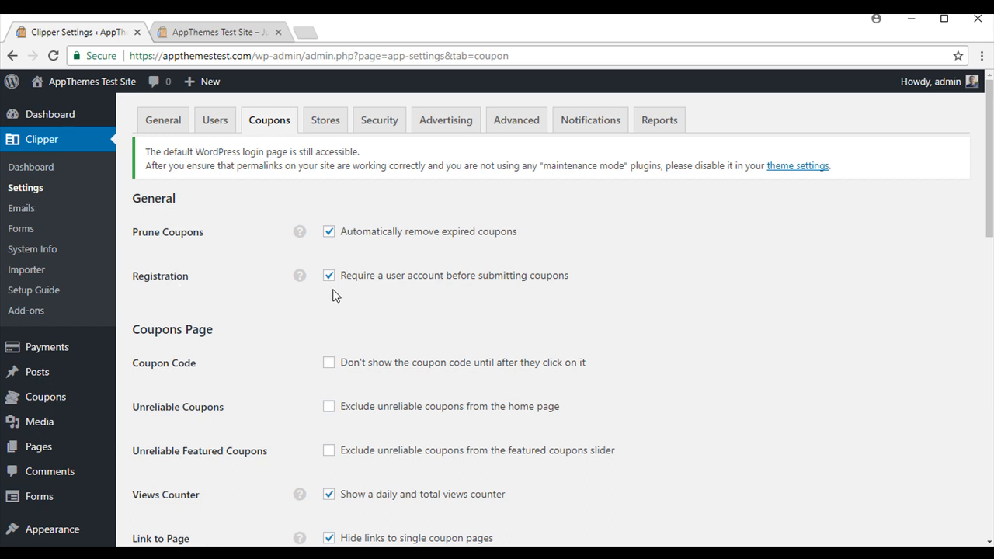
pyautogui.moveTo(335, 292)
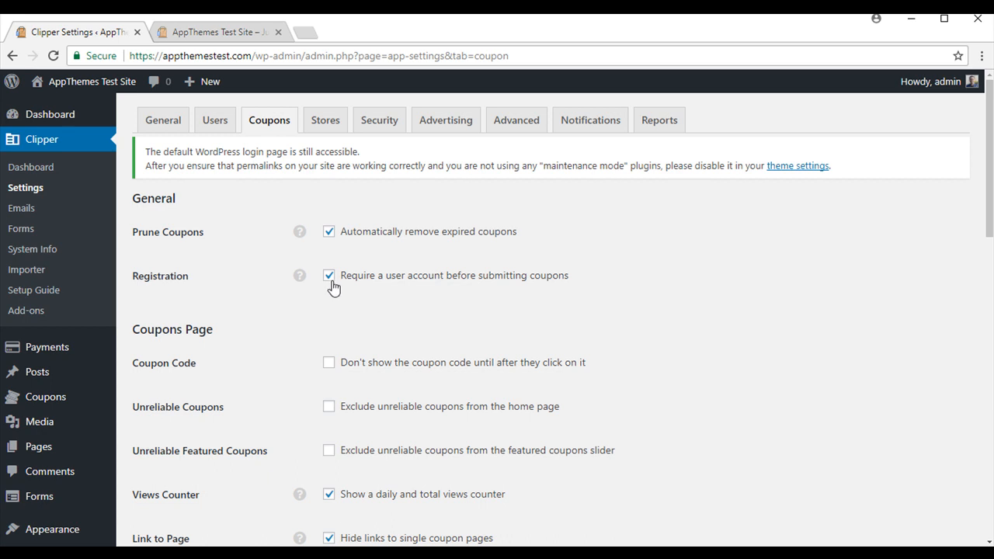
pyautogui.moveTo(332, 294)
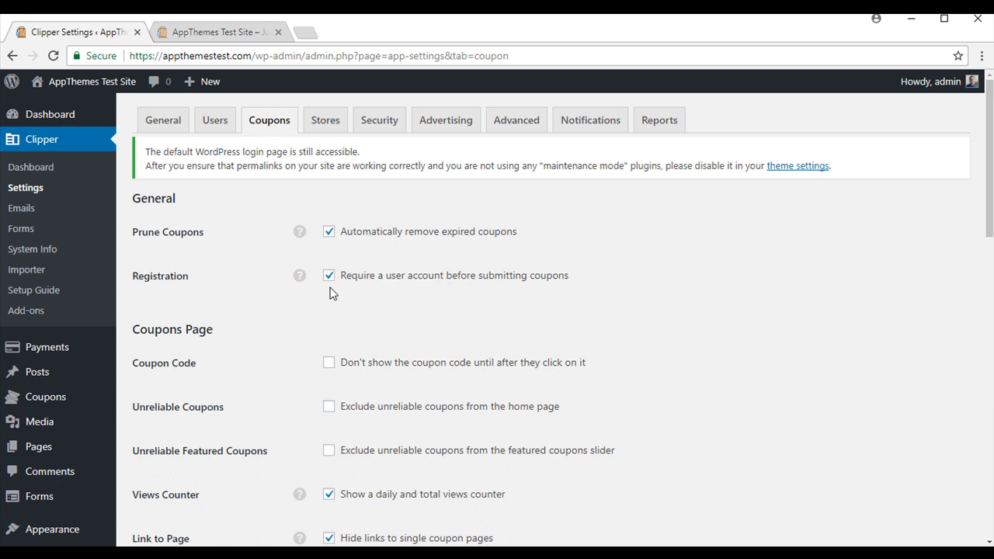
pyautogui.scroll(-3)
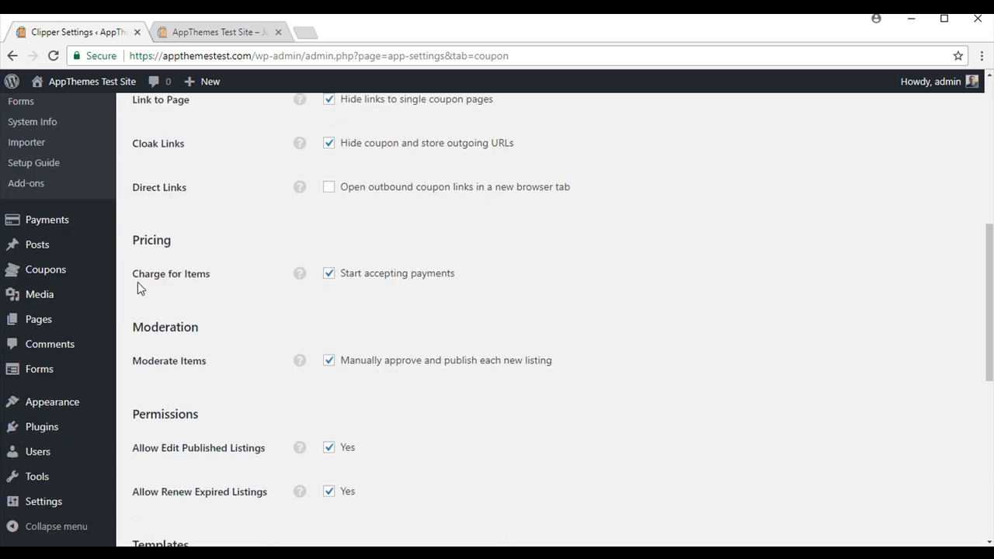
pyautogui.moveTo(224, 281)
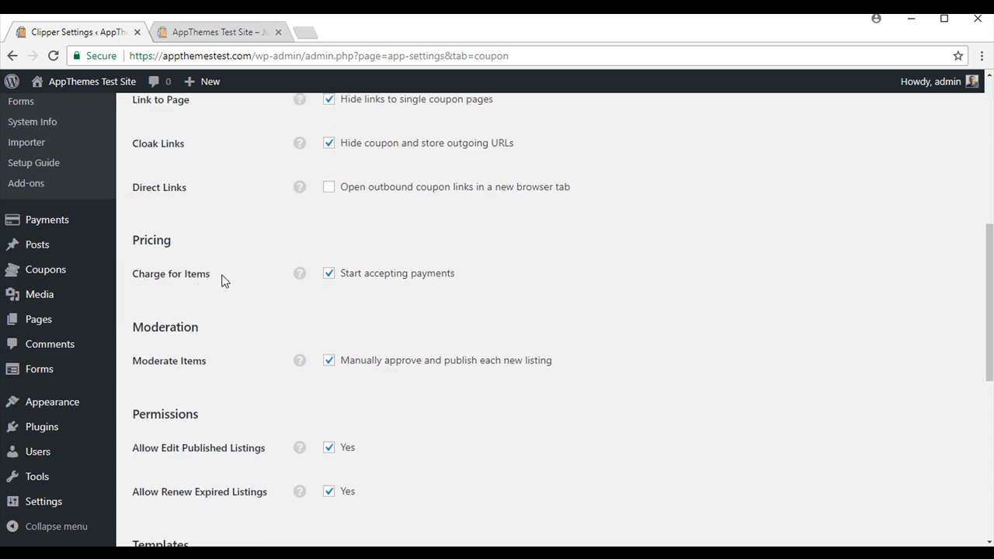
pyautogui.scroll(-3)
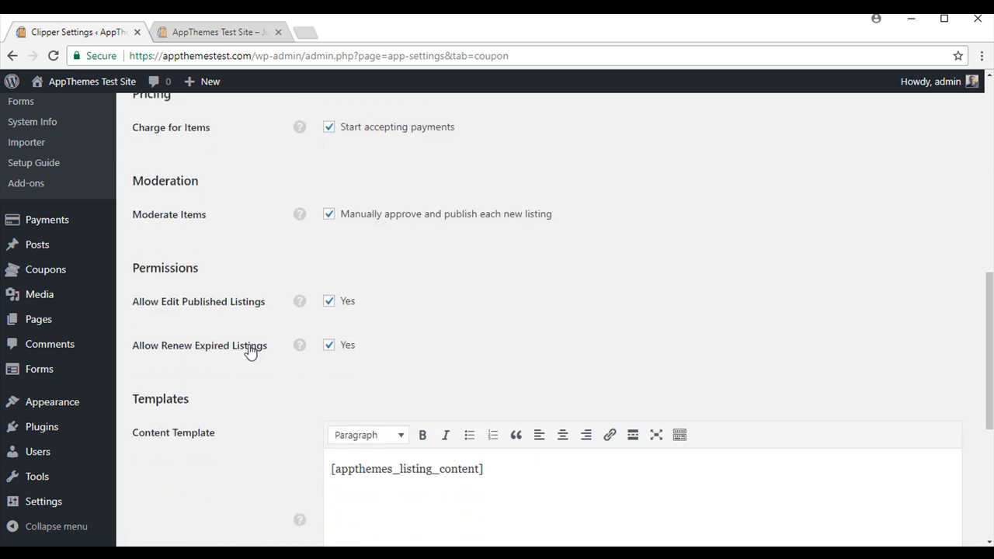
pyautogui.scroll(-3)
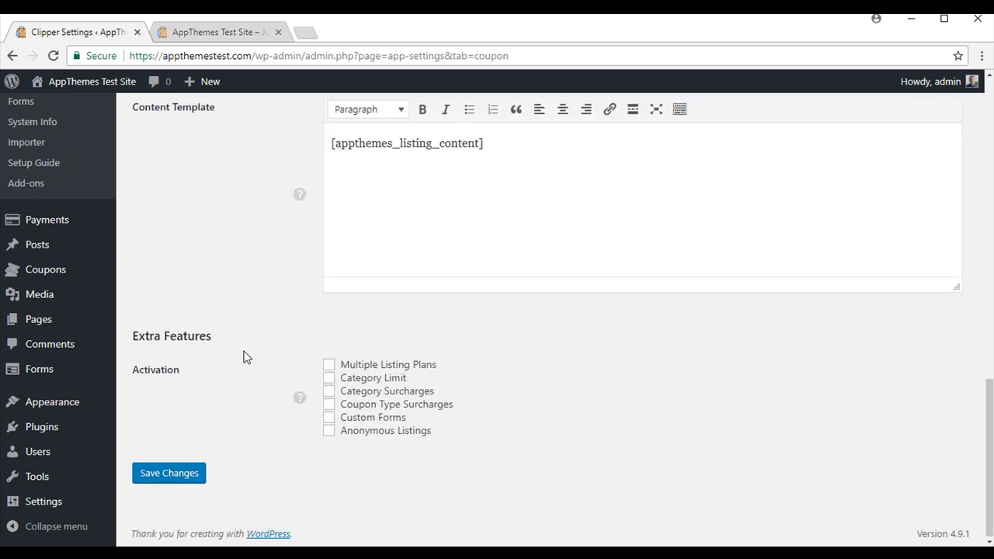
pyautogui.click(168, 472)
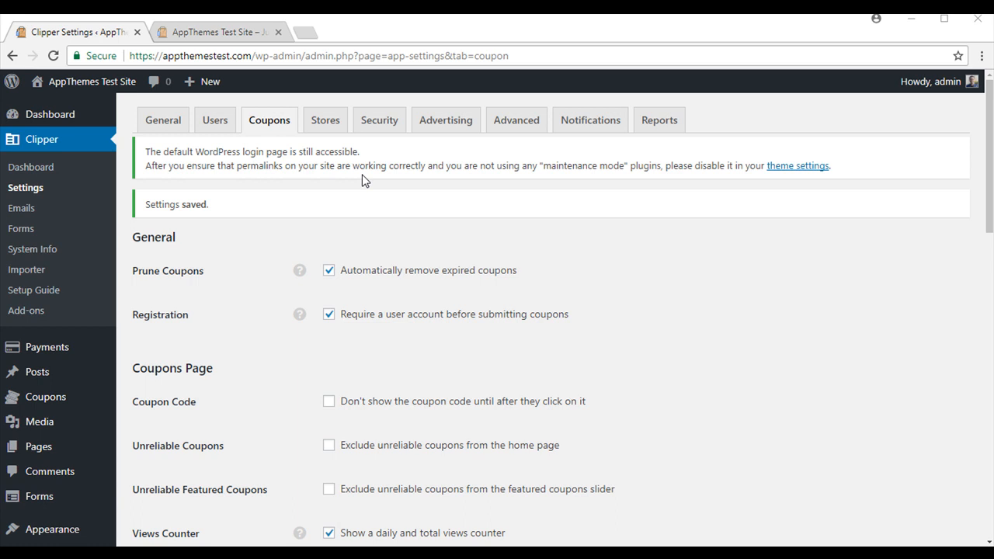
pyautogui.click(379, 120)
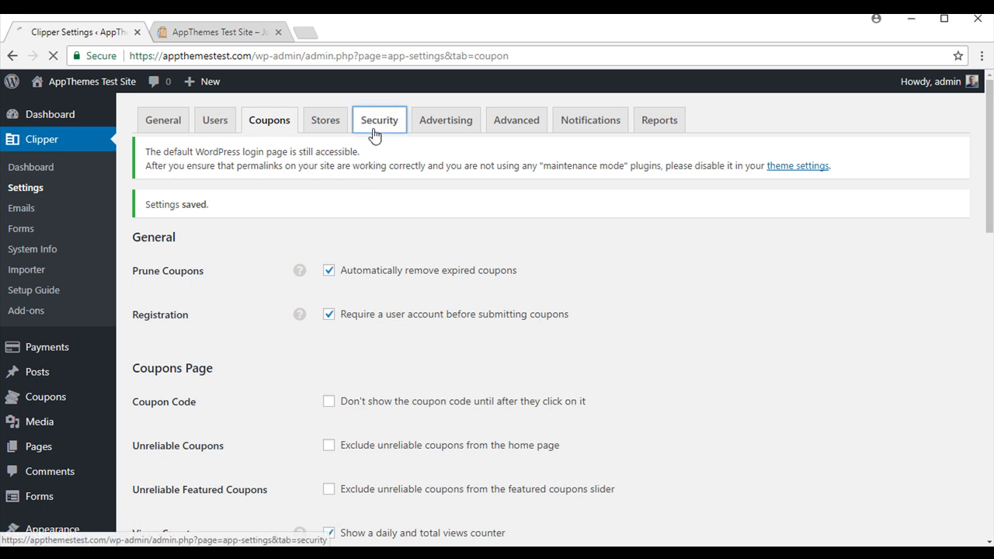
# - Save Clipper's security settings with All Access admin and reCaptcha off
pyautogui.click(379, 120)
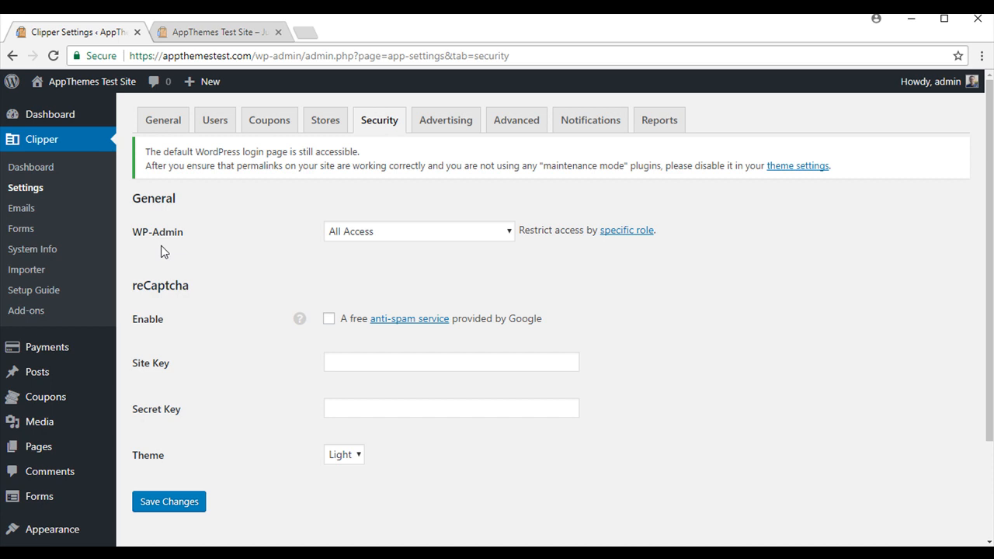
pyautogui.moveTo(143, 250)
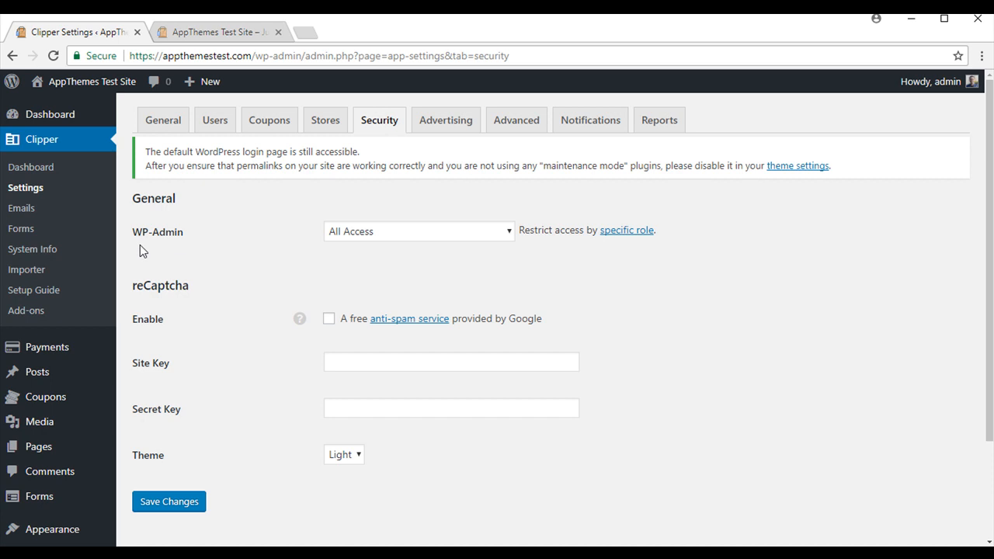
pyautogui.moveTo(146, 250)
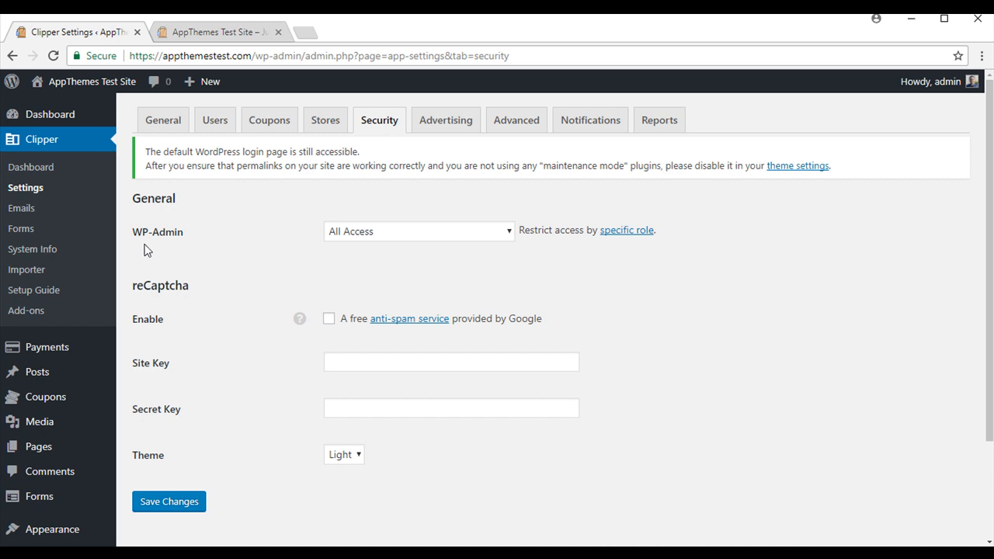
pyautogui.moveTo(351, 246)
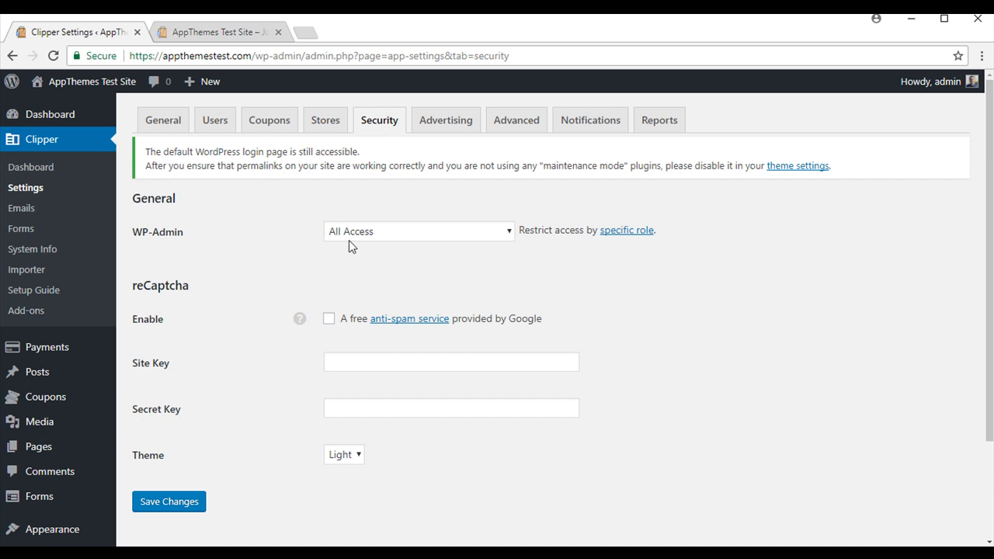
pyautogui.moveTo(472, 239)
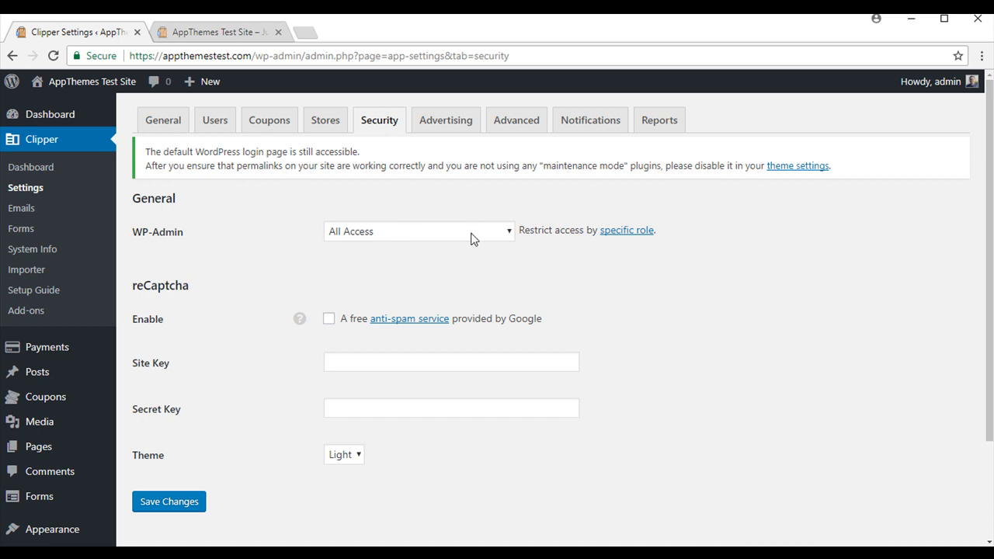
pyautogui.moveTo(497, 236)
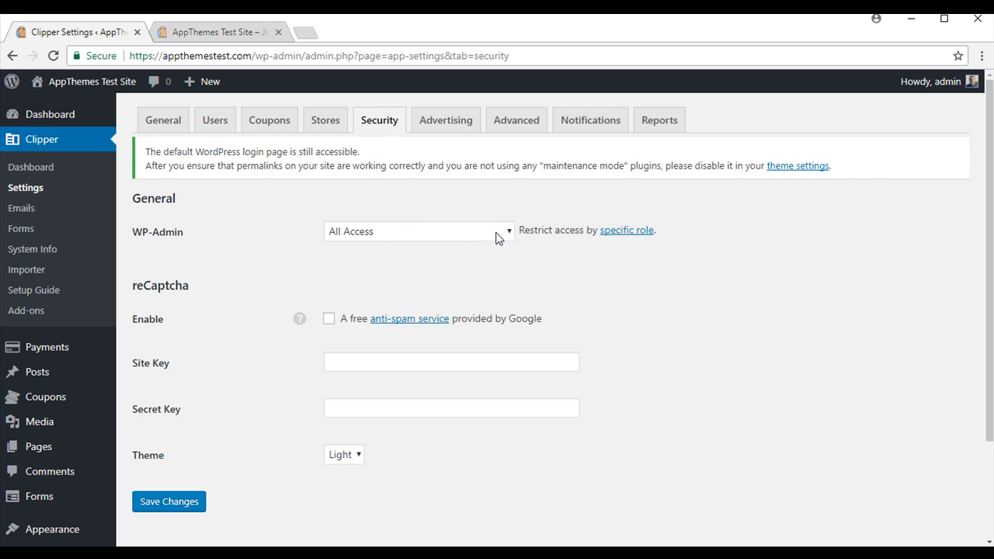
pyautogui.moveTo(505, 239)
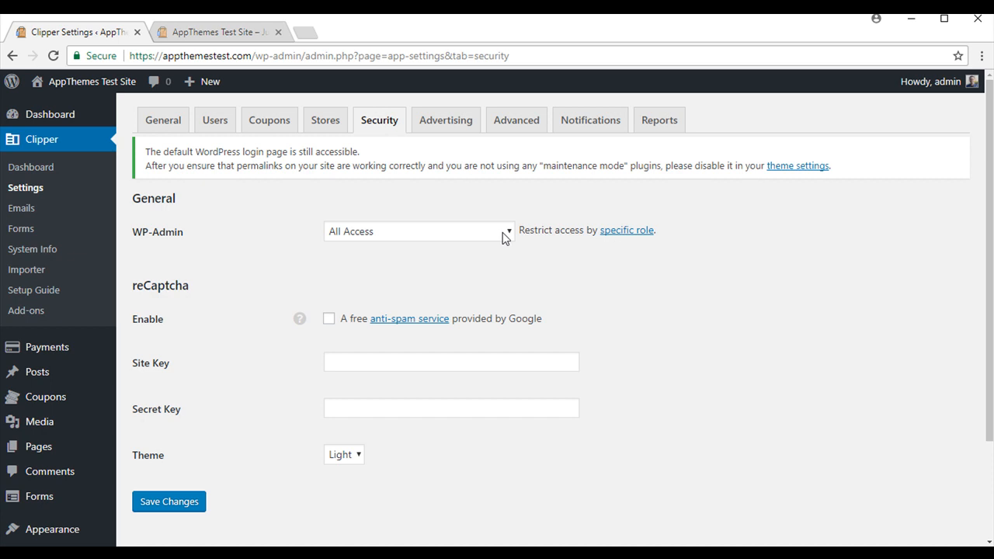
pyautogui.moveTo(183, 377)
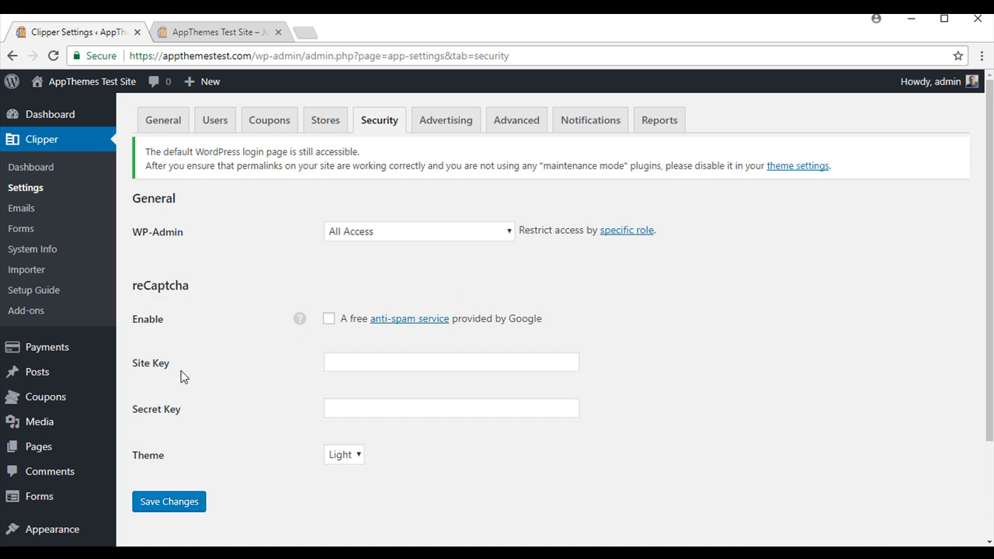
pyautogui.scroll(-3)
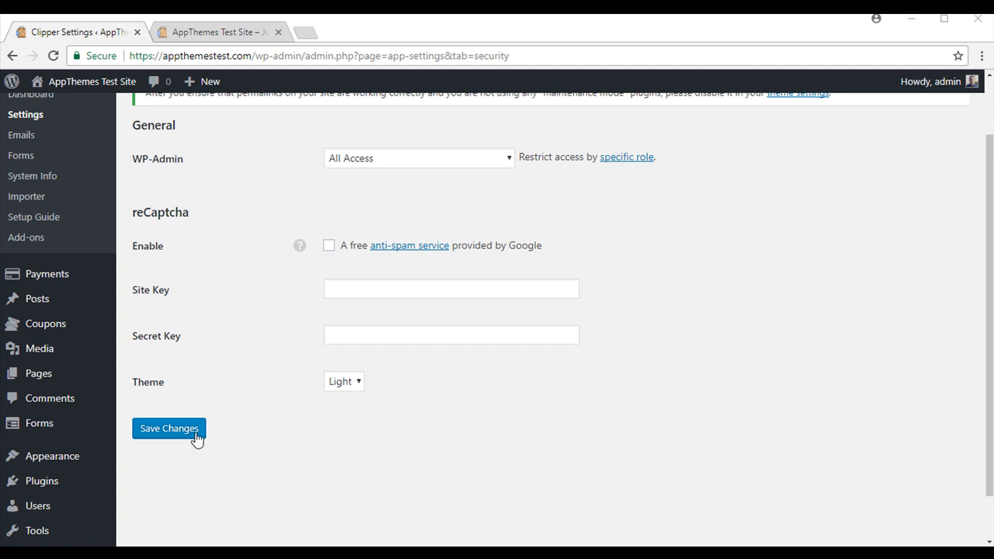
pyautogui.click(168, 429)
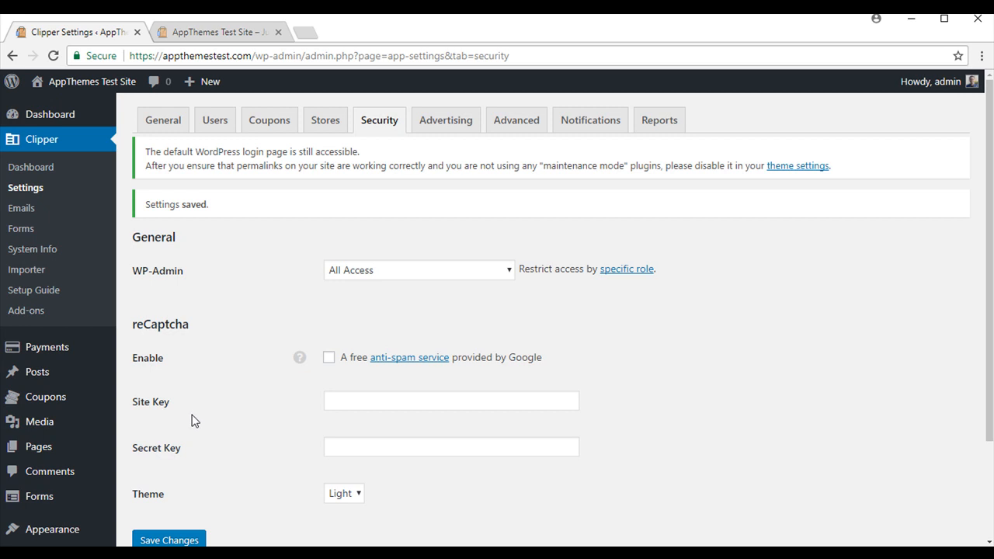
pyautogui.moveTo(46, 348)
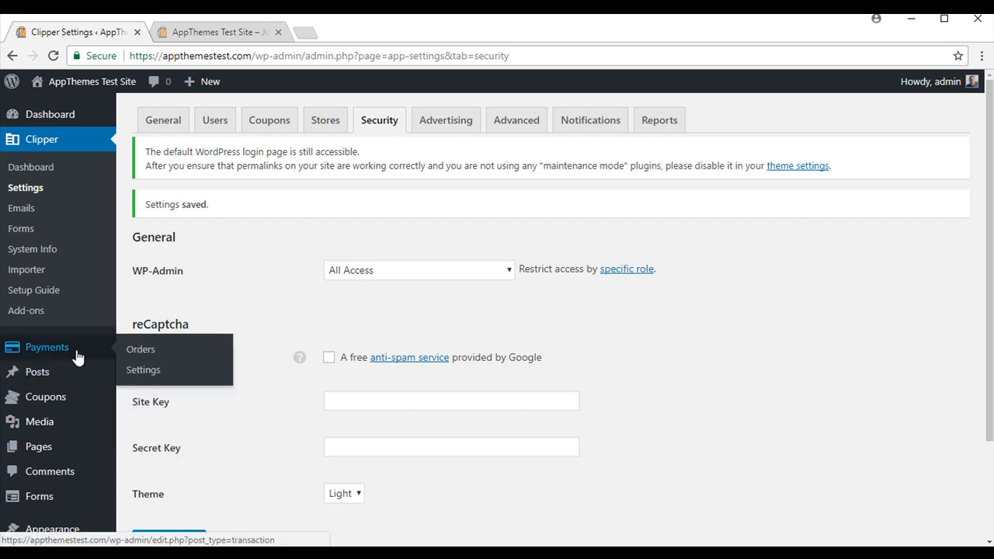
# - Enable Bank Transfer and PayPal gateways with a 10% tax rate and save payment settings
pyautogui.click(143, 369)
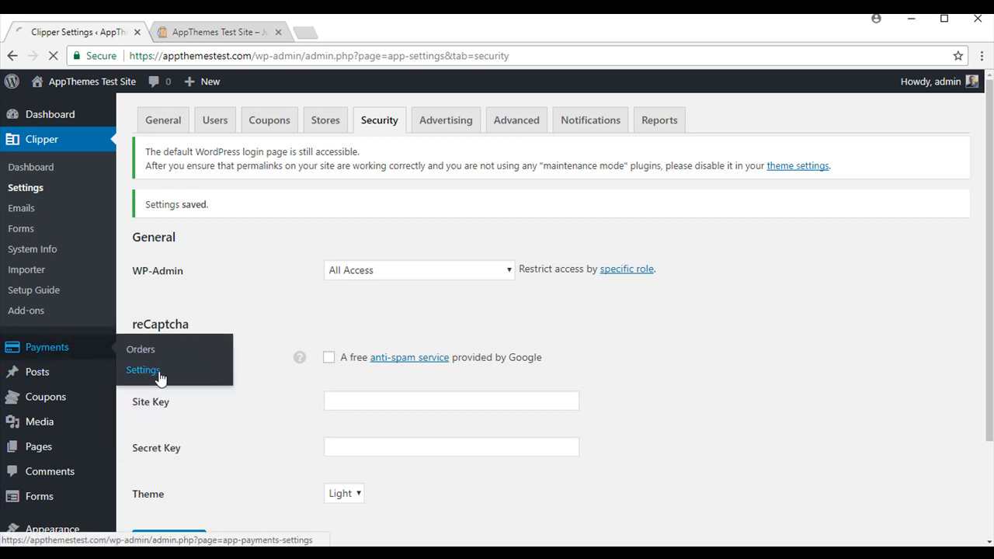
pyautogui.click(143, 369)
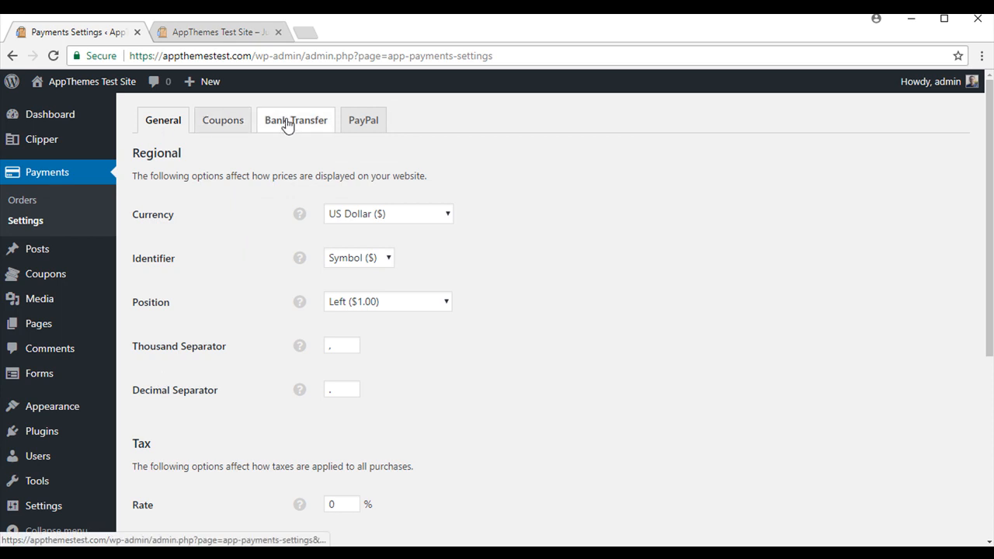
pyautogui.moveTo(162, 127)
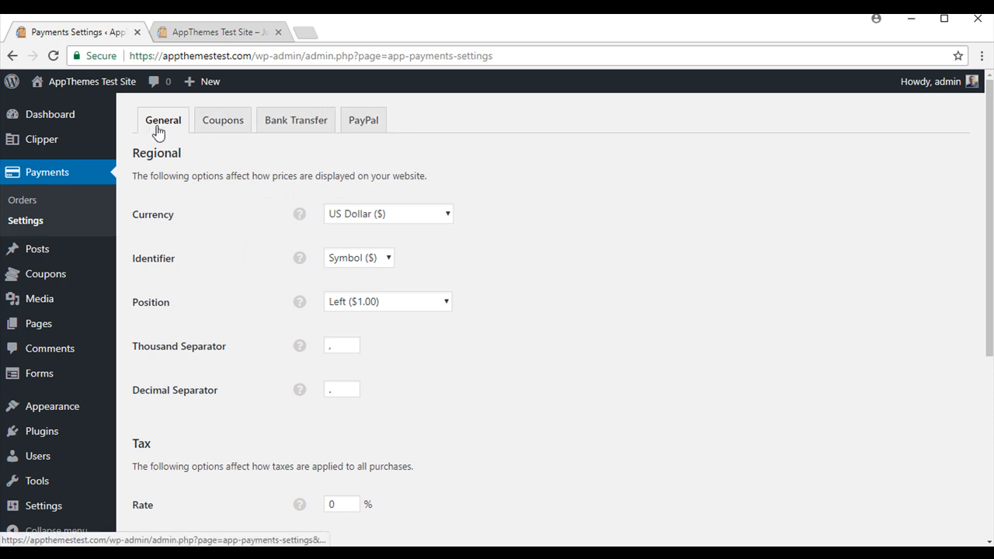
pyautogui.scroll(-3)
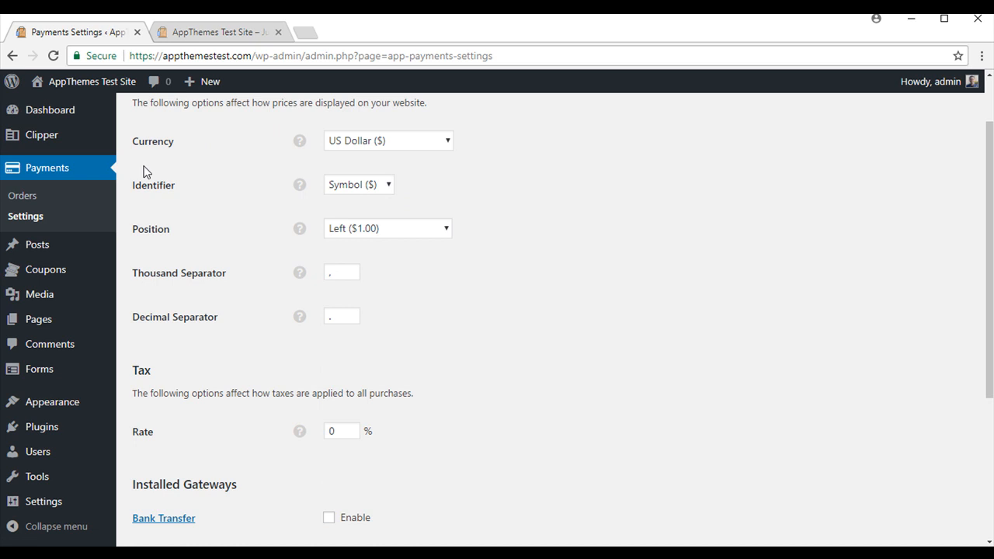
pyautogui.moveTo(460, 281)
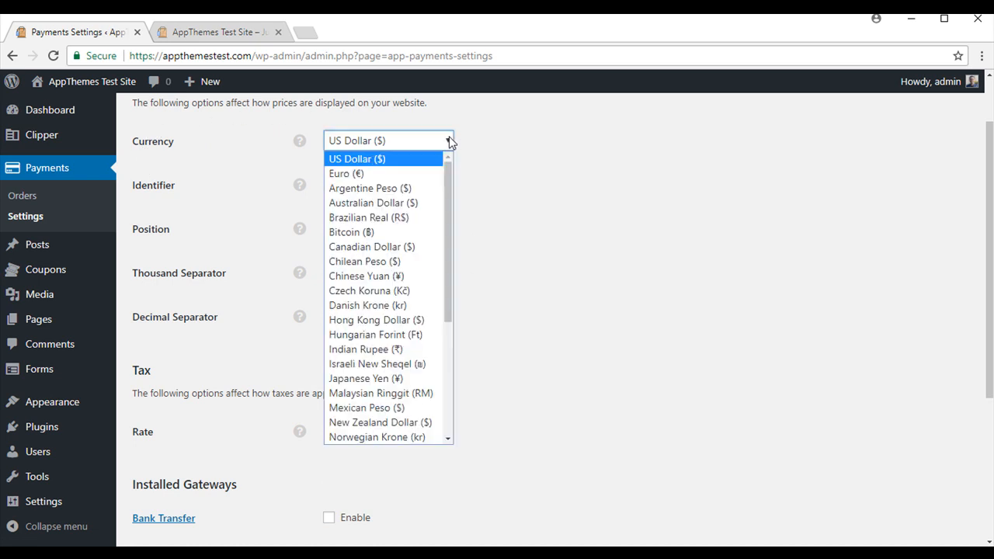
pyautogui.moveTo(392, 205)
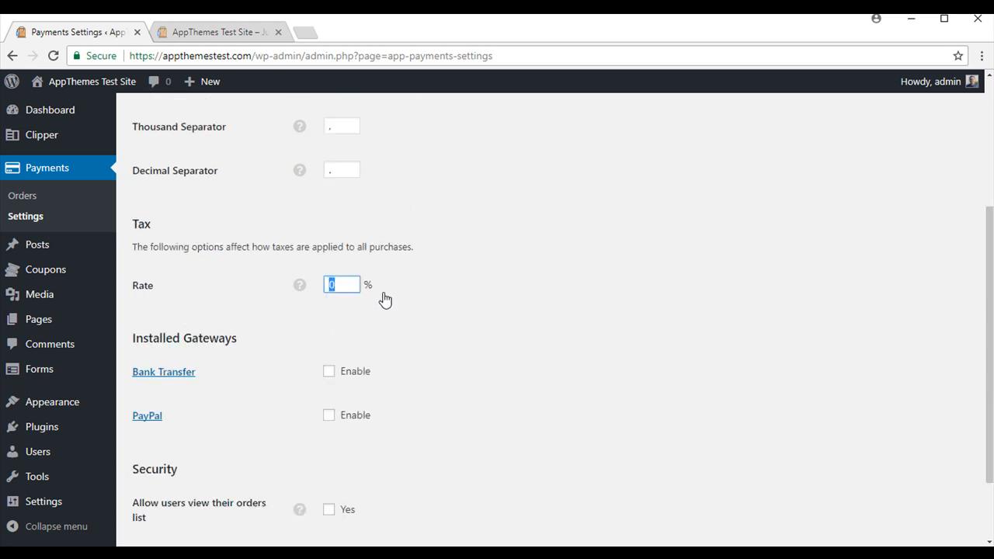
pyautogui.write('10')
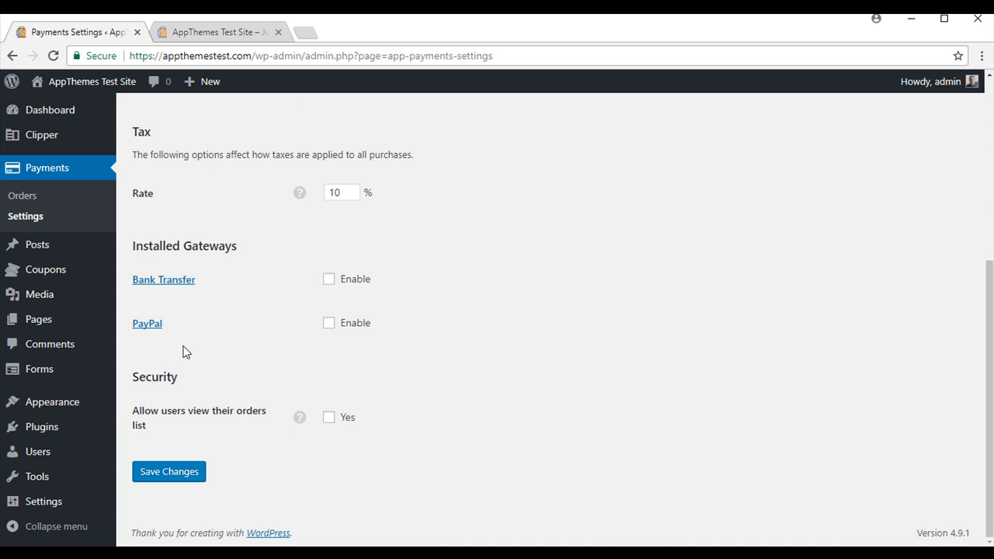
pyautogui.moveTo(382, 265)
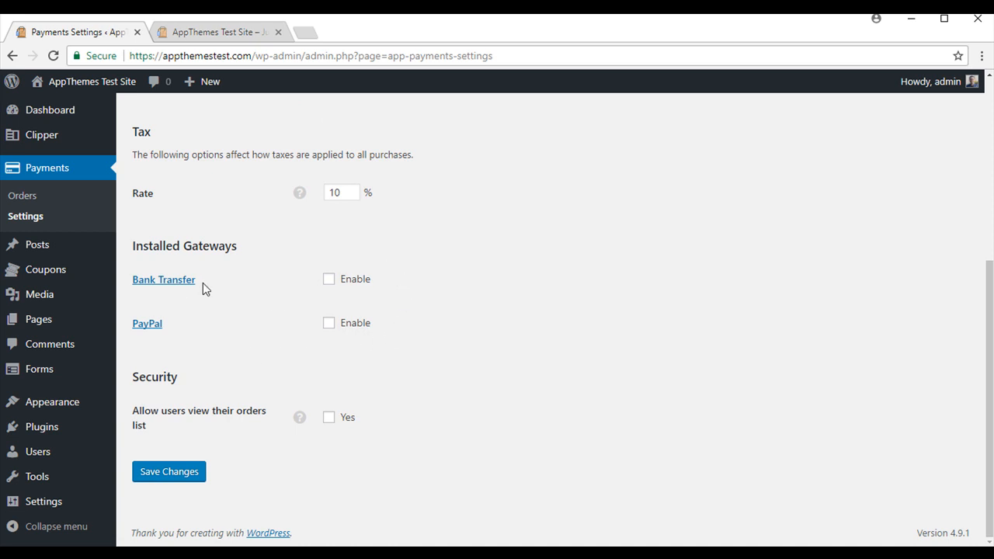
pyautogui.moveTo(181, 329)
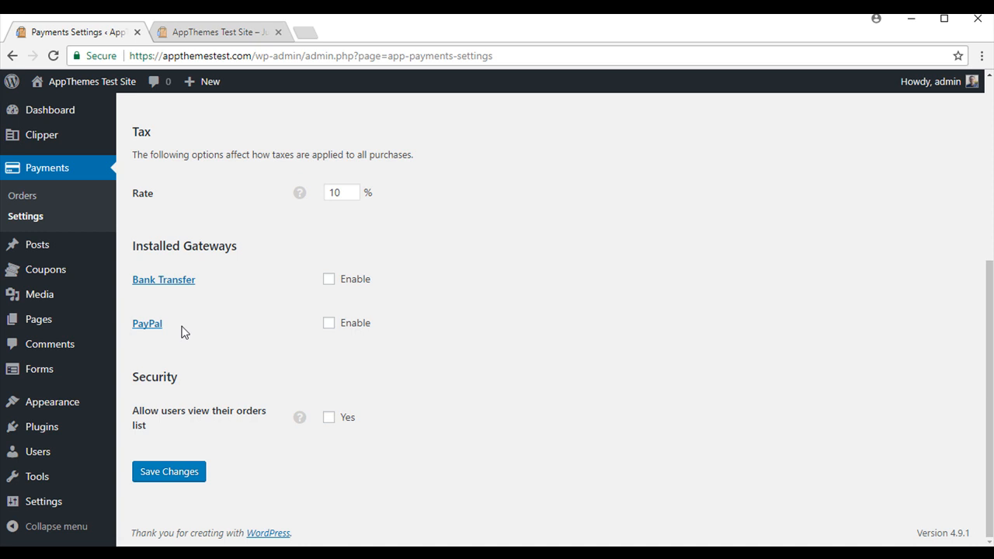
pyautogui.moveTo(323, 292)
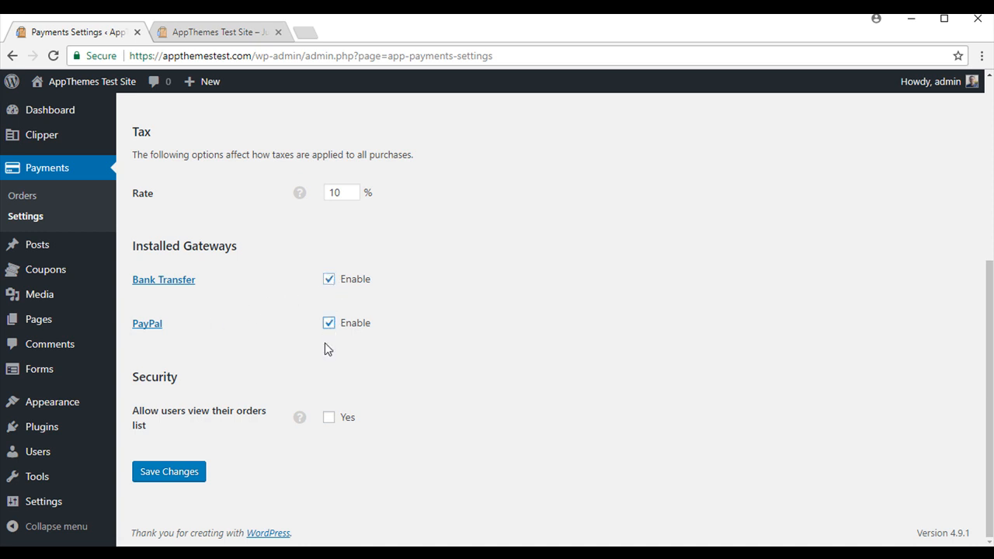
pyautogui.click(168, 472)
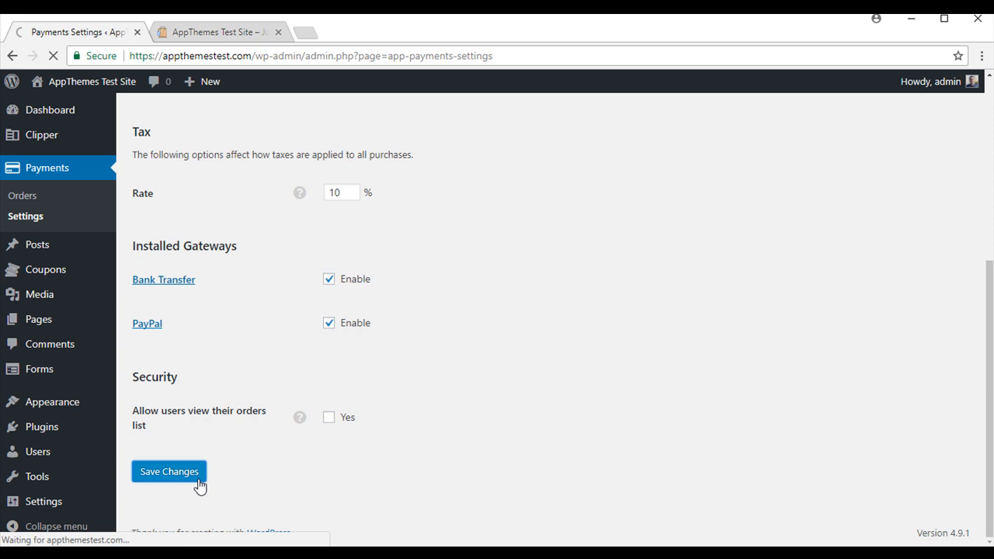
pyautogui.click(167, 473)
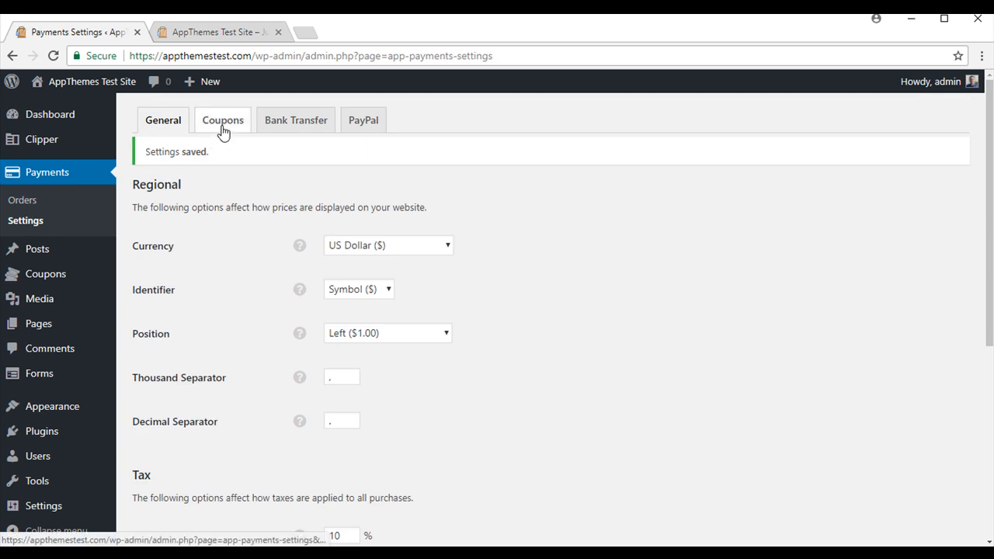
# - Set the coupon listing price to 19.95 and featuring to 25.00 for 30 days, then save
pyautogui.click(224, 120)
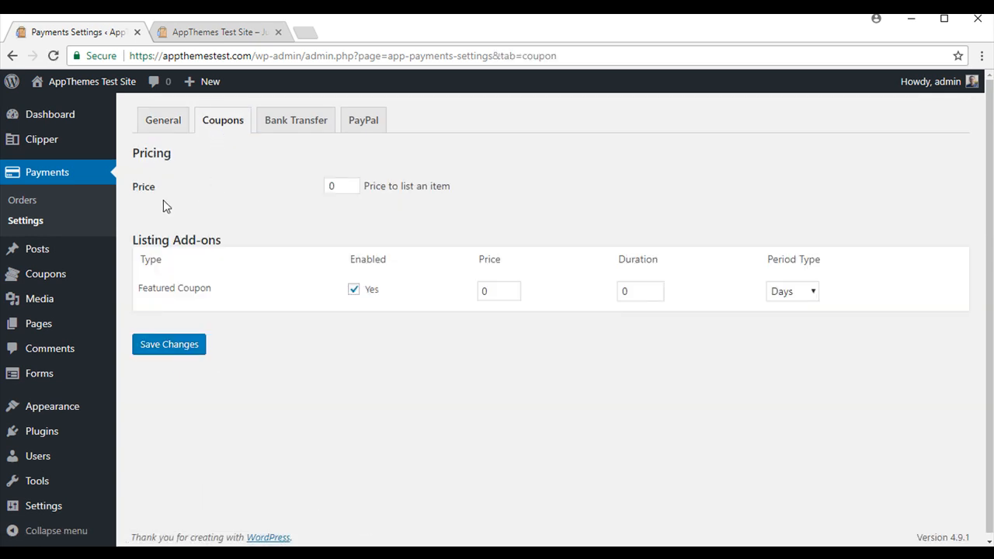
pyautogui.moveTo(155, 202)
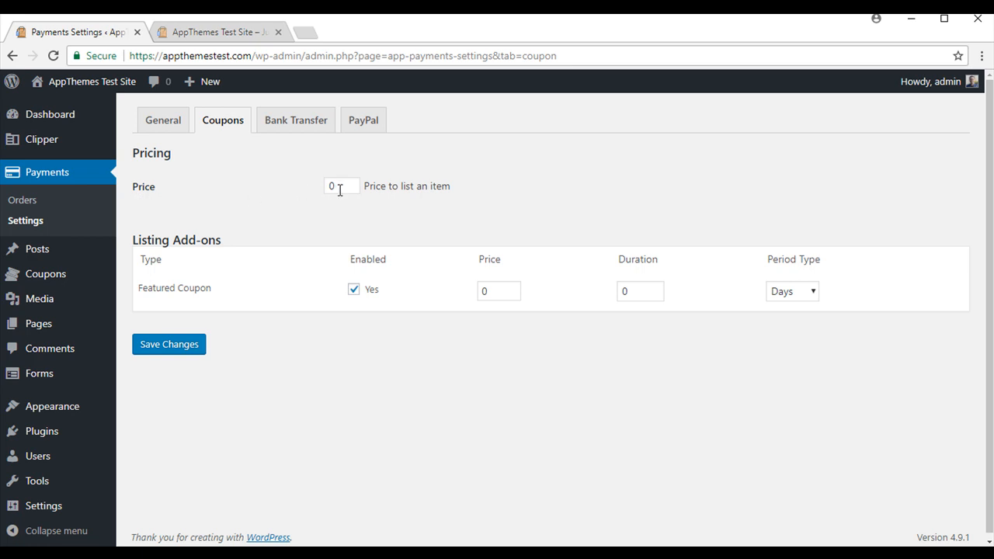
pyautogui.write('19.95')
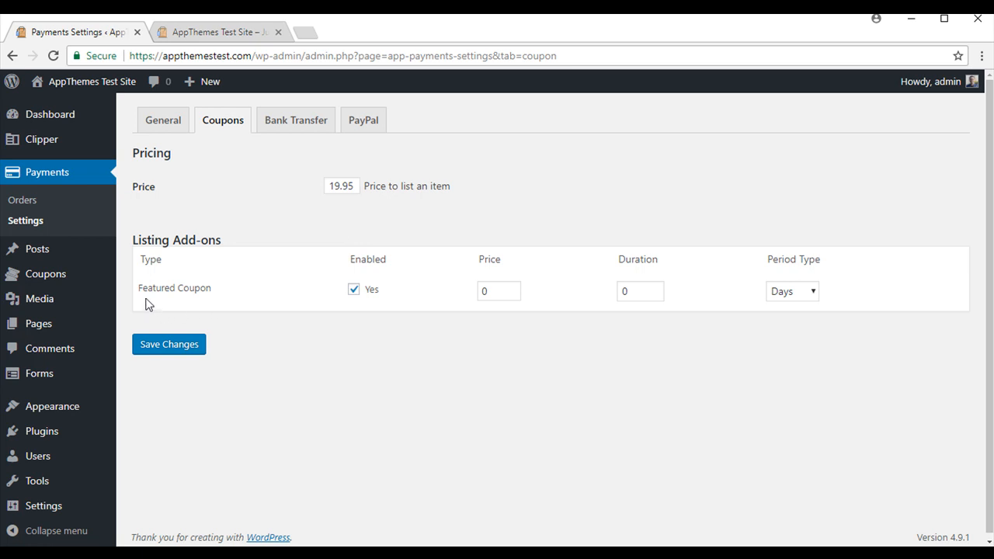
pyautogui.moveTo(216, 305)
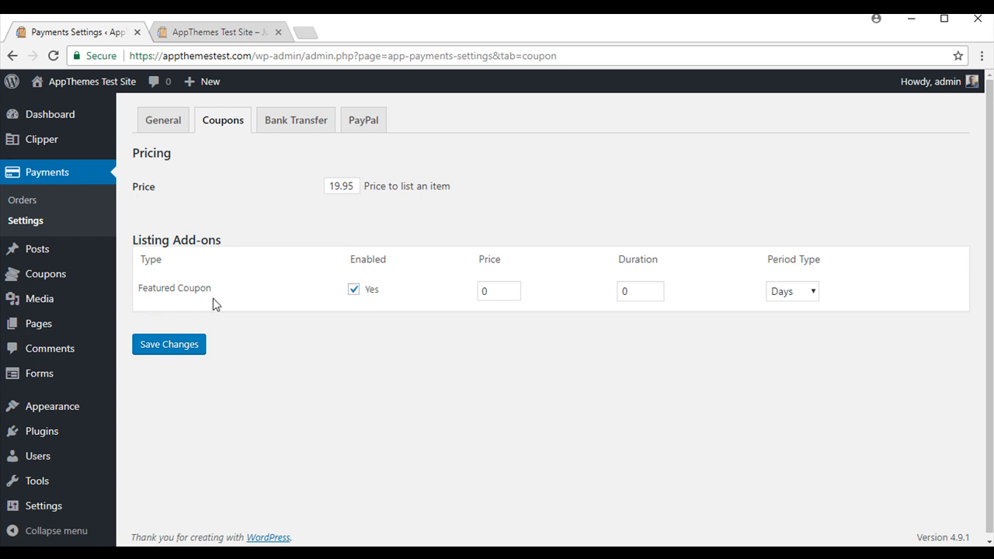
pyautogui.click(497, 290)
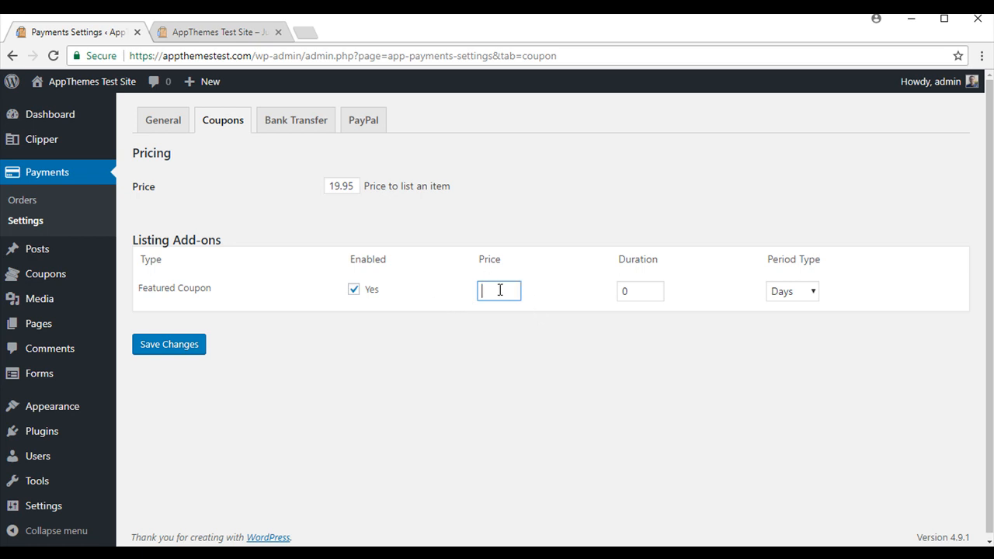
pyautogui.write('25.00')
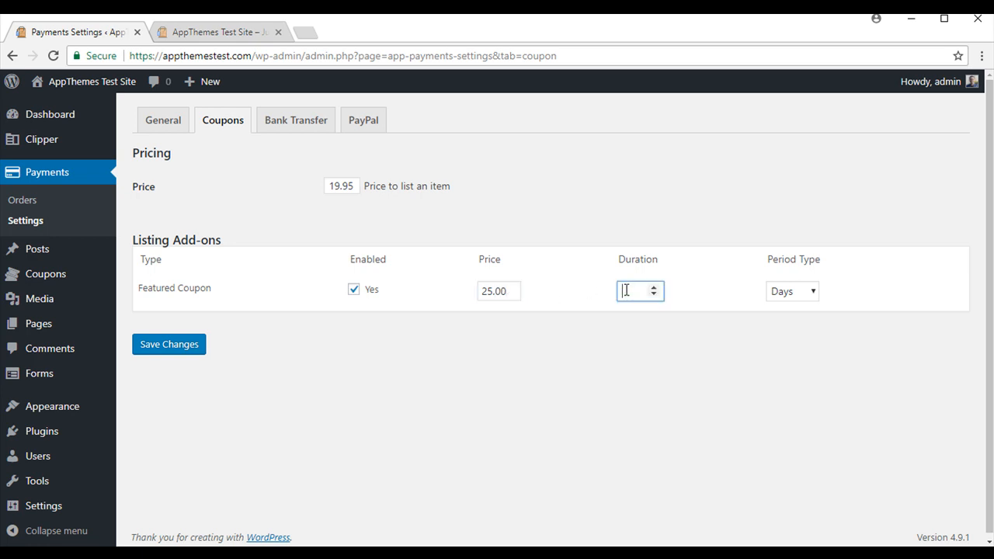
pyautogui.click(814, 291)
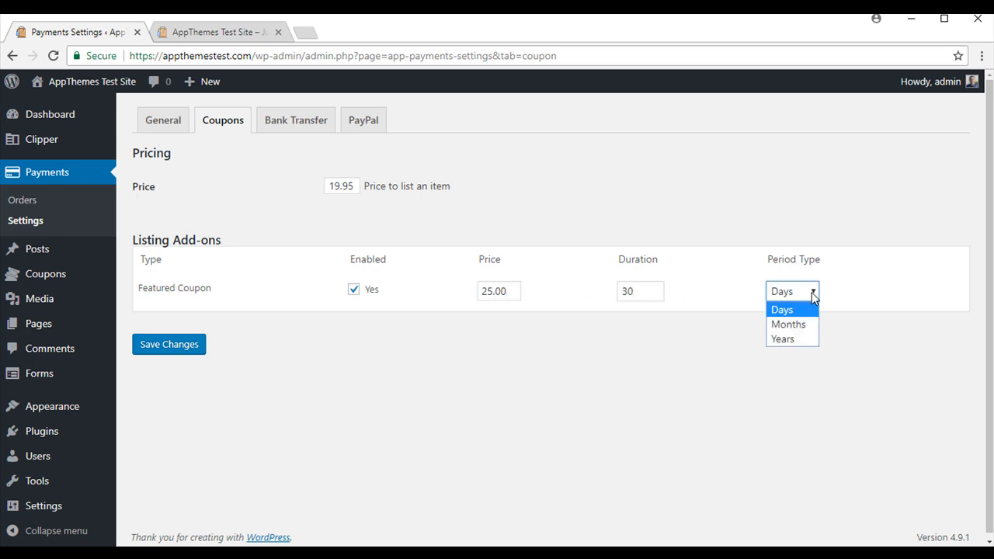
pyautogui.click(780, 311)
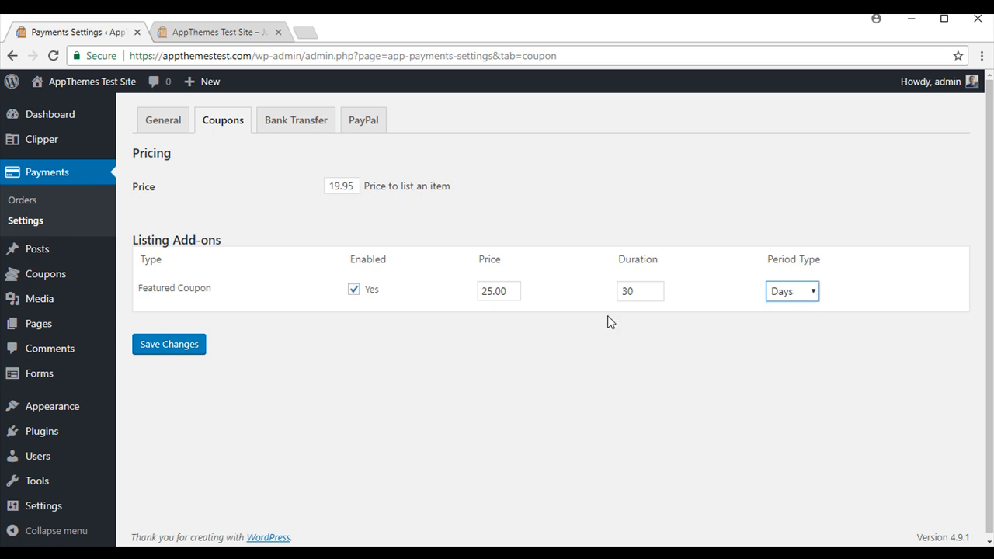
pyautogui.click(168, 345)
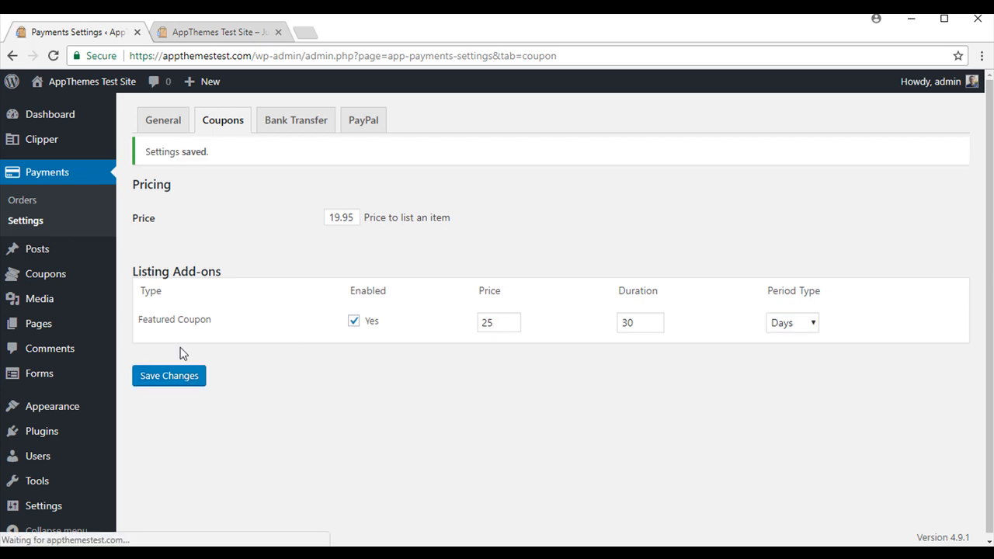
pyautogui.click(296, 119)
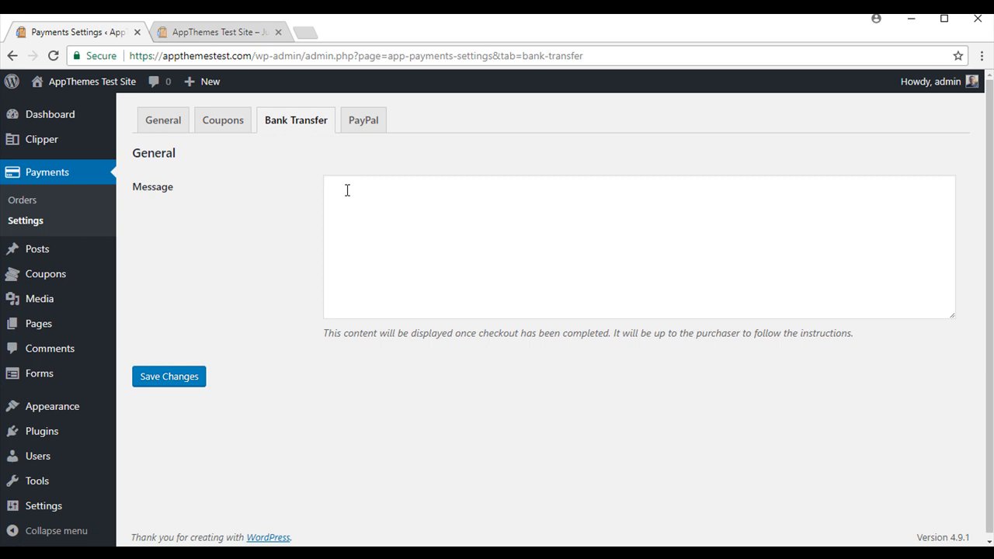
pyautogui.click(348, 202)
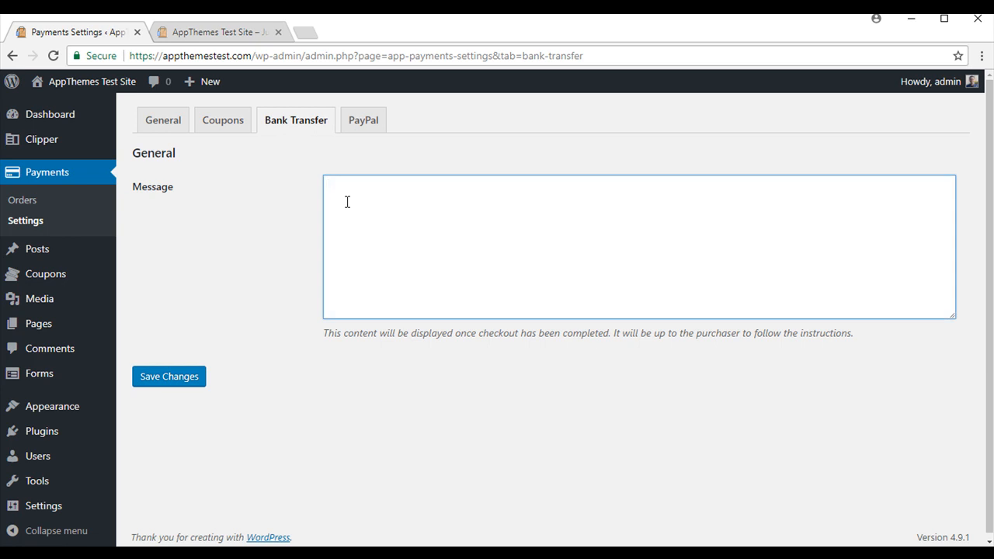
pyautogui.click(350, 201)
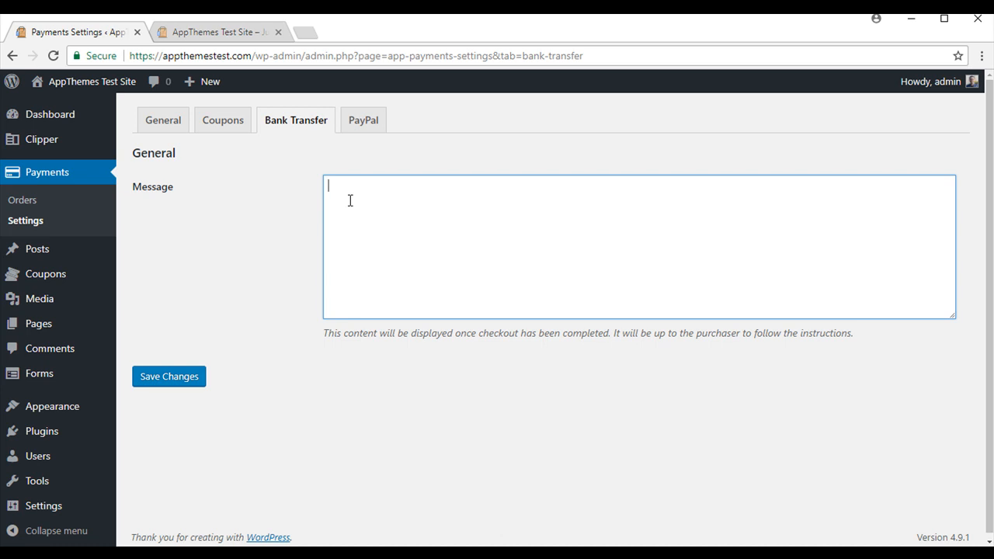
pyautogui.moveTo(370, 287)
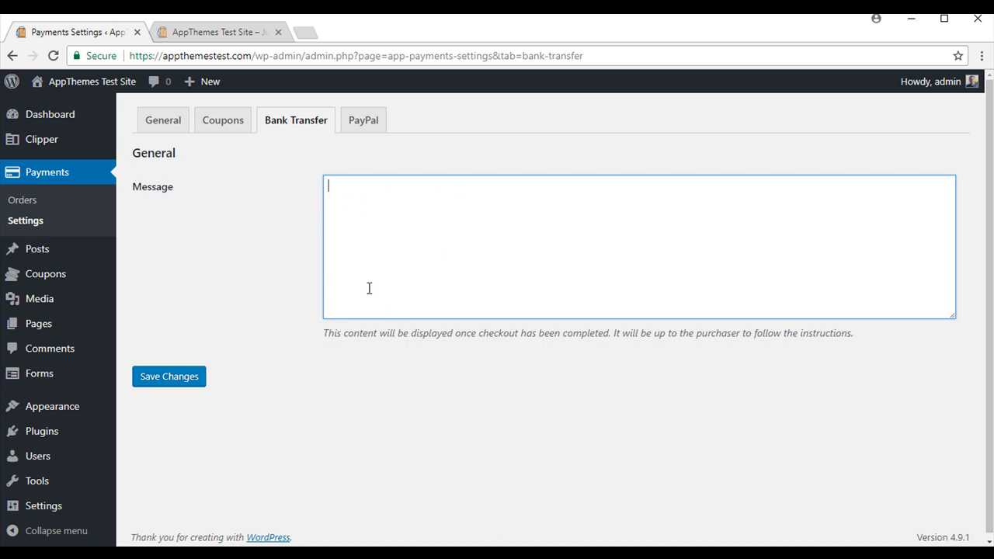
pyautogui.click(364, 120)
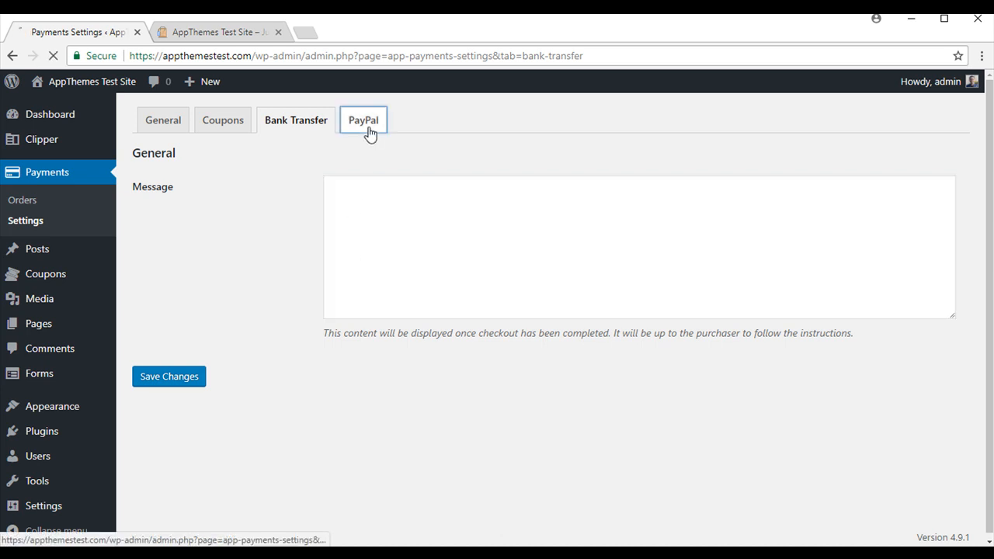
# - Review the PayPal gateway's sandbox email and sandbox mode, then save its settings
pyautogui.click(363, 119)
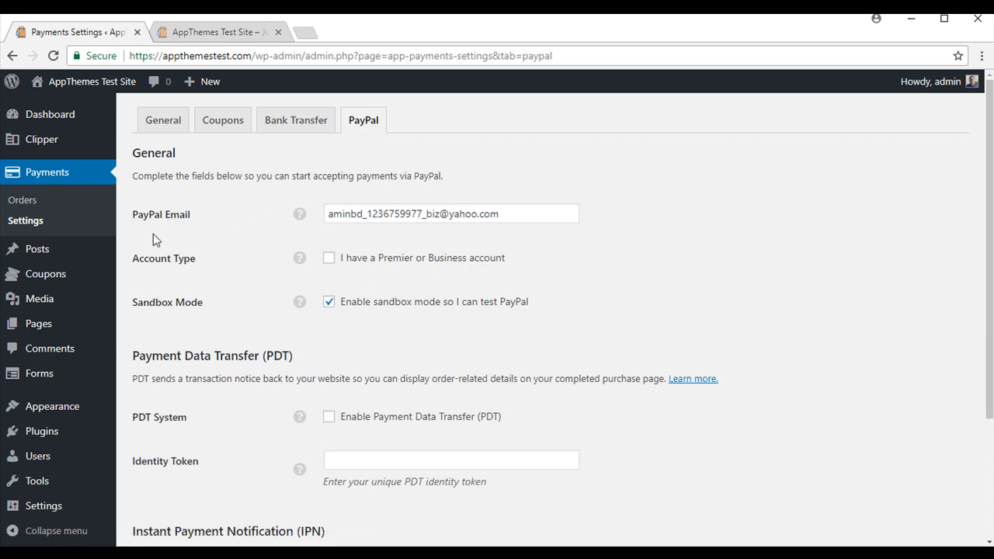
pyautogui.moveTo(187, 232)
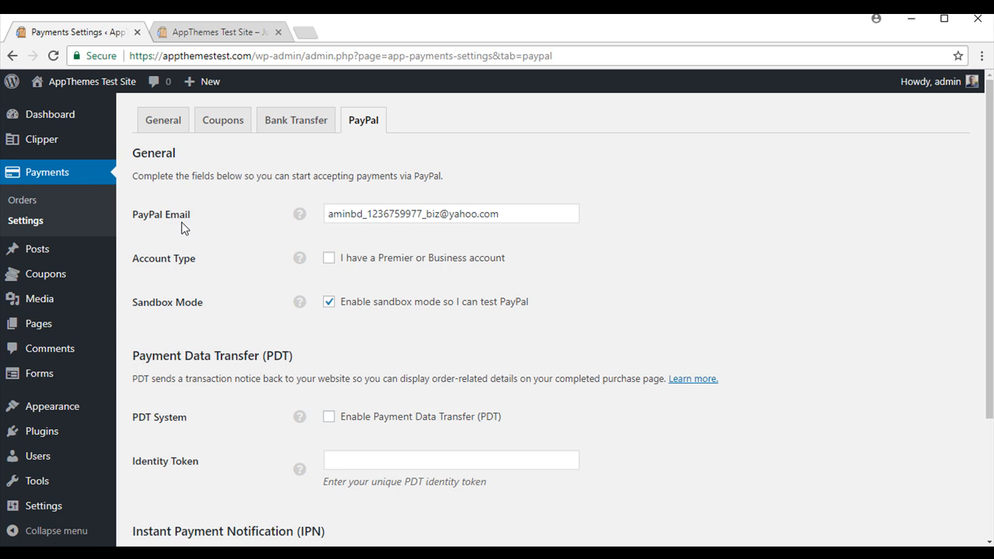
pyautogui.moveTo(134, 273)
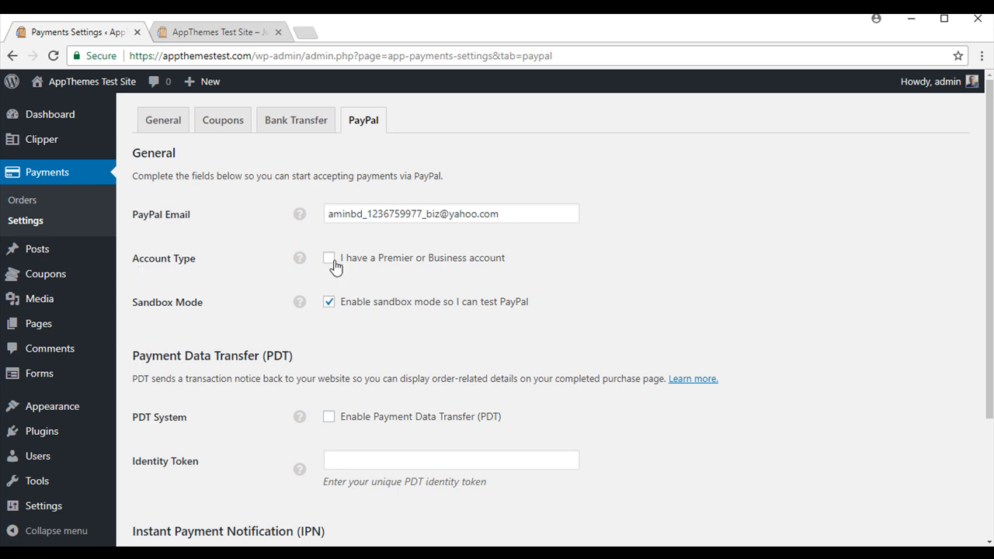
pyautogui.scroll(-3)
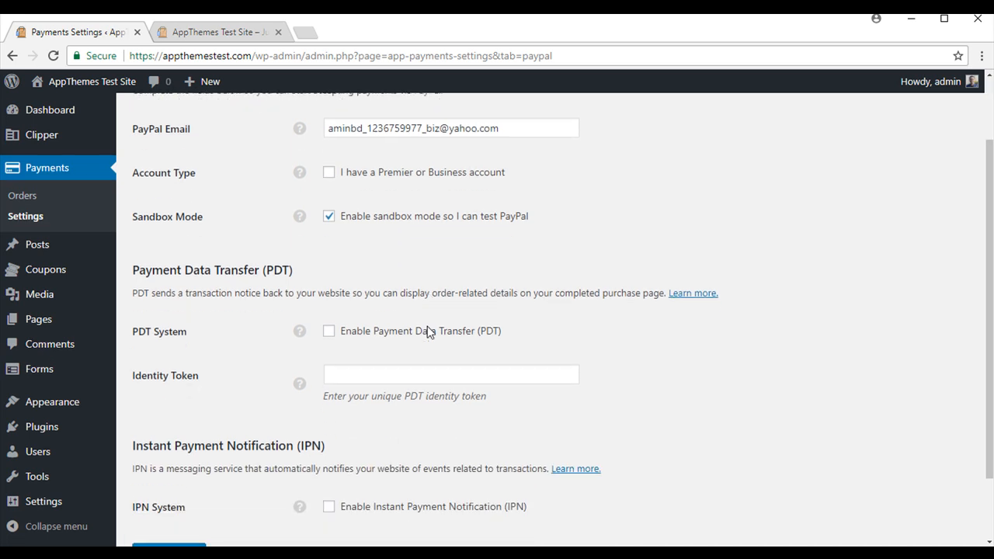
pyautogui.scroll(-3)
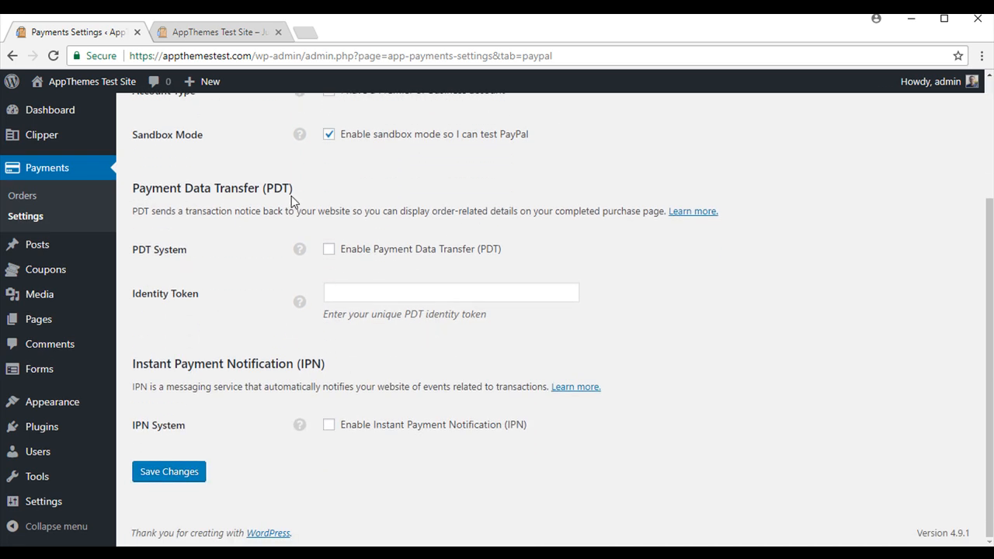
pyautogui.moveTo(338, 373)
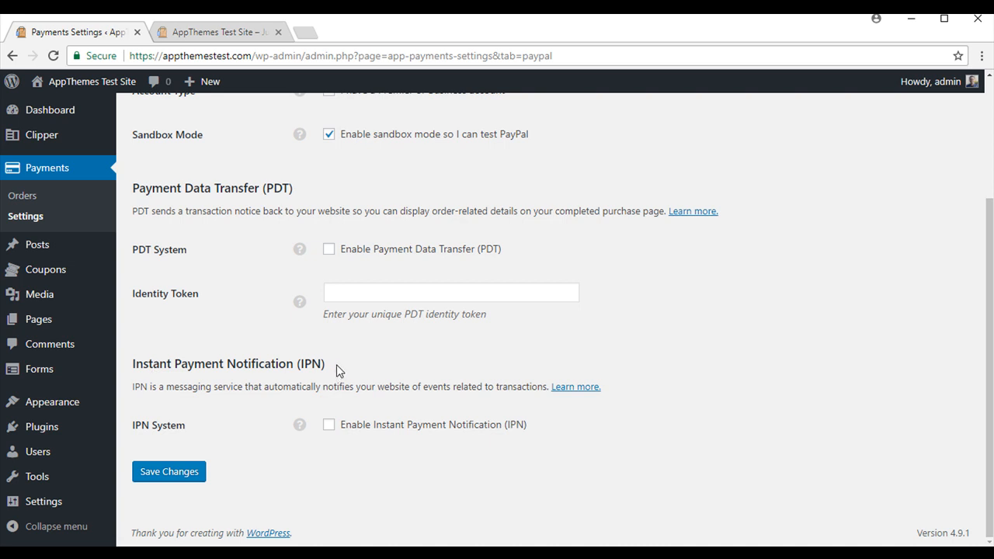
pyautogui.moveTo(227, 476)
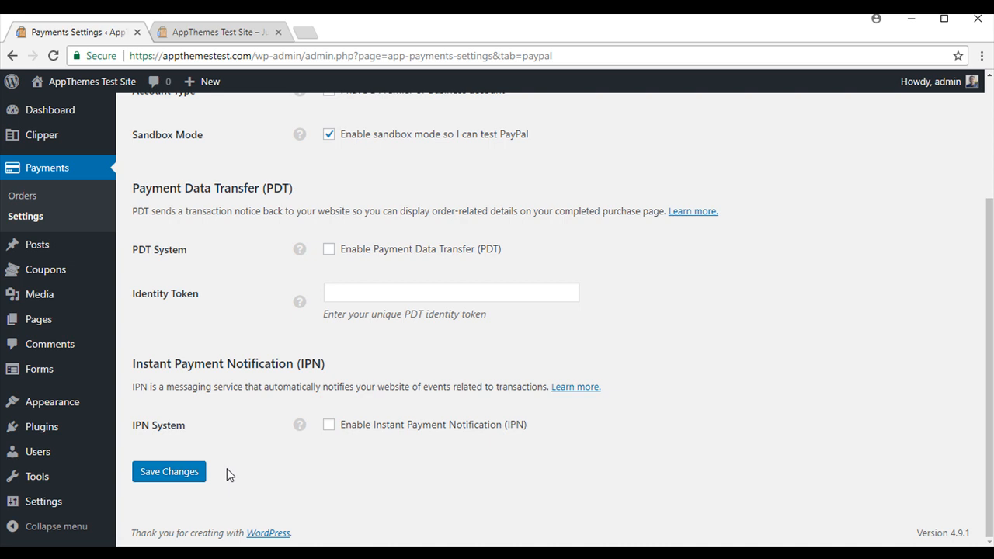
pyautogui.click(167, 473)
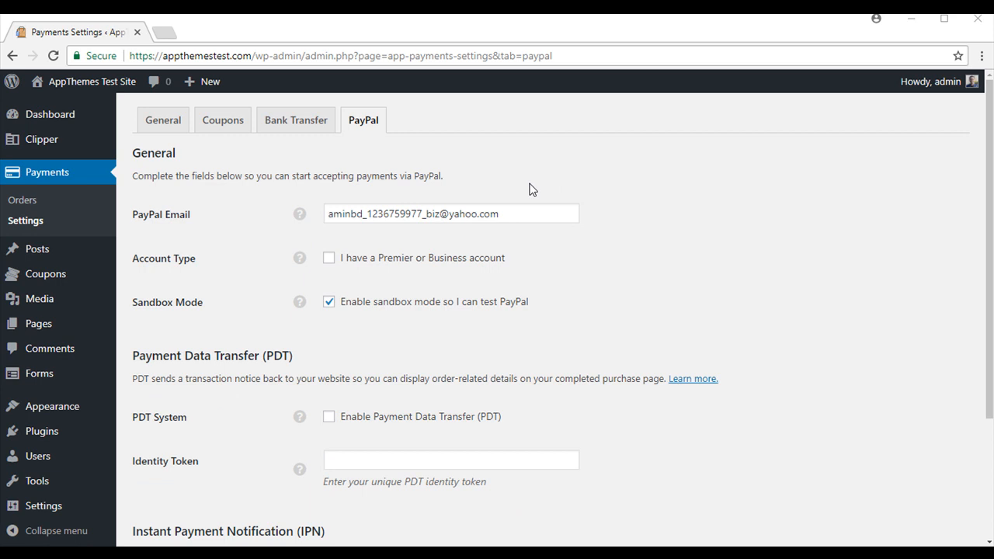
pyautogui.moveTo(70, 273)
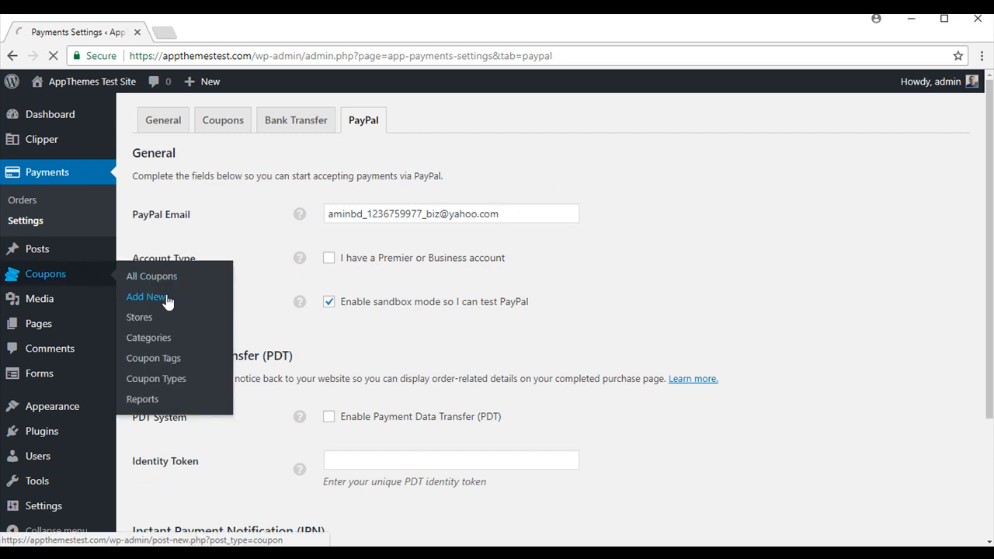
# - Start a new coupon titled 'Amazon Discount' with a 10% off all Amazon purchases description
pyautogui.click(146, 297)
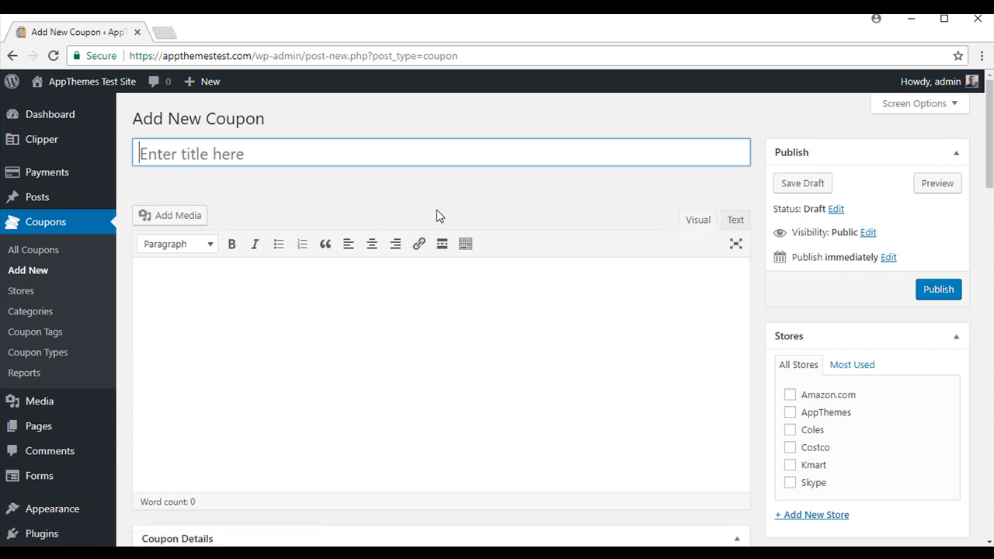
pyautogui.click(258, 154)
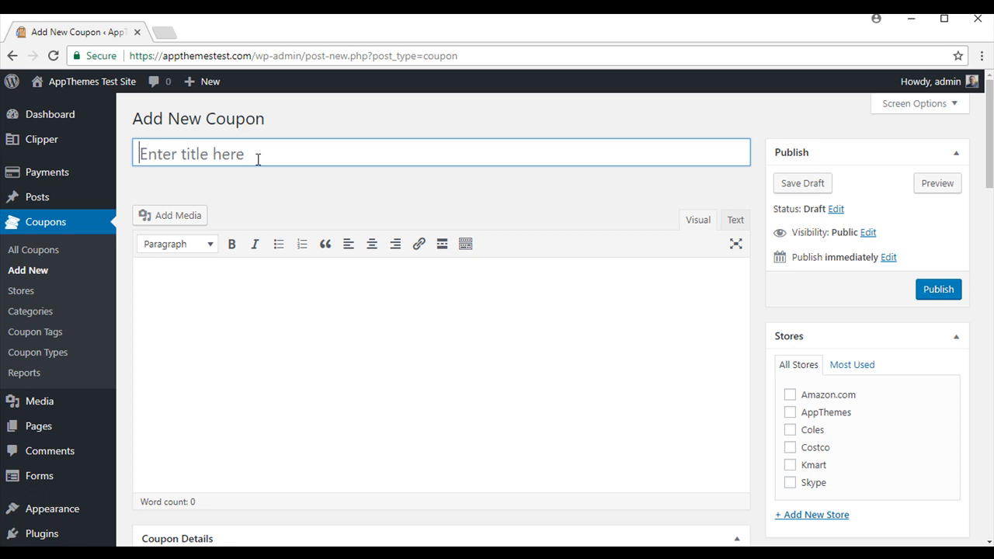
pyautogui.write('Amazon')
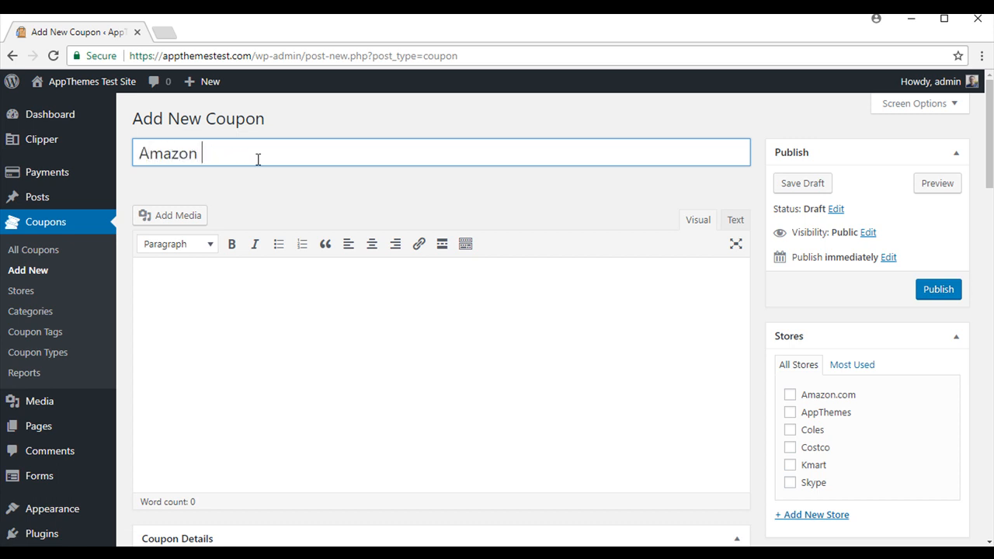
pyautogui.write('Discount')
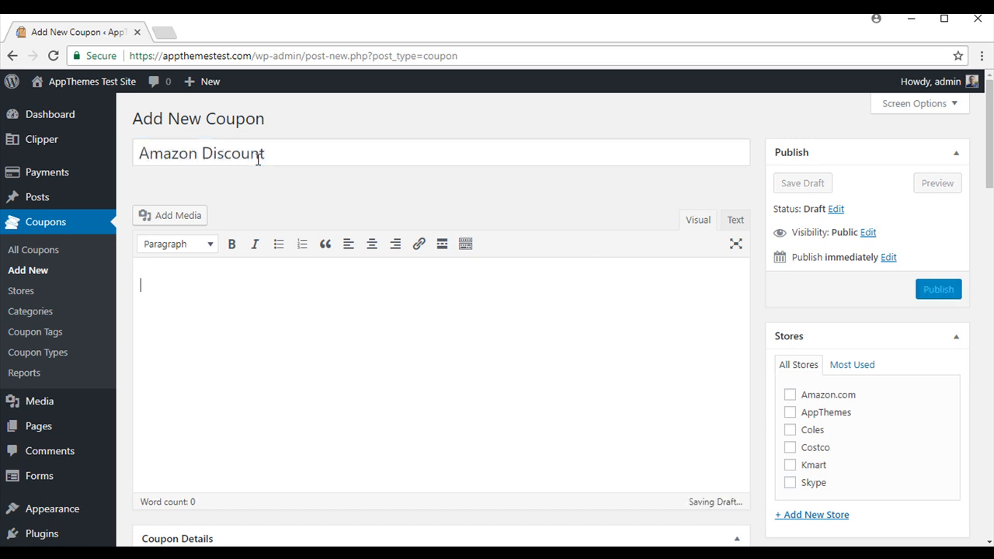
pyautogui.write('This coupon code will give you a great discount of 10% off all amazon purchases')
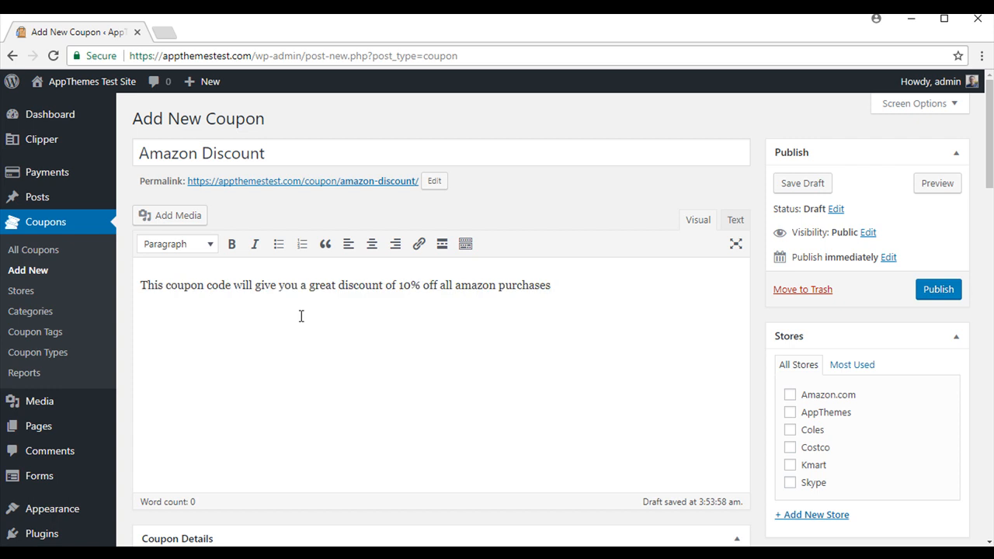
pyautogui.scroll(-3)
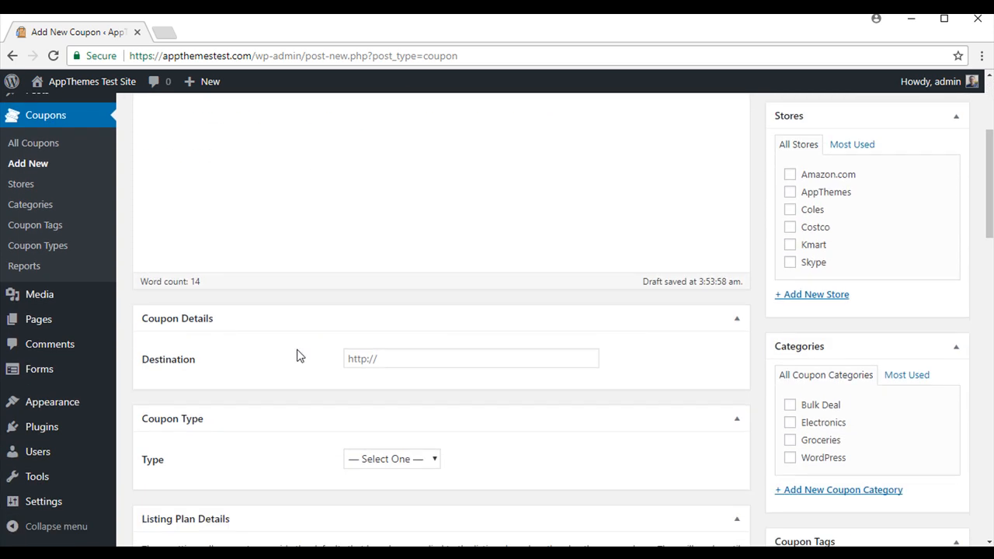
pyautogui.scroll(-3)
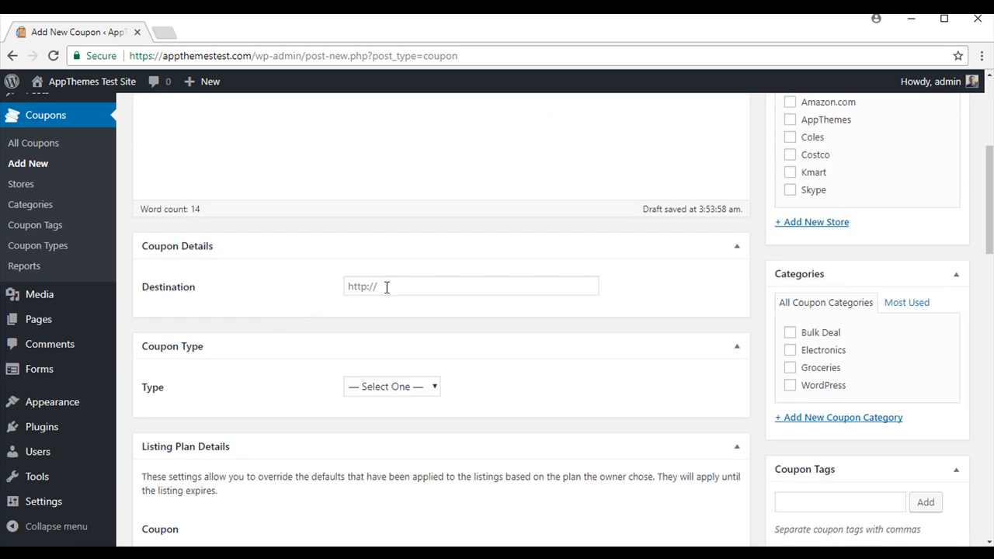
pyautogui.click(471, 286)
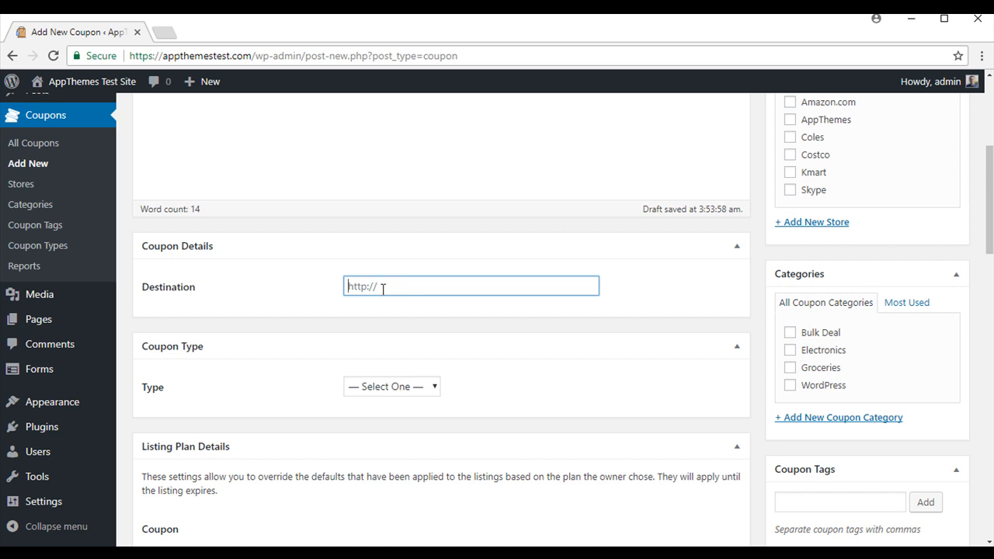
pyautogui.write('https://www.amazon.com/')
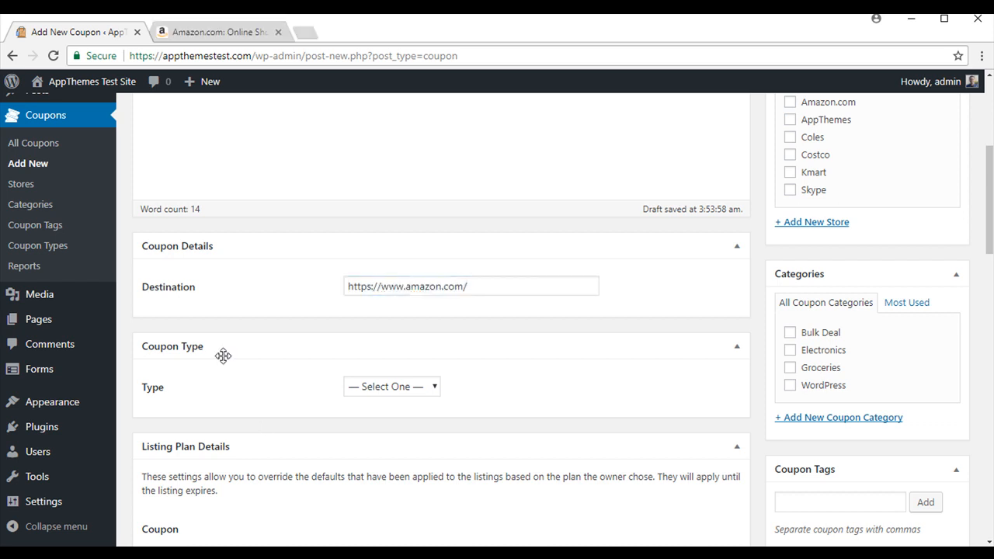
pyautogui.click(391, 385)
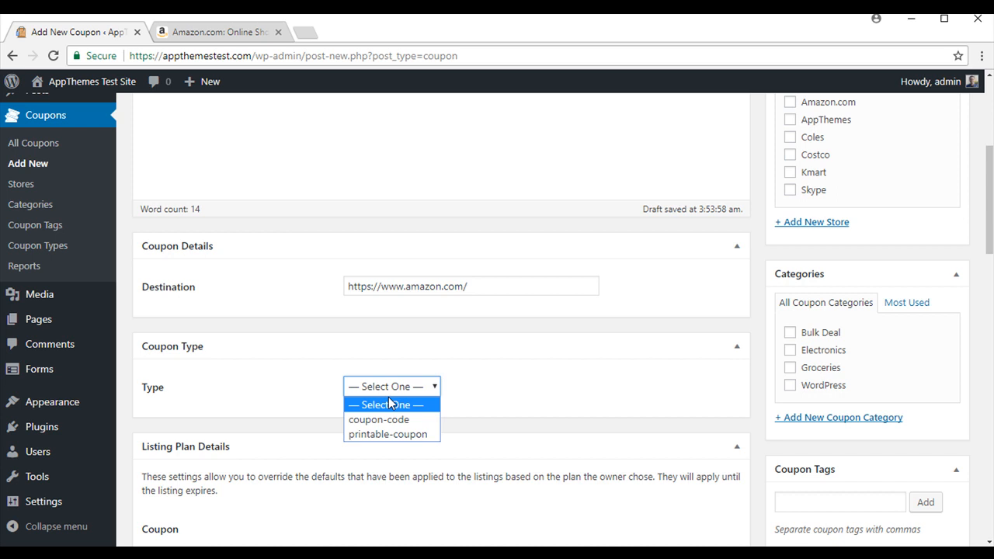
pyautogui.click(379, 419)
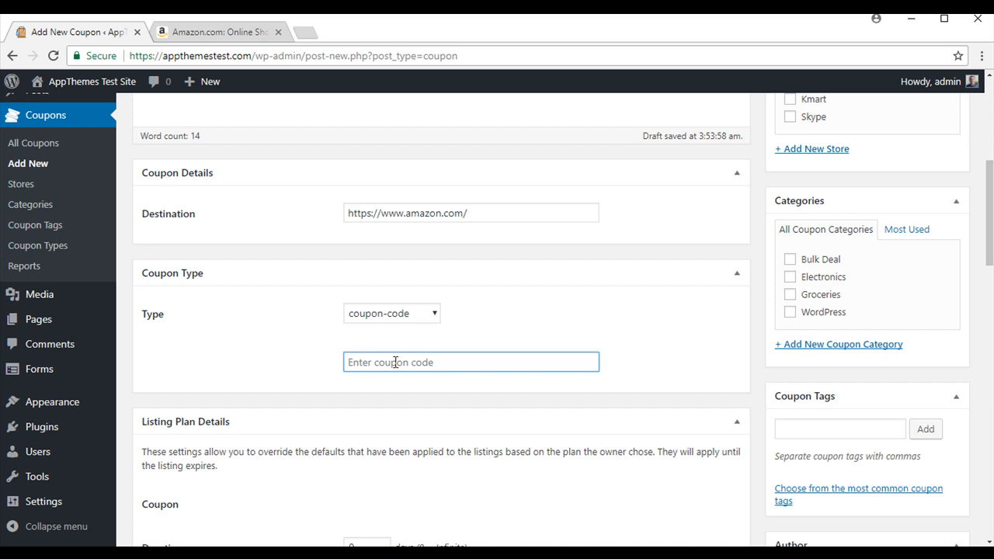
pyautogui.write('10percentoffcoupon')
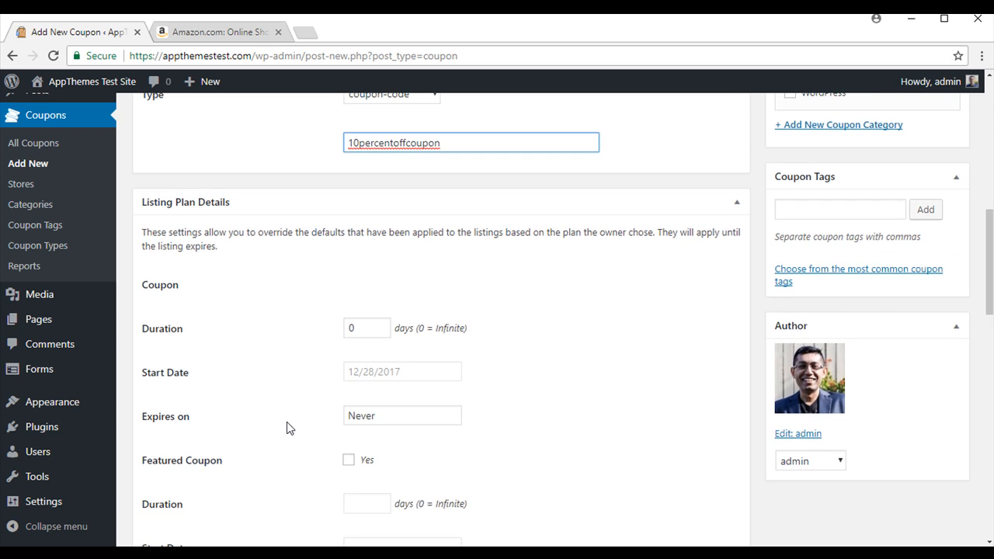
pyautogui.moveTo(230, 248)
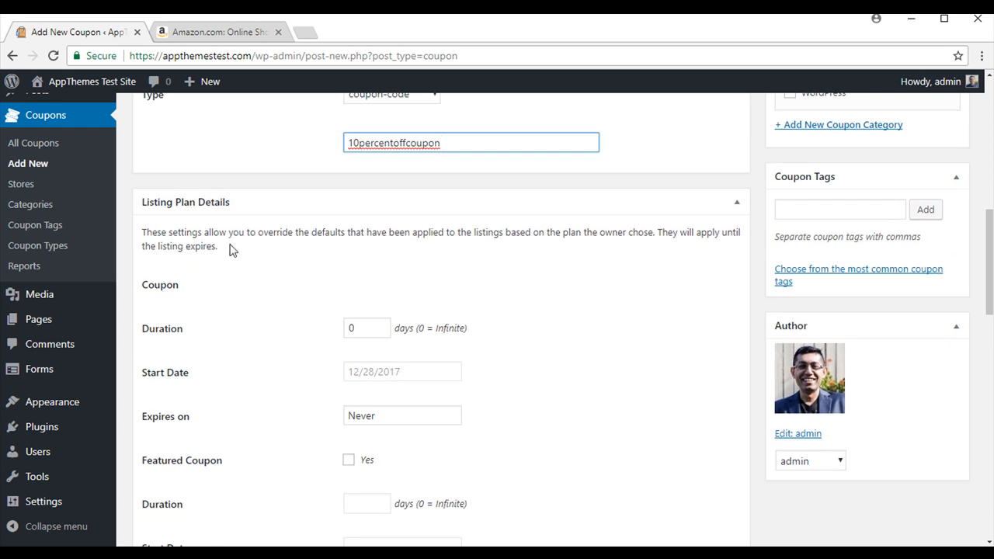
# - Set the coupon's listing plan duration to 10 days, expiring 01/07/2018
pyautogui.click(366, 330)
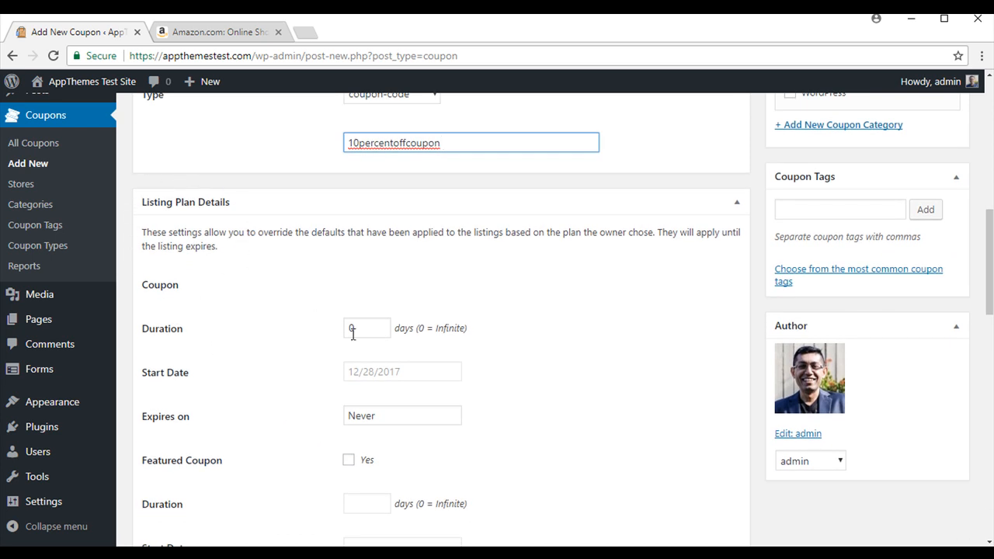
pyautogui.click(361, 328)
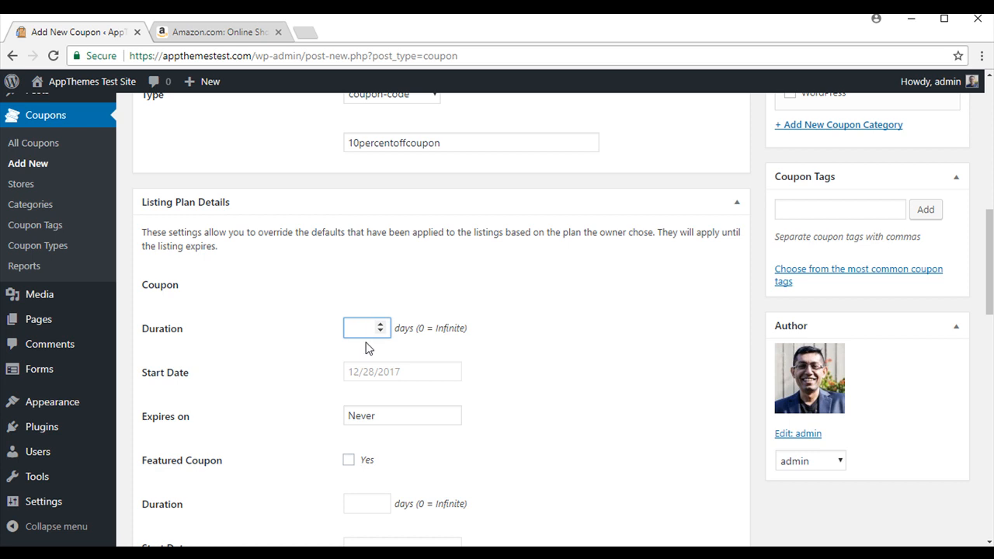
pyautogui.write('10')
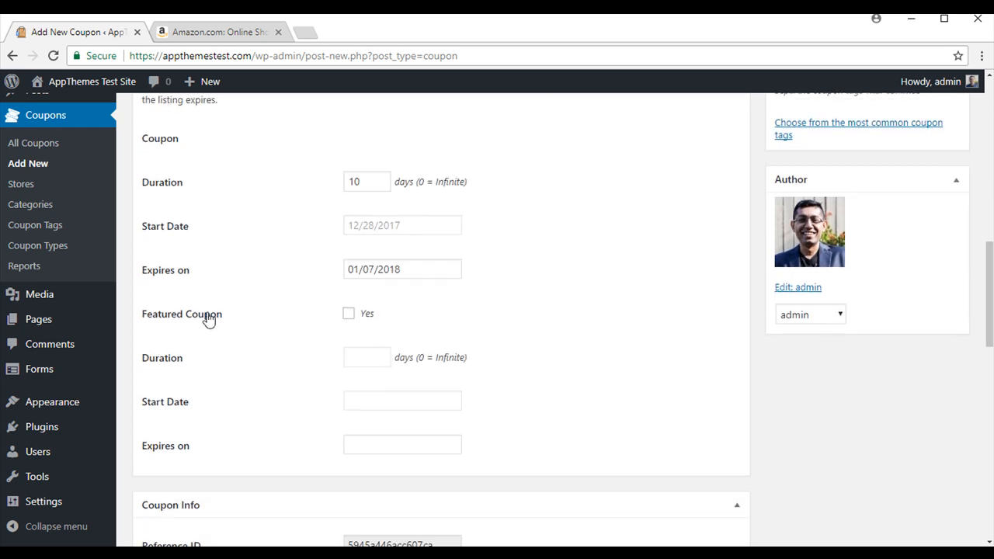
pyautogui.moveTo(143, 344)
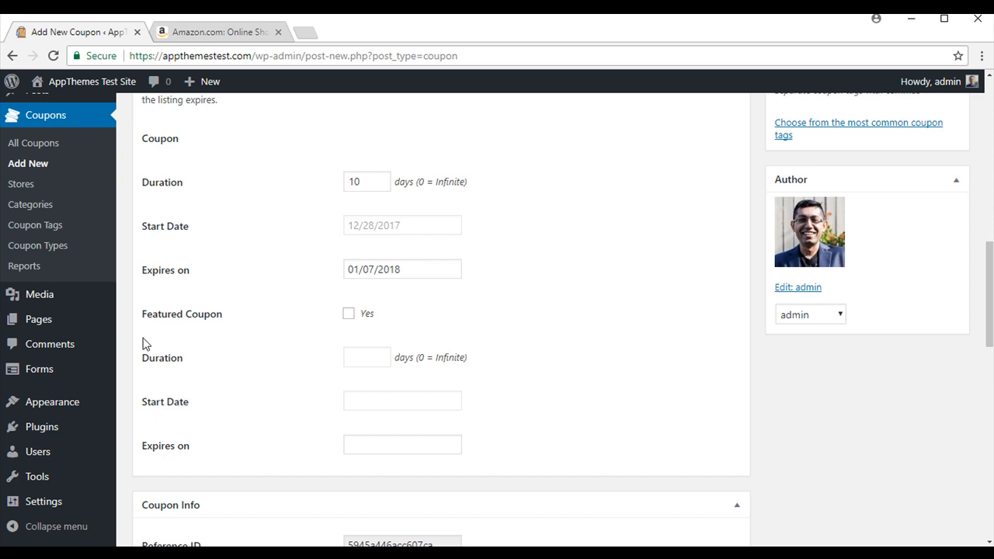
pyautogui.click(348, 314)
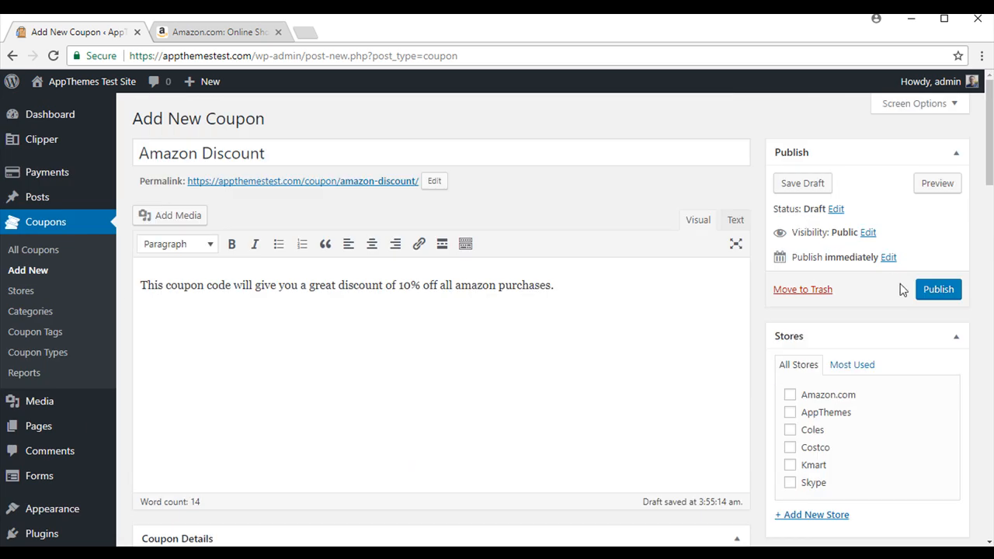
# - Publish the coupon, copy its revealed code from the live site, and open the Amazon store site
pyautogui.click(939, 289)
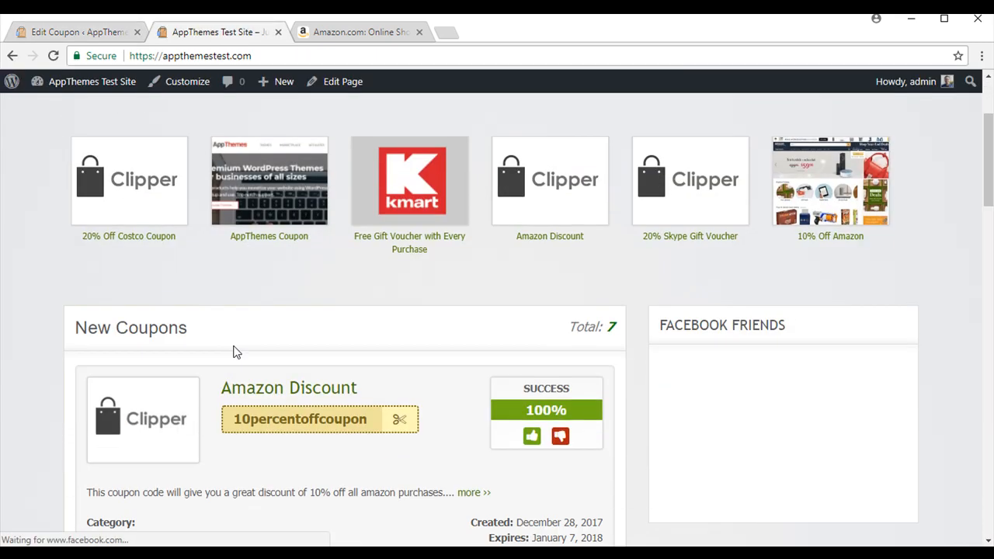
pyautogui.scroll(-3)
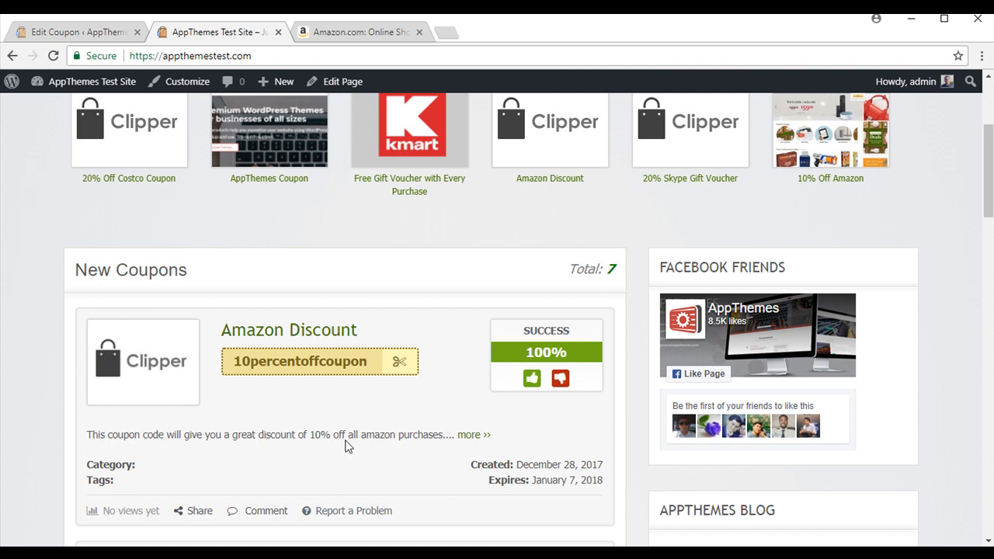
pyautogui.moveTo(363, 370)
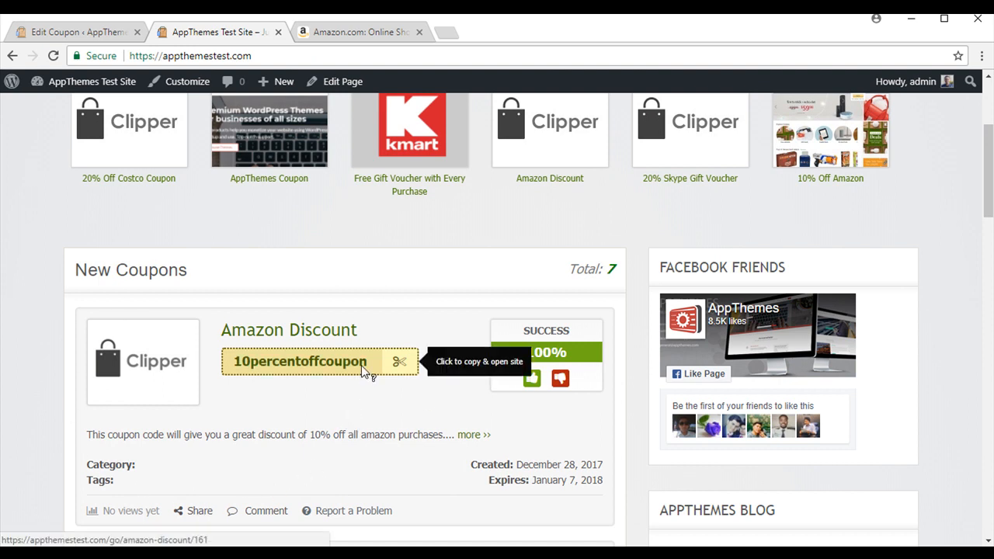
pyautogui.click(298, 360)
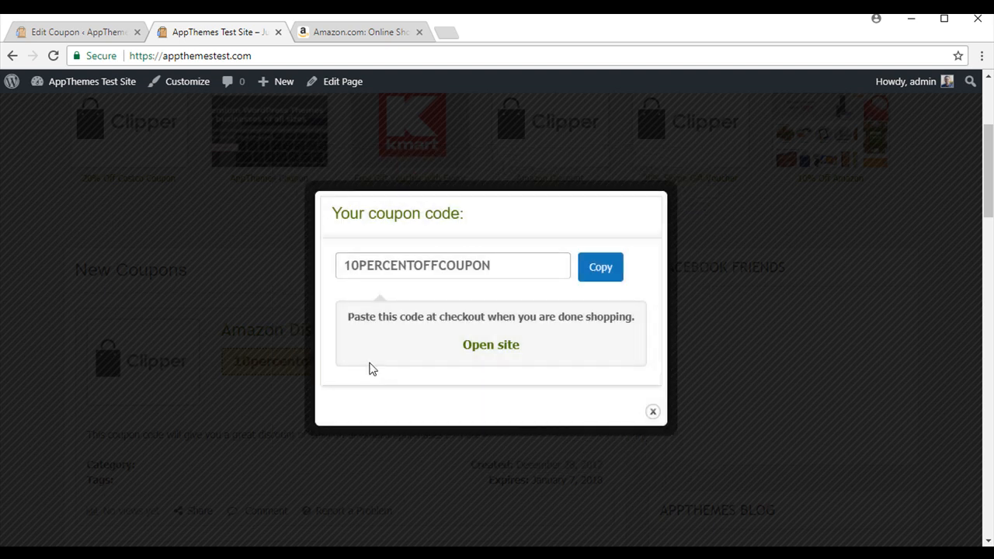
pyautogui.click(599, 267)
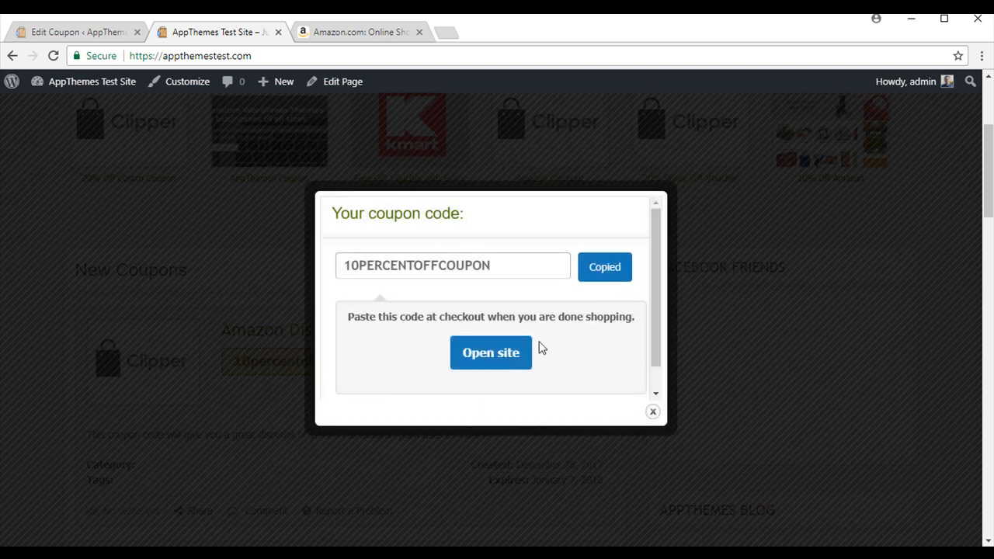
pyautogui.click(491, 351)
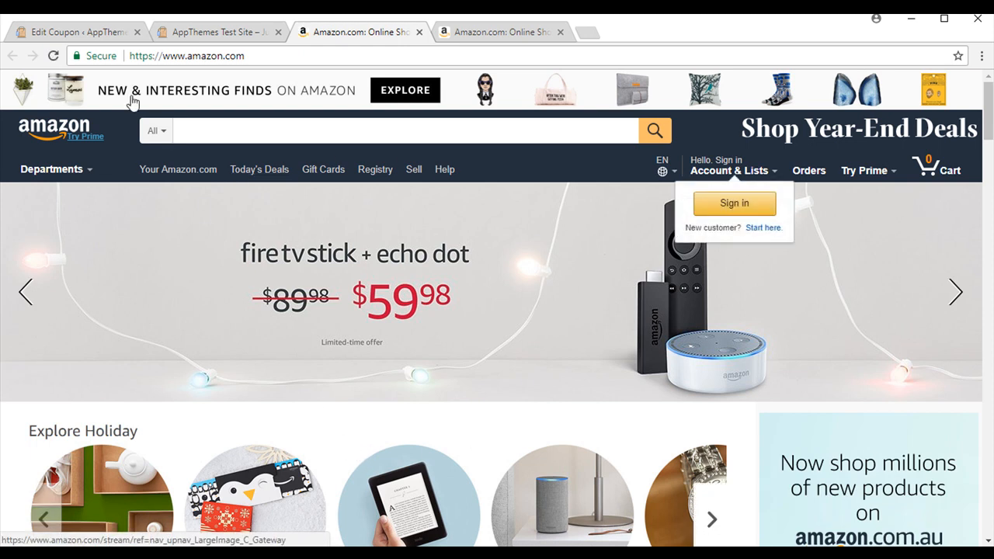
# - Return to the Amazon Discount edit page and go to Coupons > Stores
pyautogui.click(78, 34)
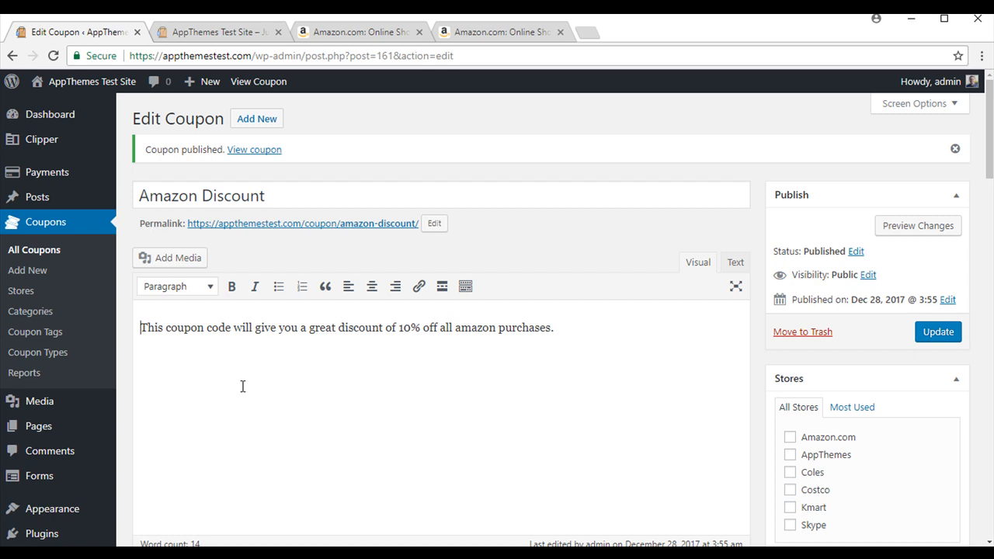
pyautogui.moveTo(226, 410)
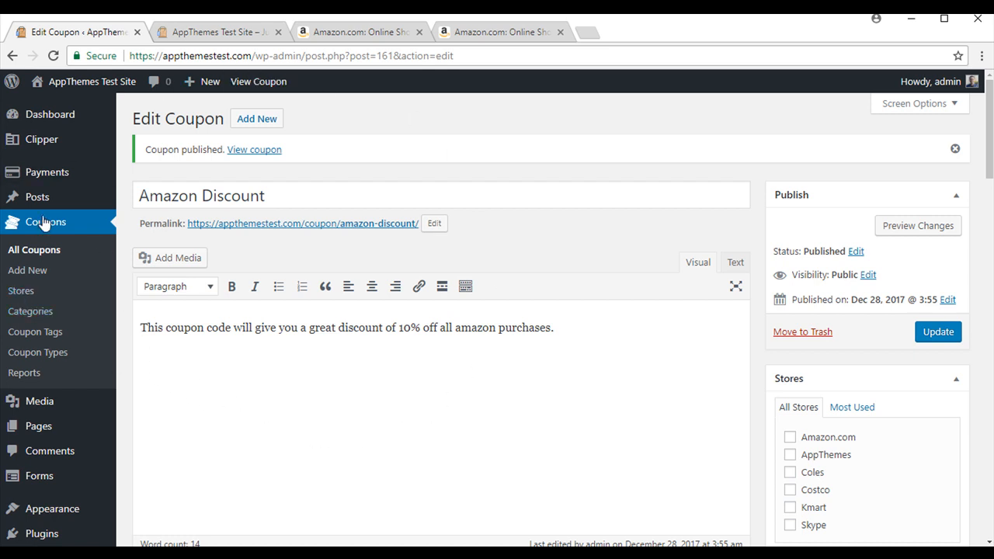
pyautogui.click(20, 291)
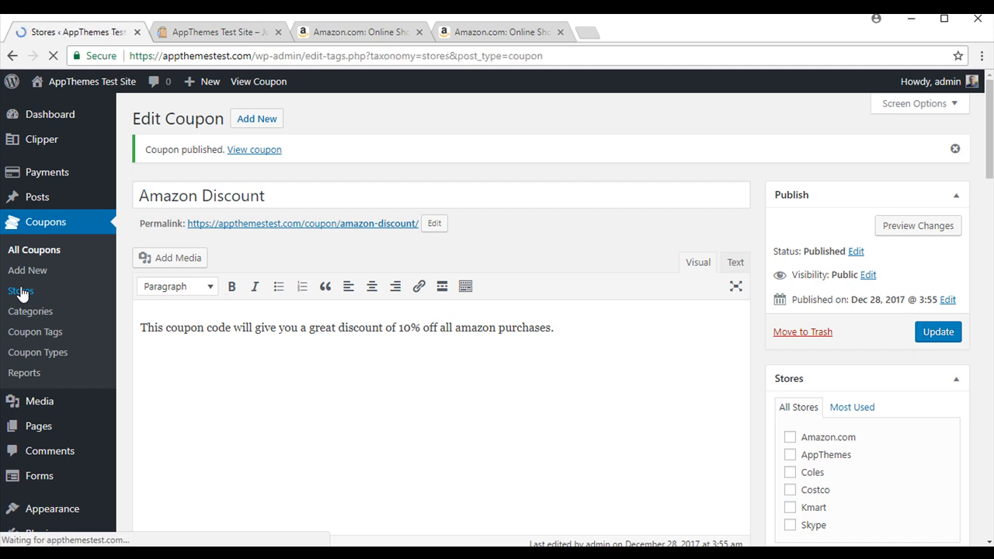
# - Name the new store Amazon with its slug and a short low-cost description
pyautogui.click(21, 291)
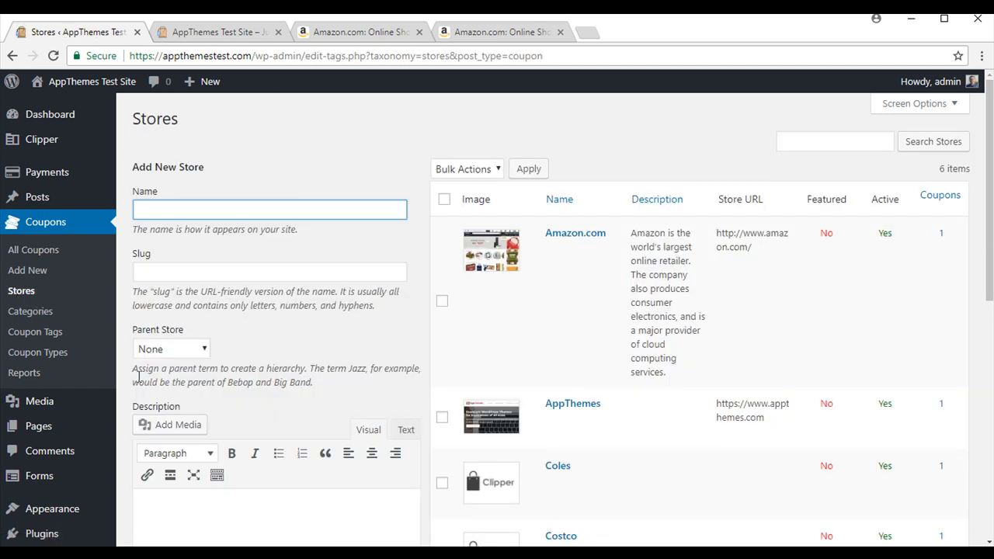
pyautogui.write('Amazon')
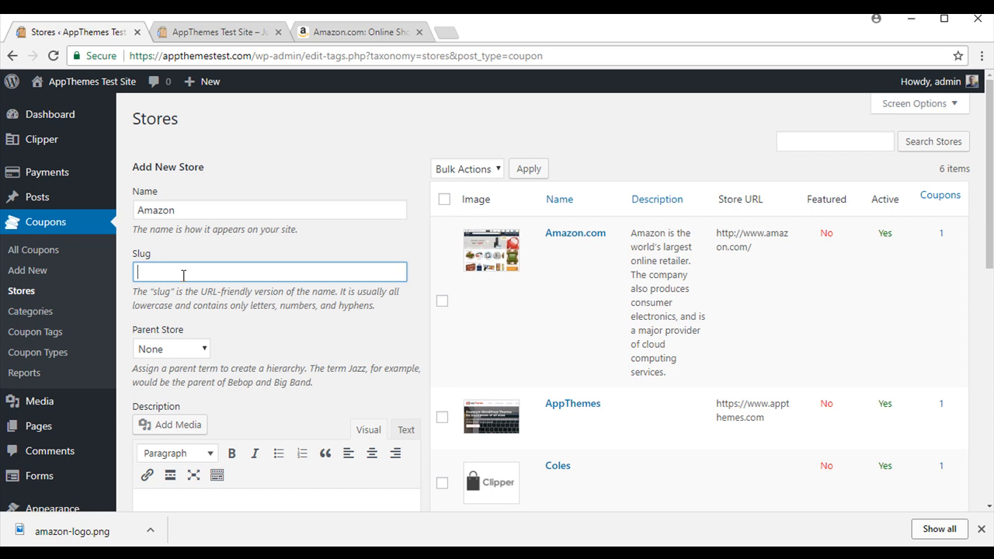
pyautogui.write('amazon')
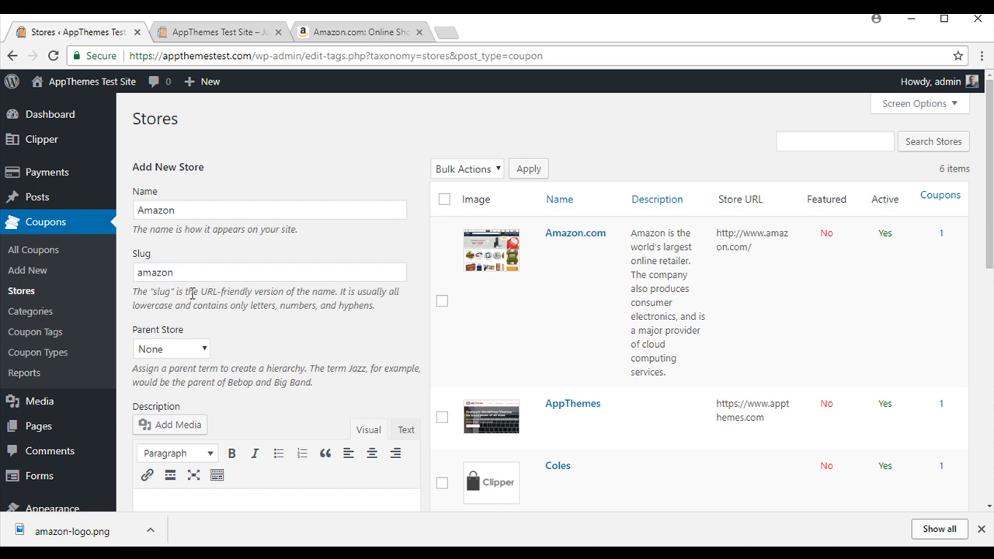
pyautogui.moveTo(196, 366)
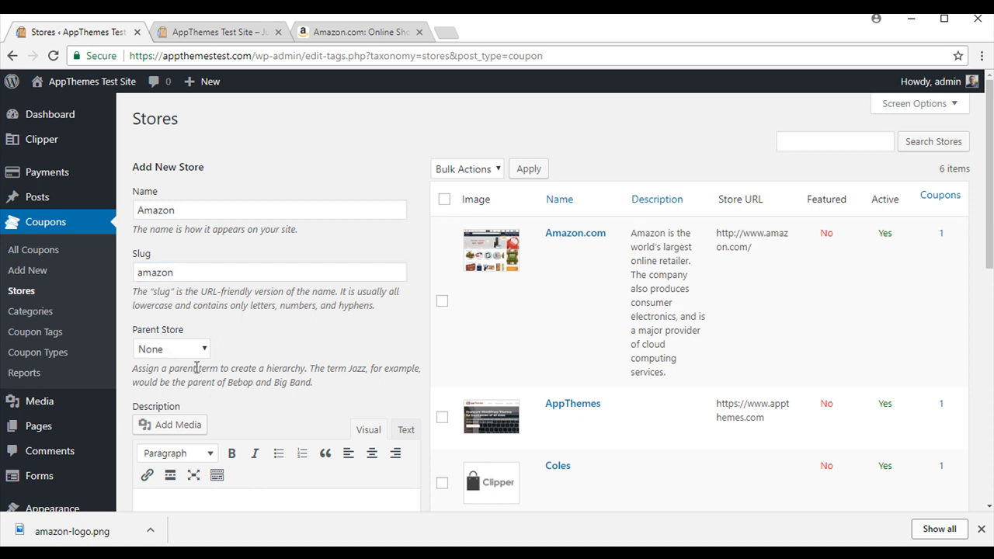
pyautogui.scroll(-3)
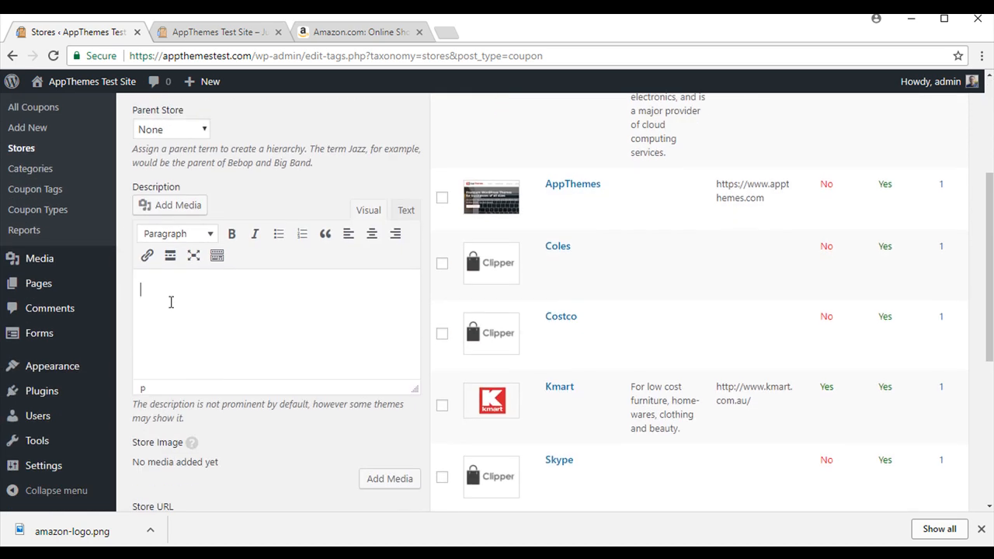
pyautogui.write('A')
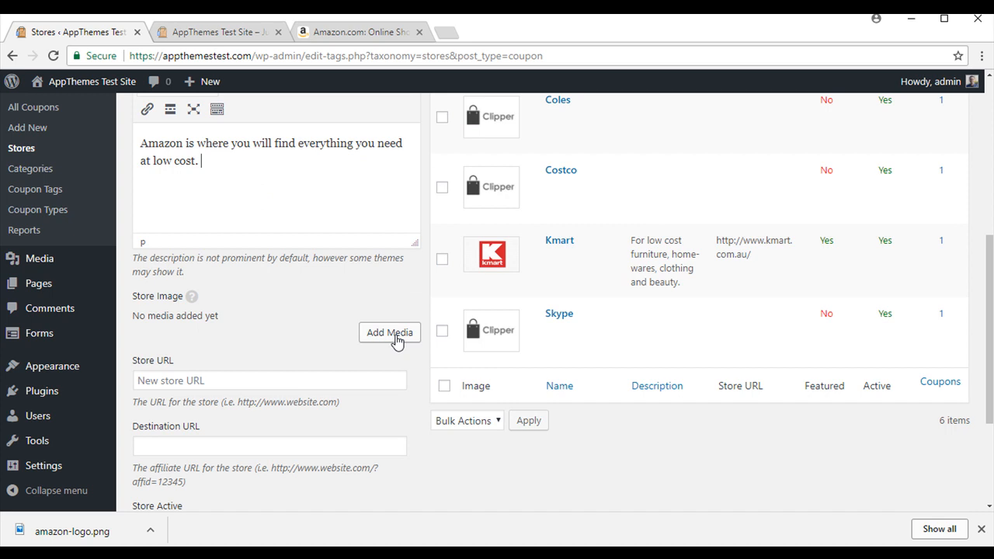
# - Set the amazon-logo image from the media library as the store image
pyautogui.click(388, 333)
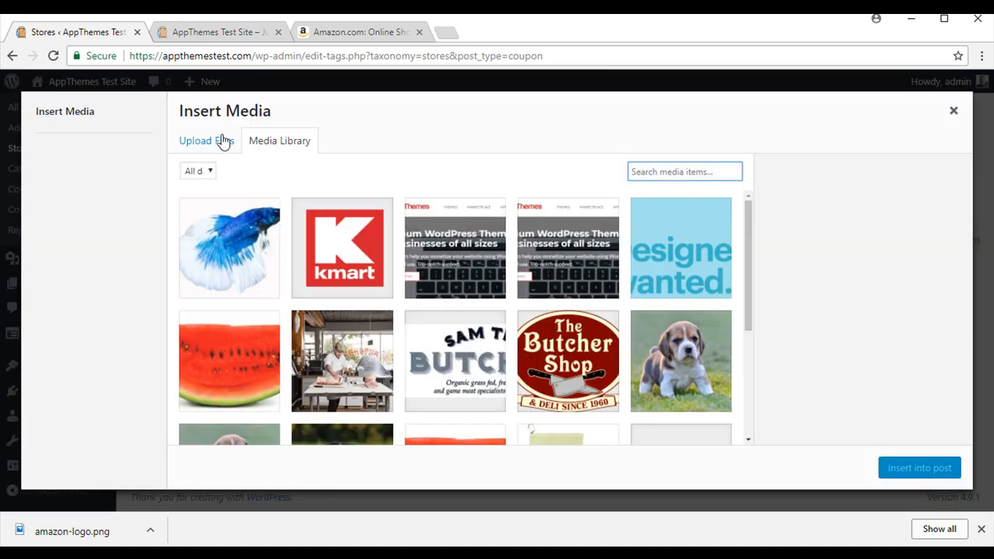
pyautogui.click(230, 248)
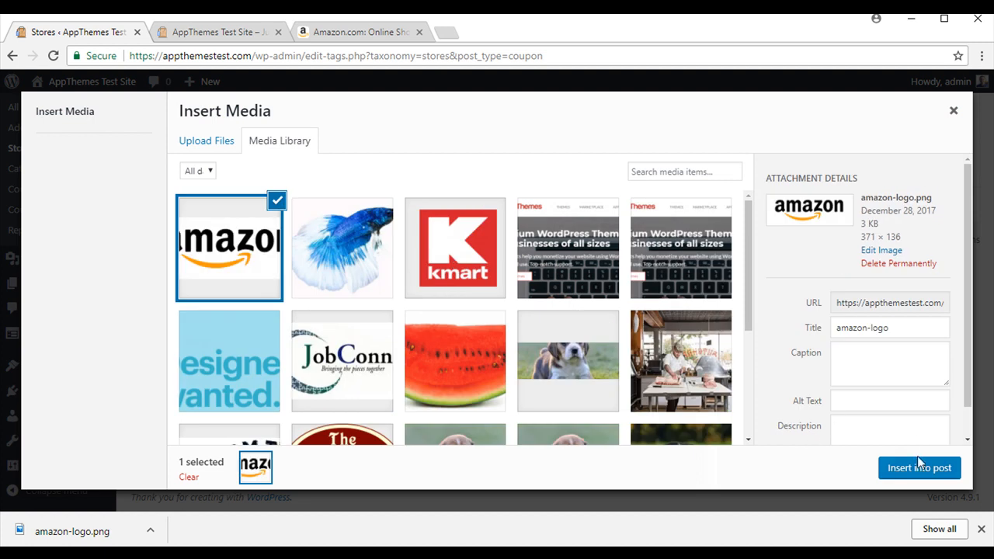
pyautogui.click(918, 466)
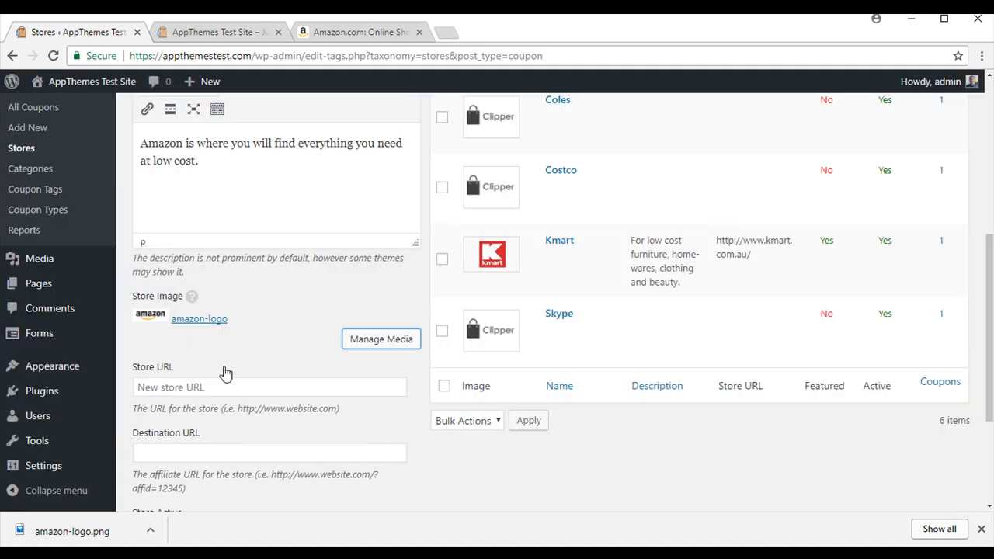
pyautogui.scroll(-3)
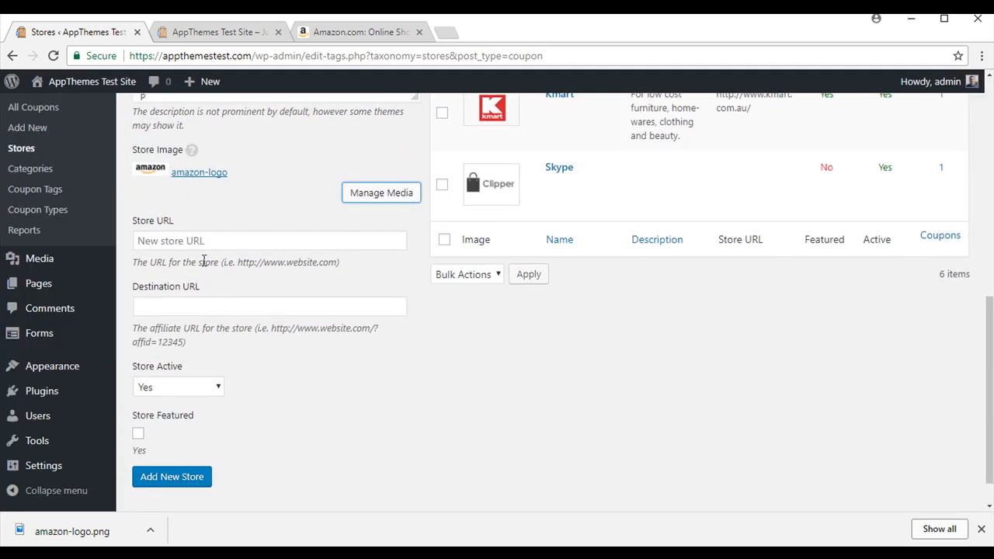
pyautogui.click(358, 31)
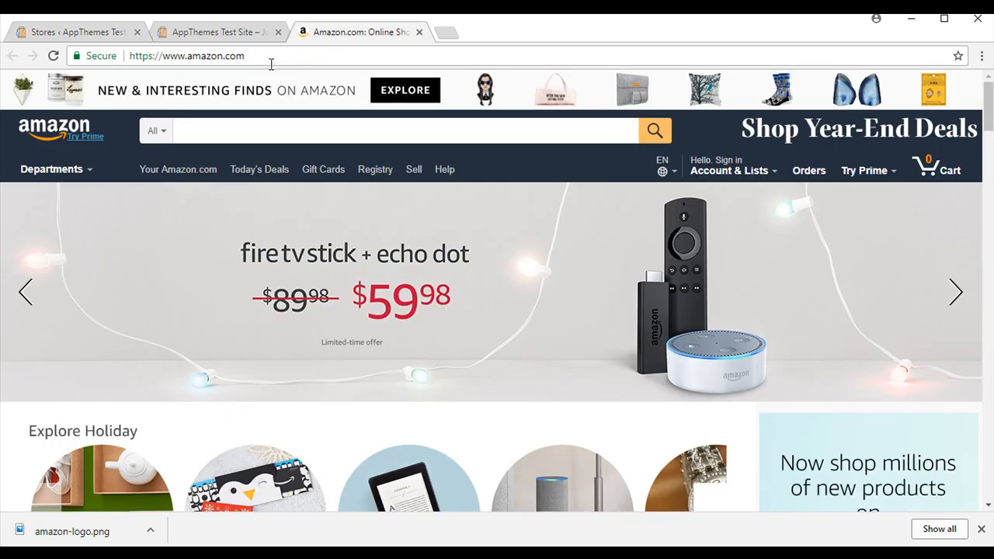
pyautogui.click(187, 56)
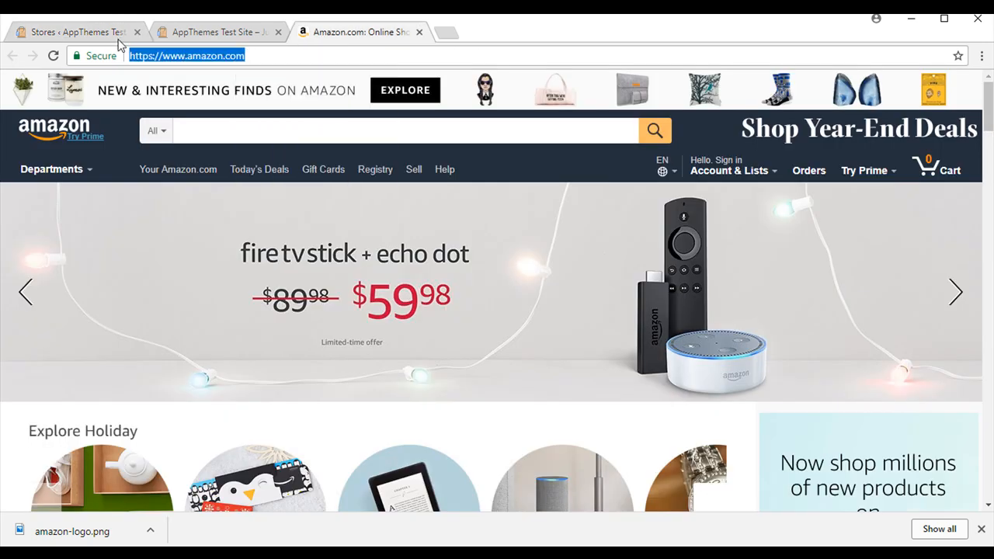
pyautogui.click(75, 33)
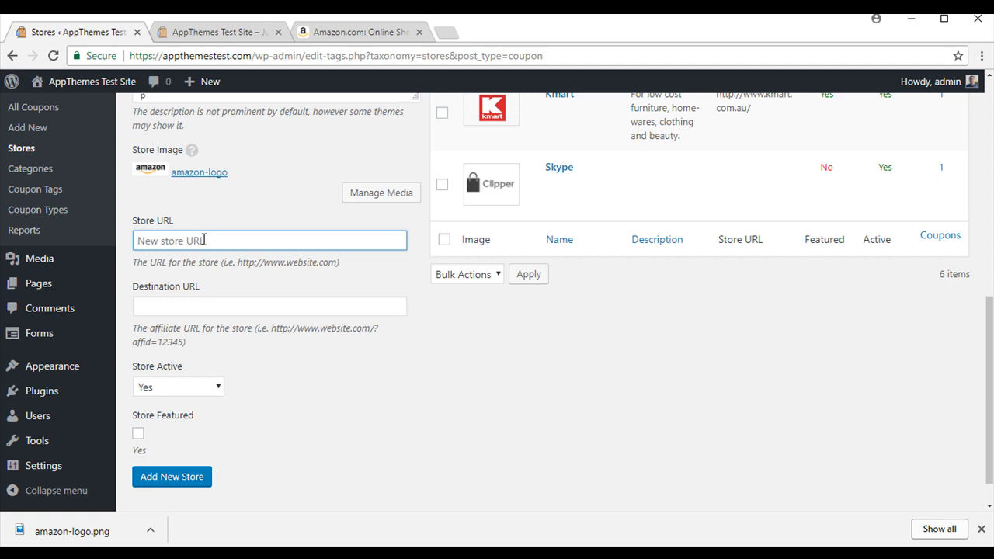
pyautogui.write('https://www.amazon.com/')
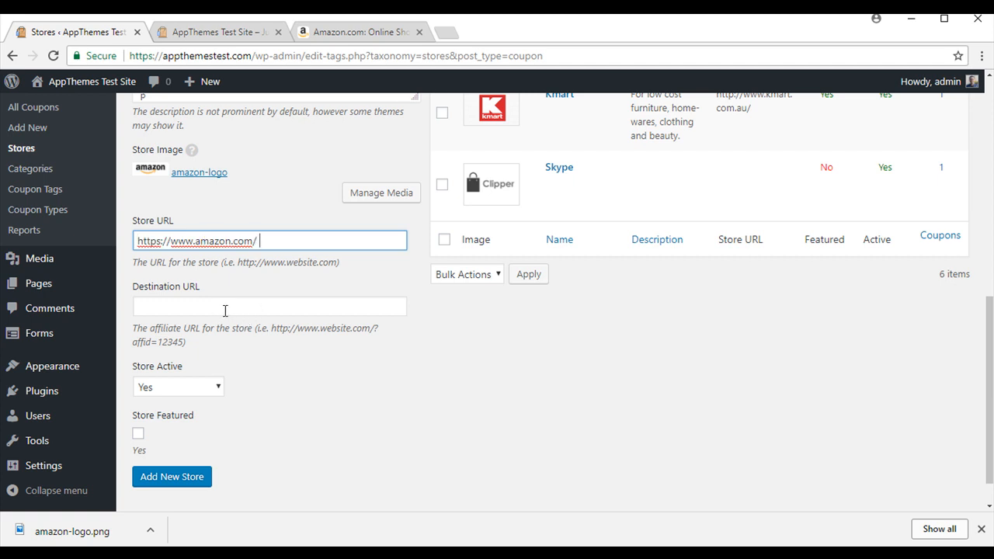
pyautogui.click(270, 306)
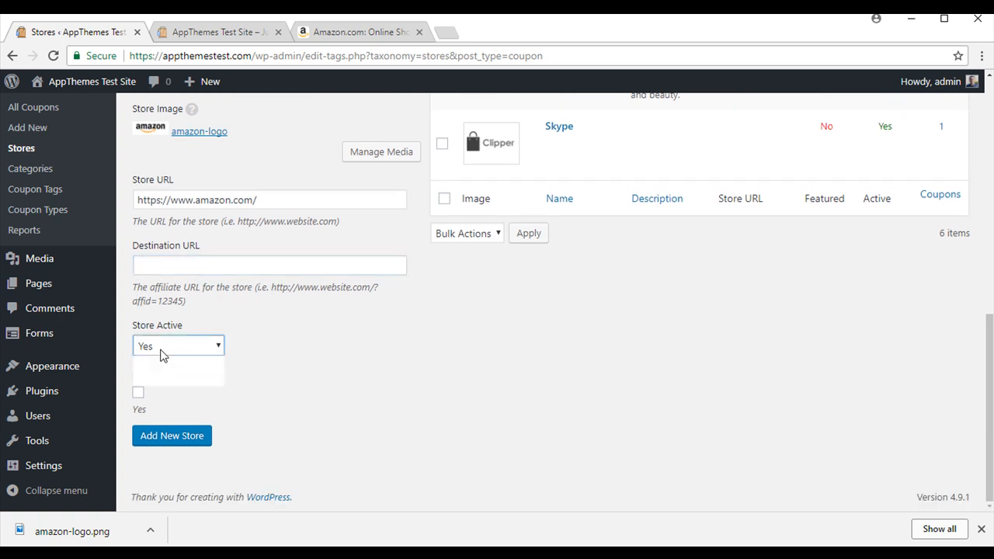
# - Keep the store active, mark it featured, and add the new Amazon store
pyautogui.click(177, 345)
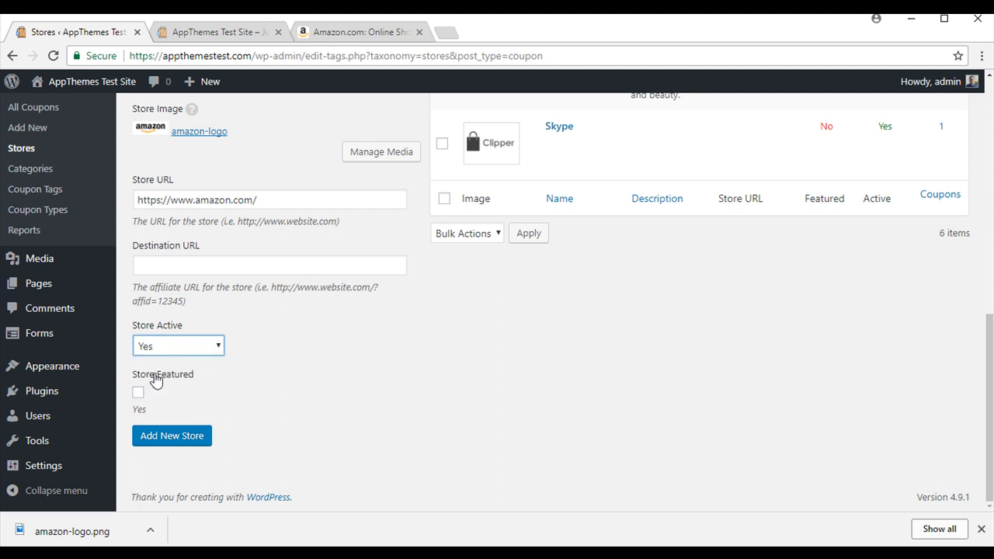
pyautogui.click(138, 392)
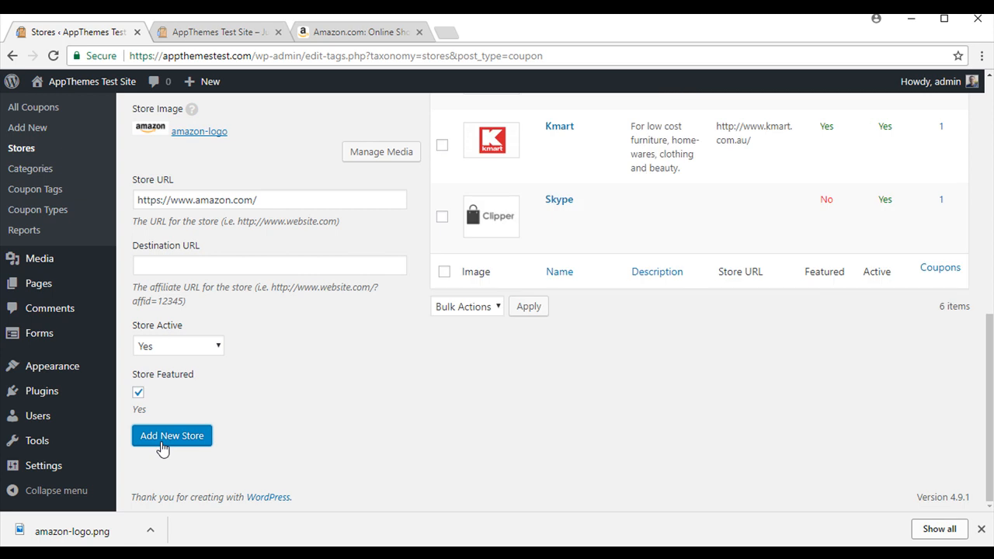
pyautogui.click(170, 435)
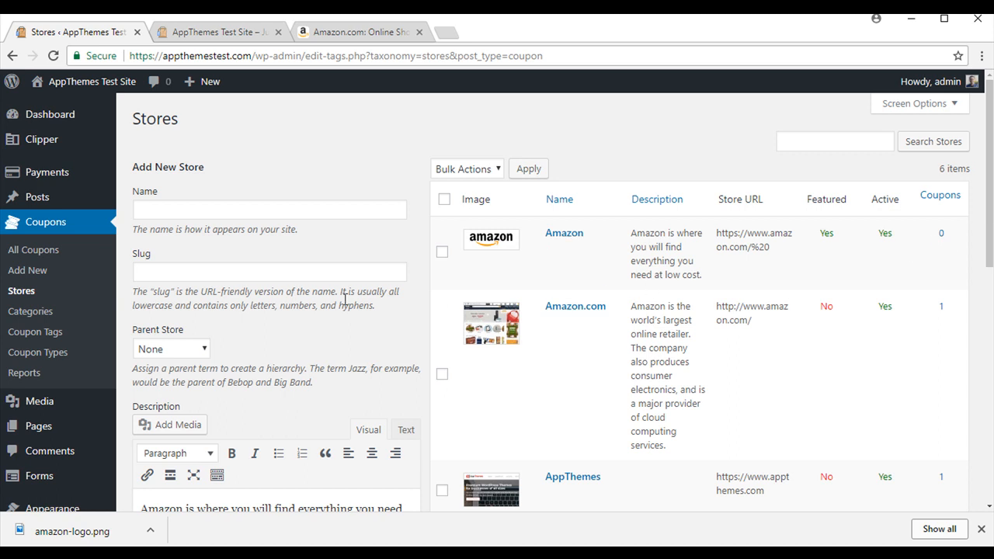
# - Open Amazon Discount from All Coupons, tick Amazon in the Stores box, and update the coupon
pyautogui.click(32, 249)
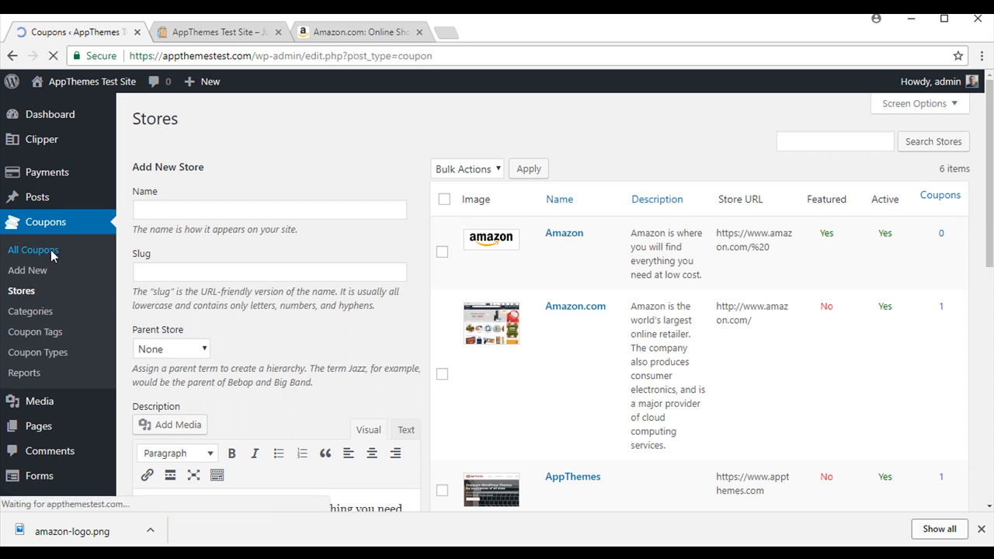
pyautogui.click(32, 249)
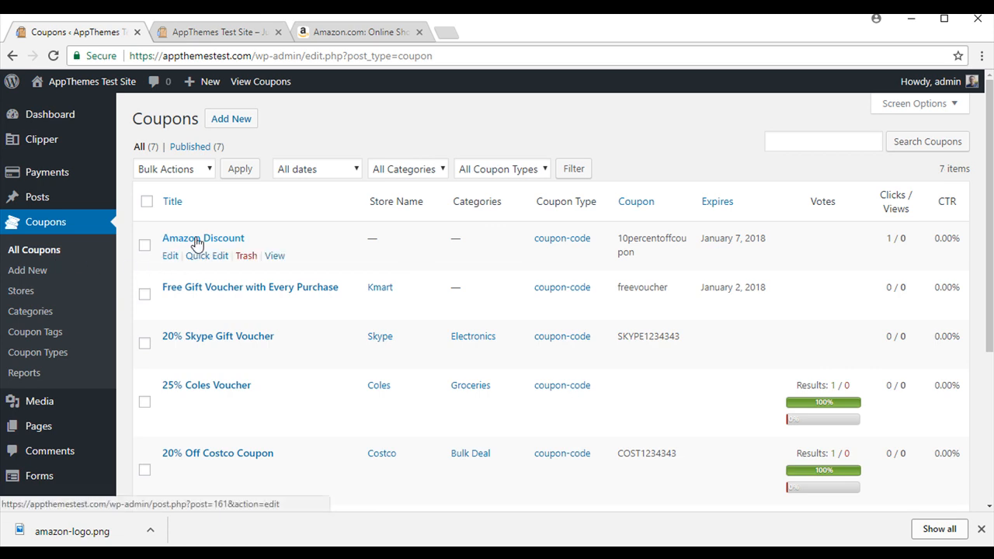
pyautogui.click(202, 237)
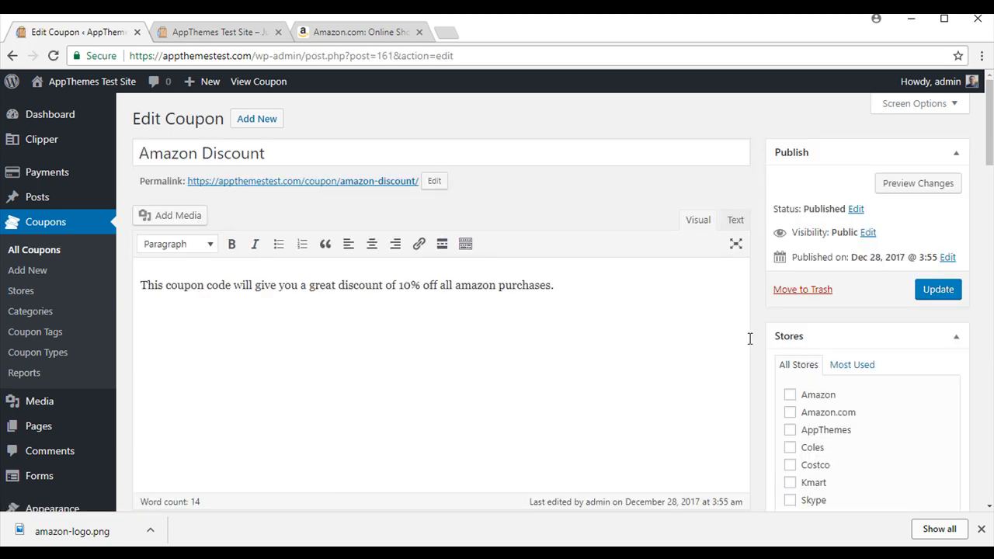
pyautogui.scroll(-3)
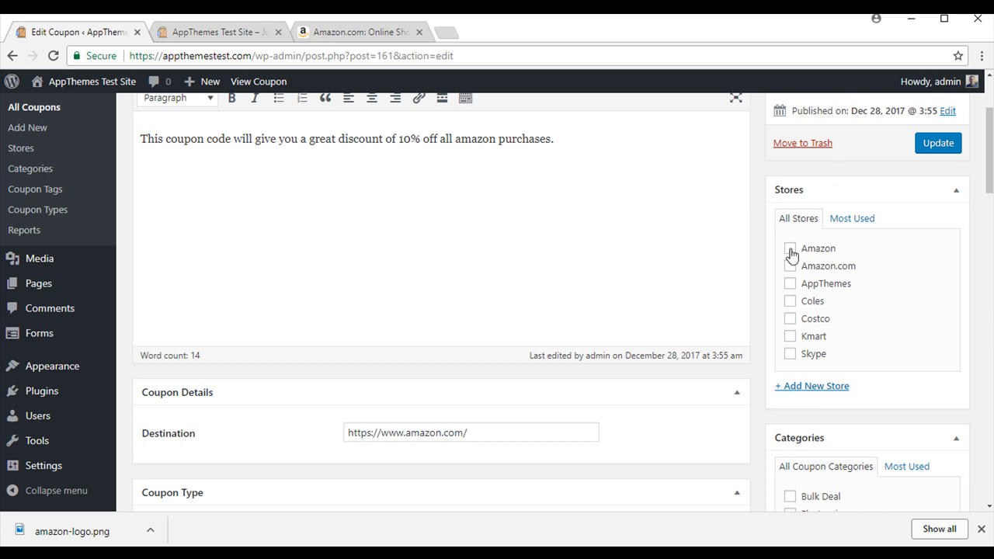
pyautogui.click(789, 248)
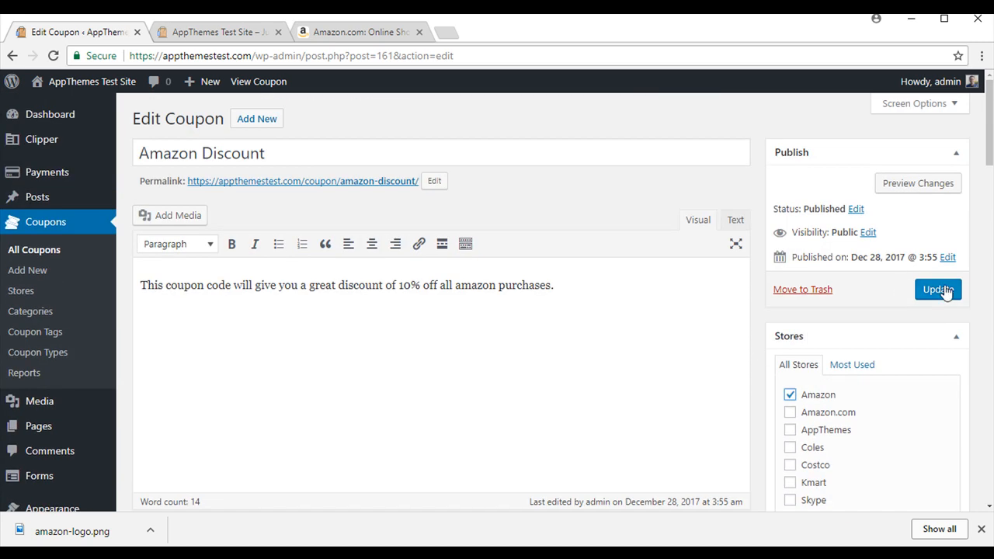
pyautogui.click(937, 289)
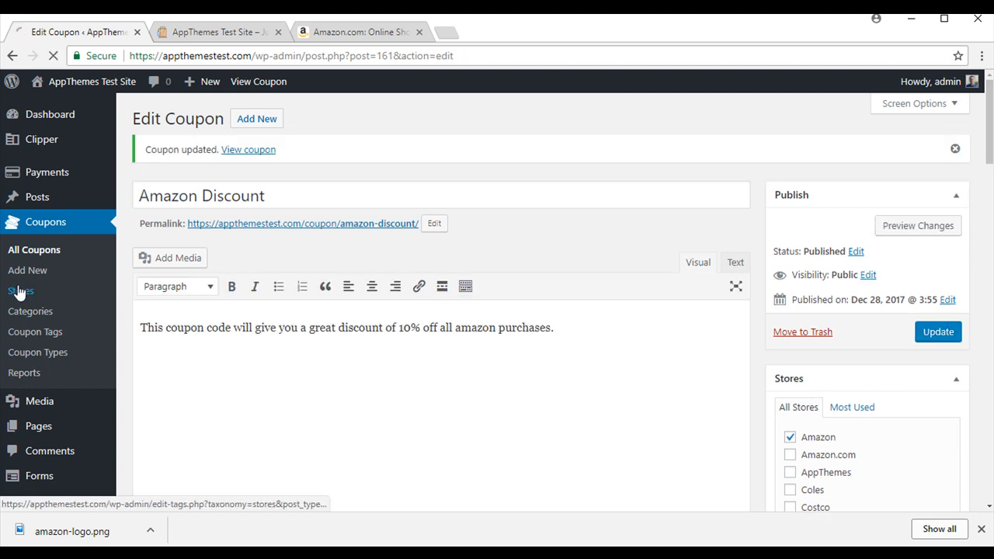
# - Go to the stores list to reach the Amazon store's public page showing the active coupon
pyautogui.click(21, 292)
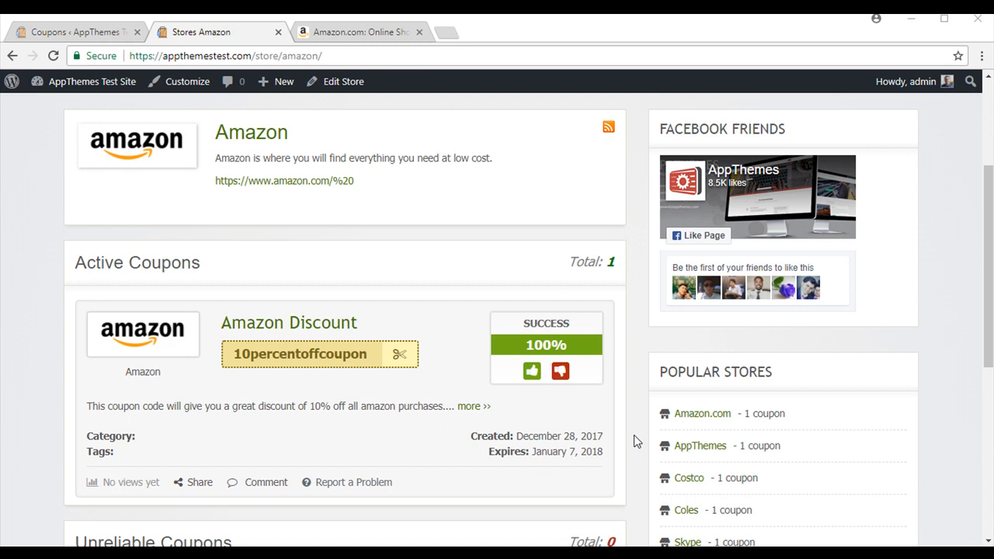
pyautogui.moveTo(13, 210)
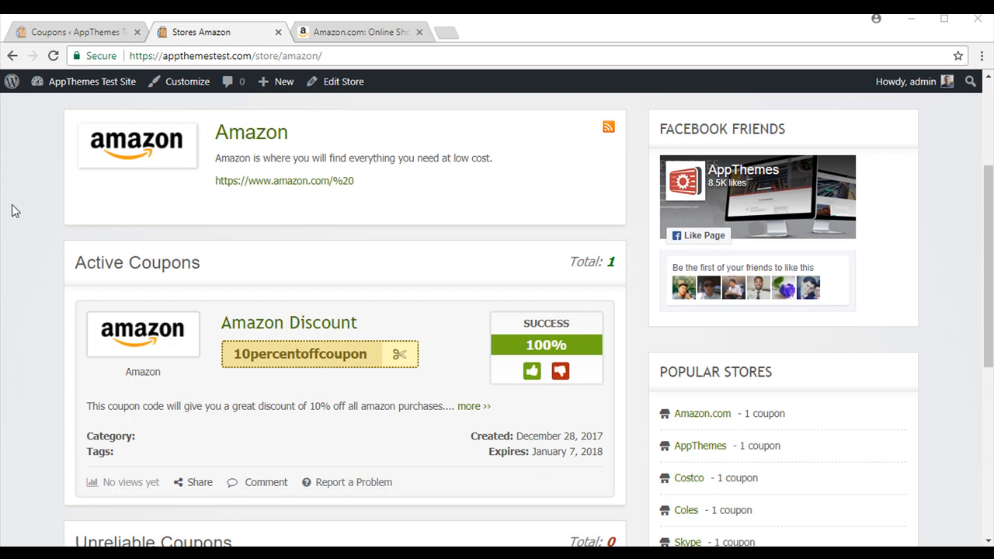
pyautogui.moveTo(469, 155)
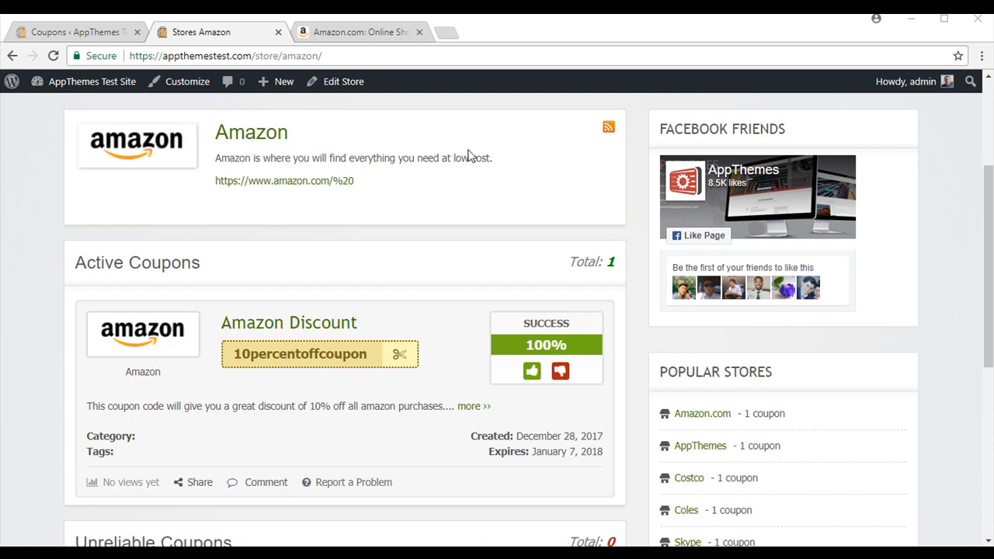
pyautogui.moveTo(5, 366)
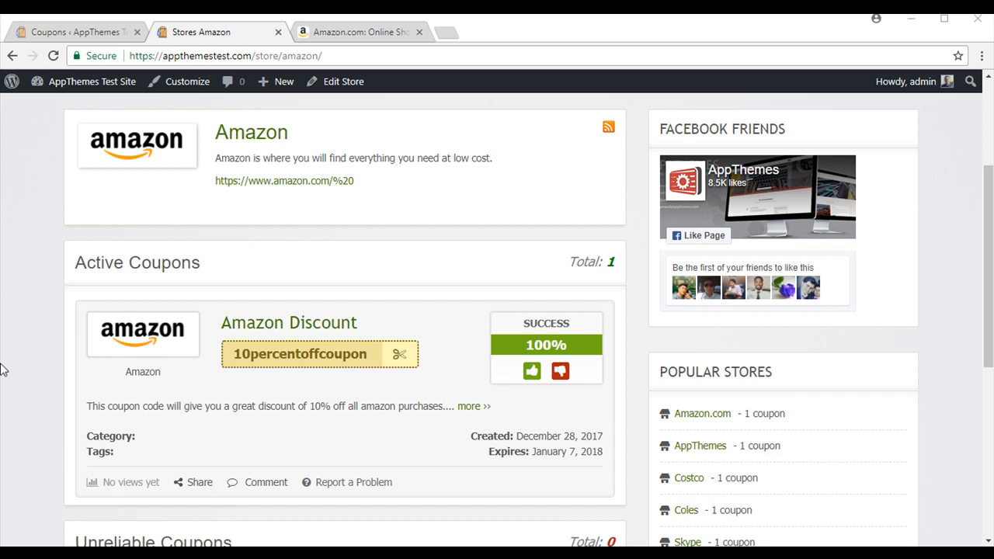